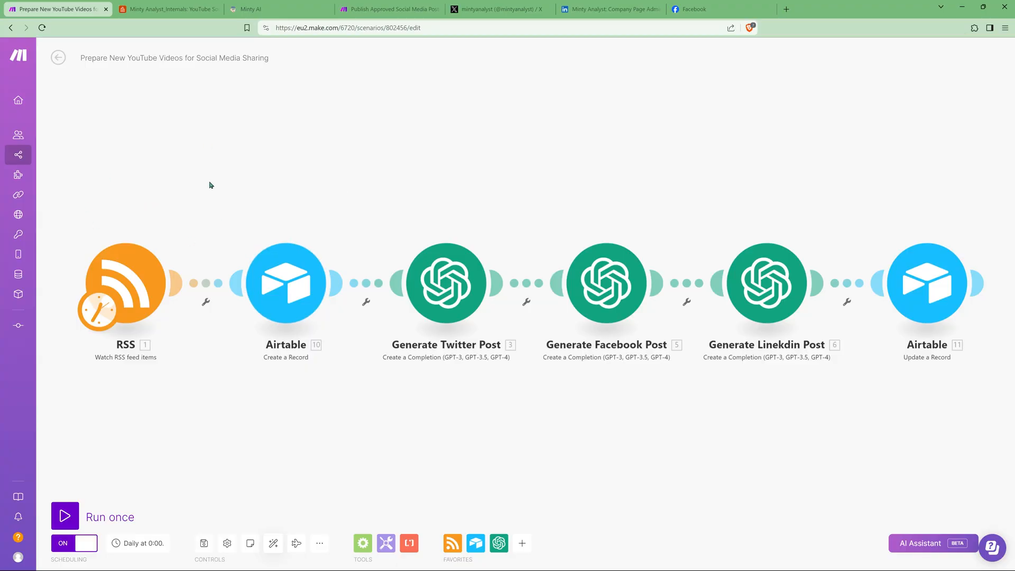
Set the RSS trigger's Maximum number of returned items to 5 and confirm.
click(126, 283)
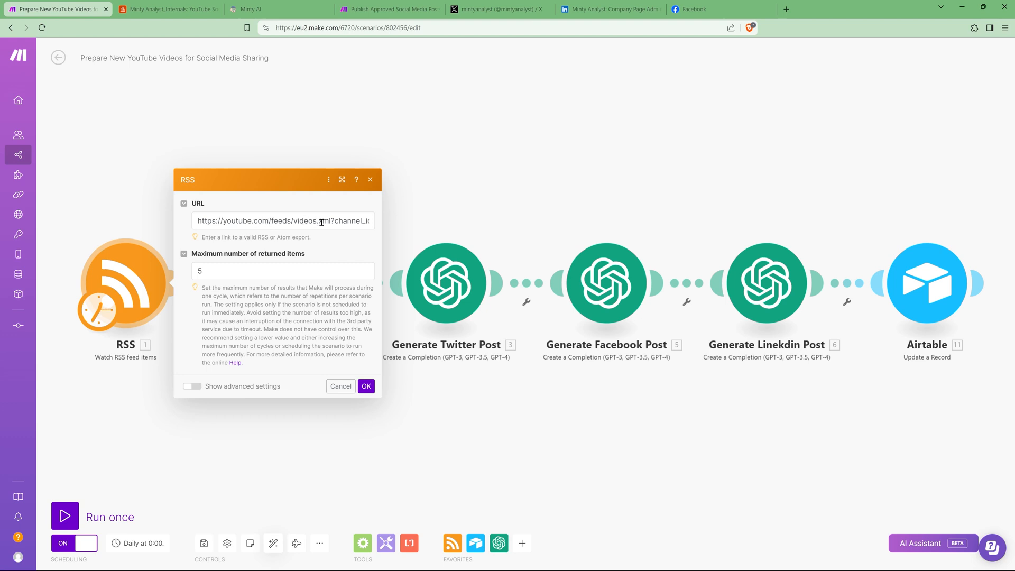
double_click(325, 220)
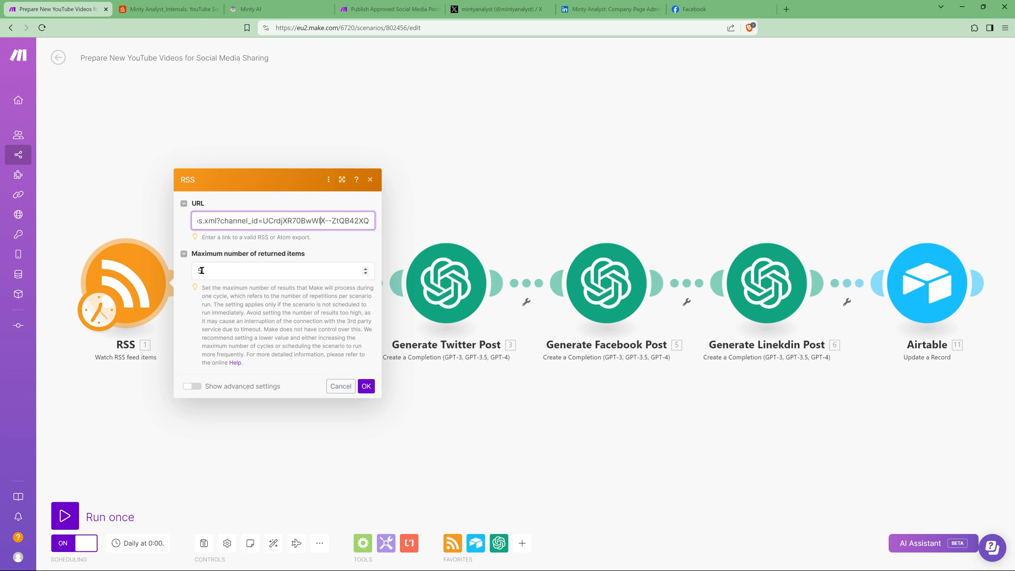
text(5)
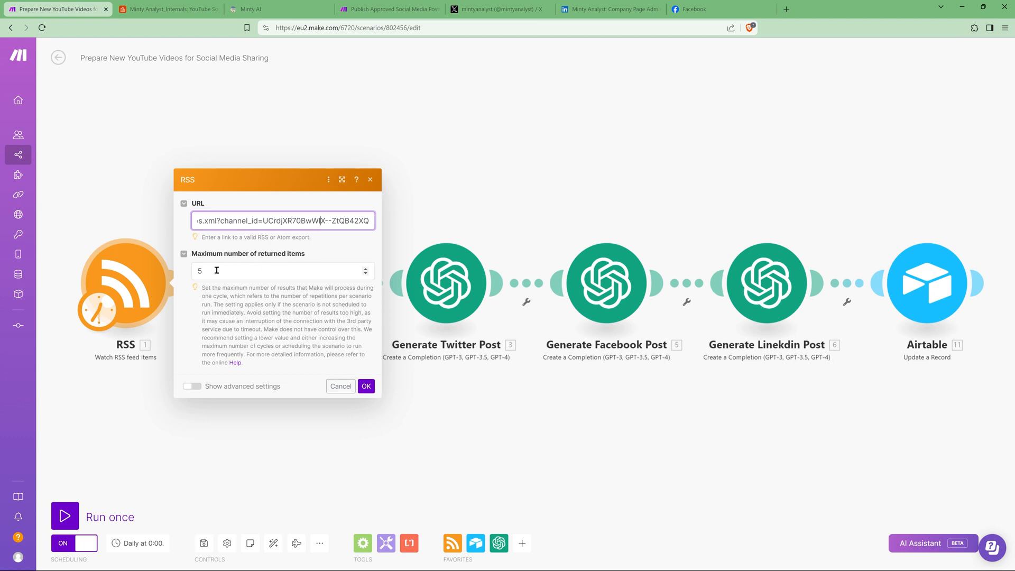
mouse_move(137, 216)
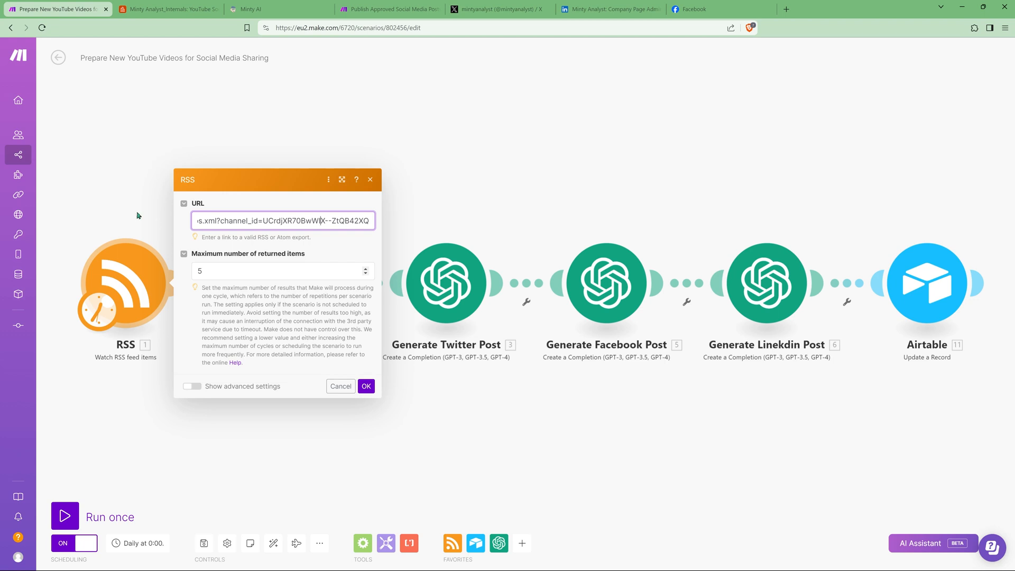
click(366, 386)
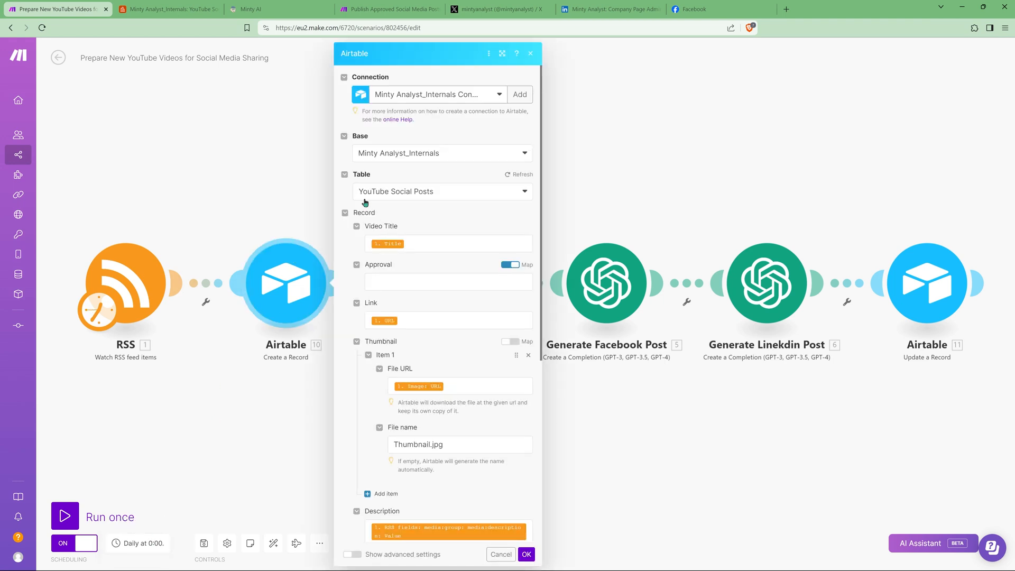
Map the RSS link and thumbnail image URL into the Airtable Create a Record fields and confirm.
scroll(down, 3)
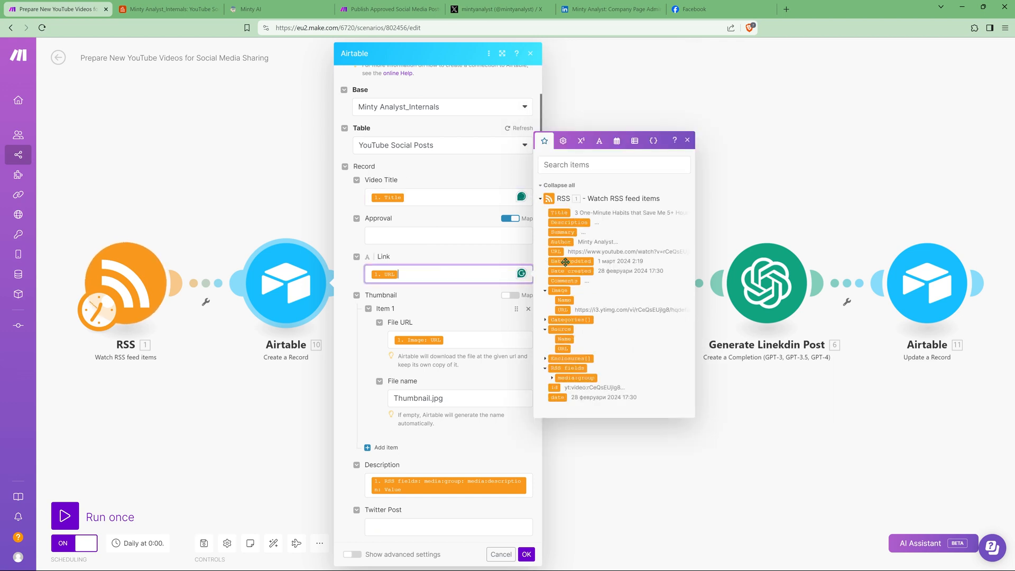
click(453, 340)
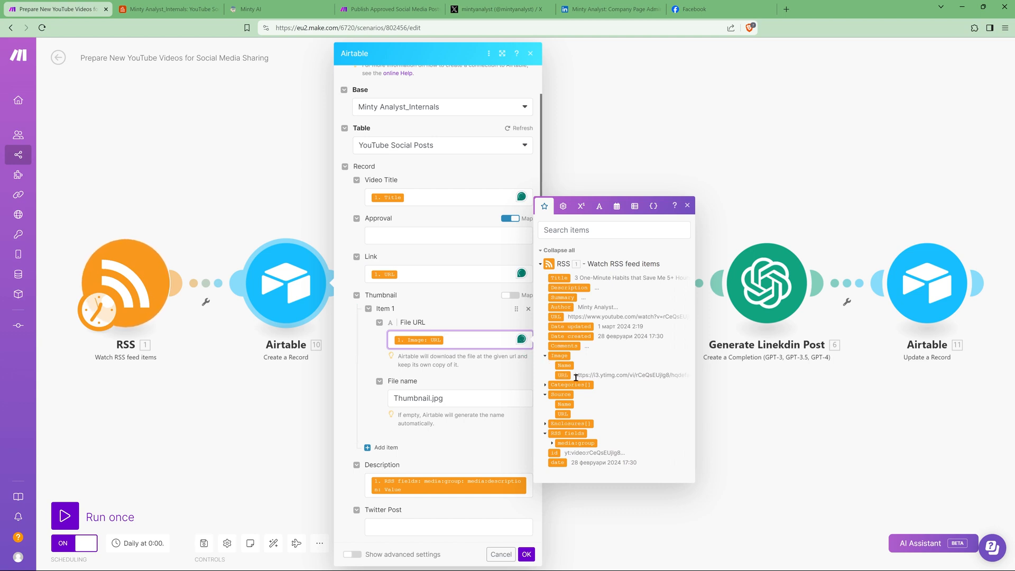
click(439, 340)
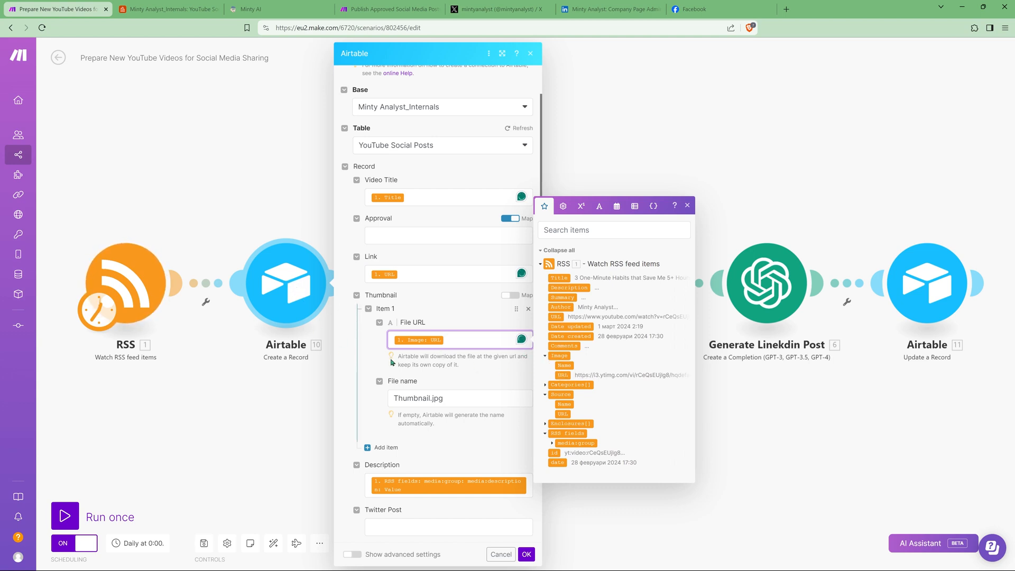
scroll(down, 3)
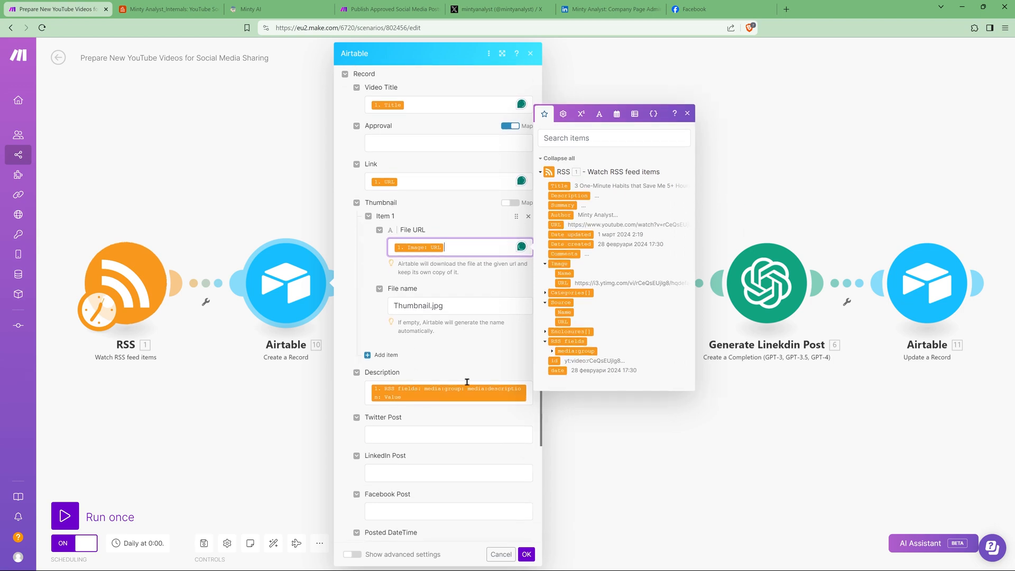
scroll(down, 3)
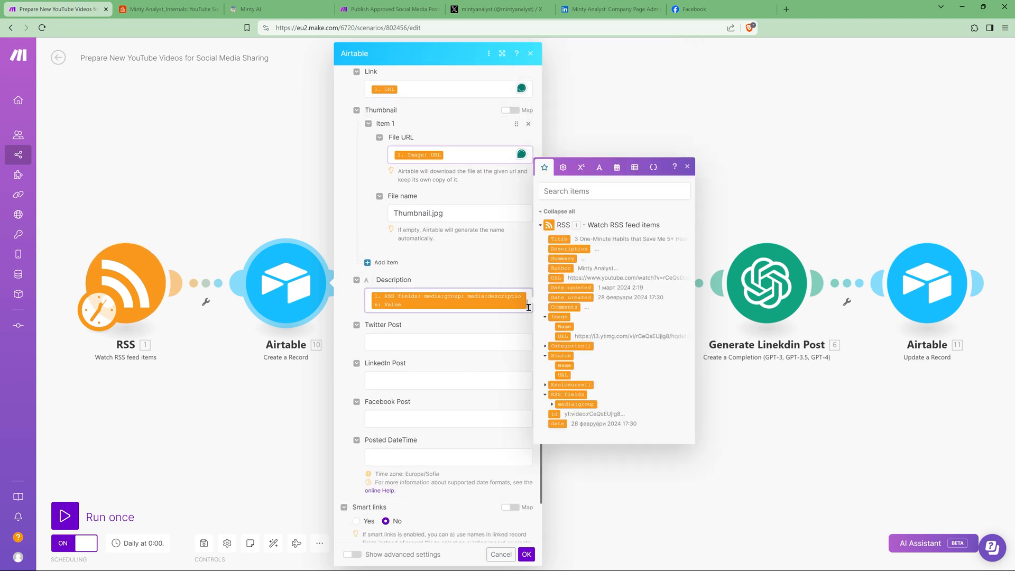
scroll(down, 3)
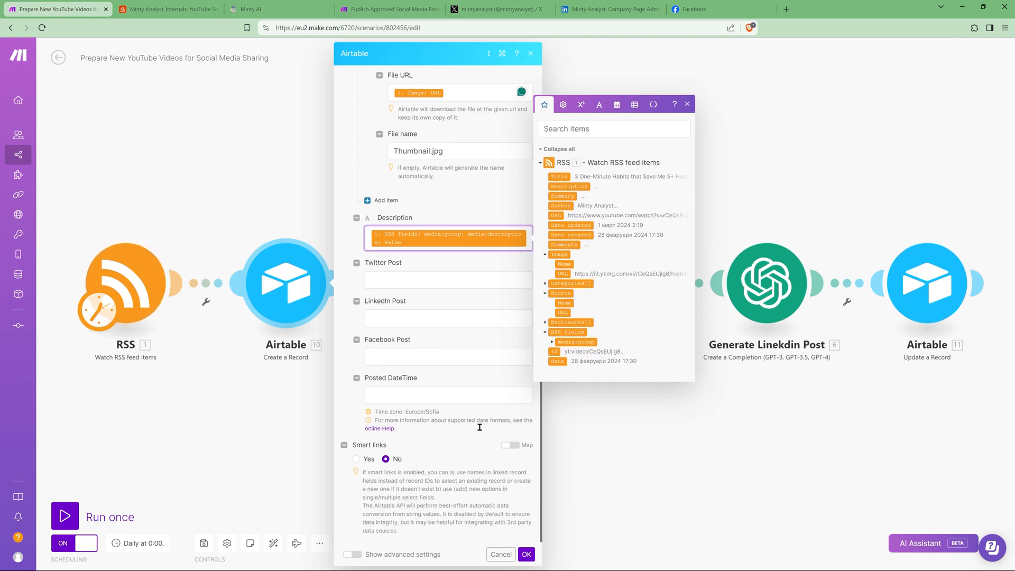
click(501, 554)
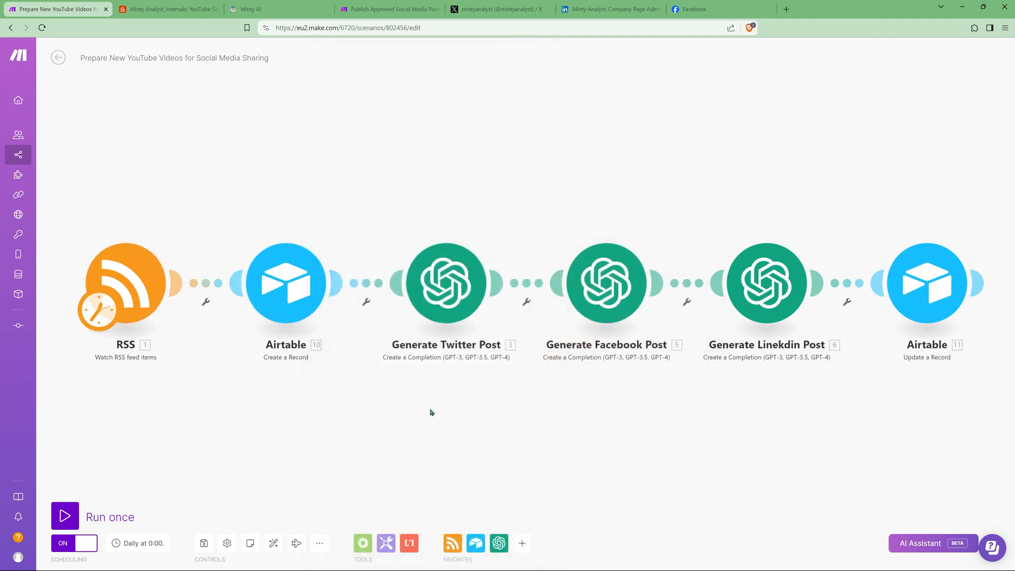
mouse_move(438, 381)
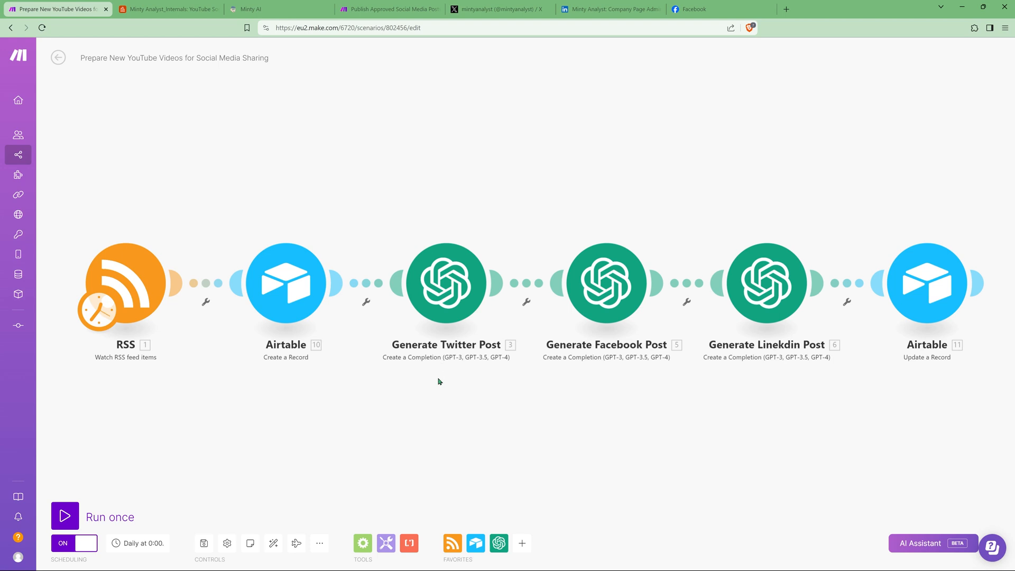
mouse_move(182, 101)
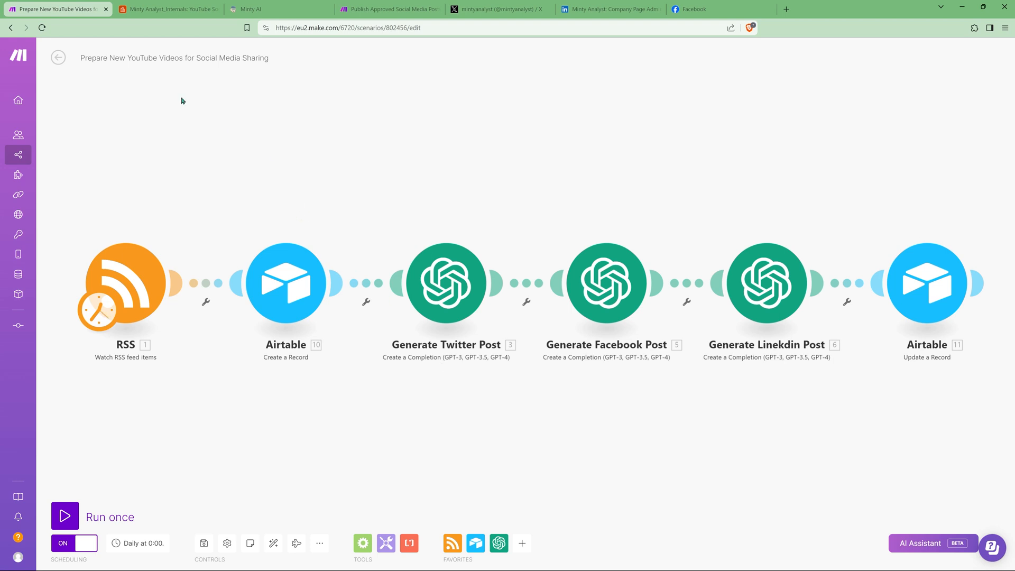
View the YouTube Social Posts record's Approval options in Airtable, leaving it For Review.
click(168, 9)
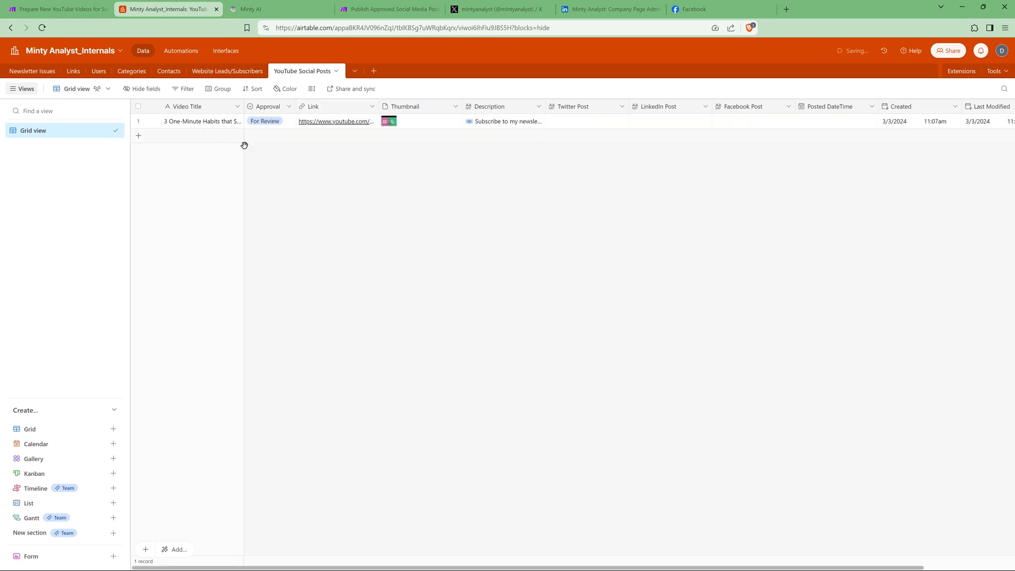
mouse_move(490, 156)
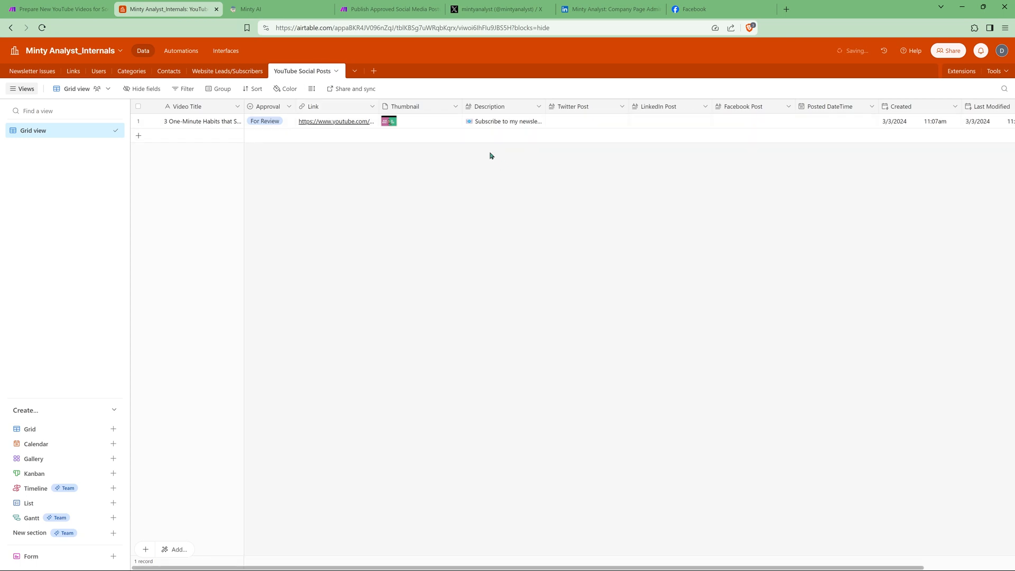
mouse_move(212, 130)
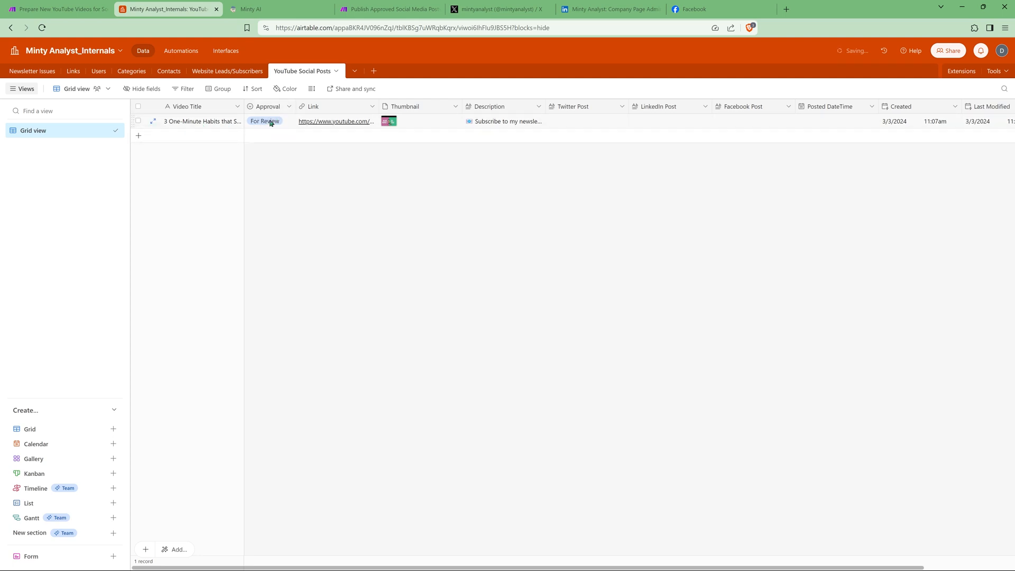
click(265, 121)
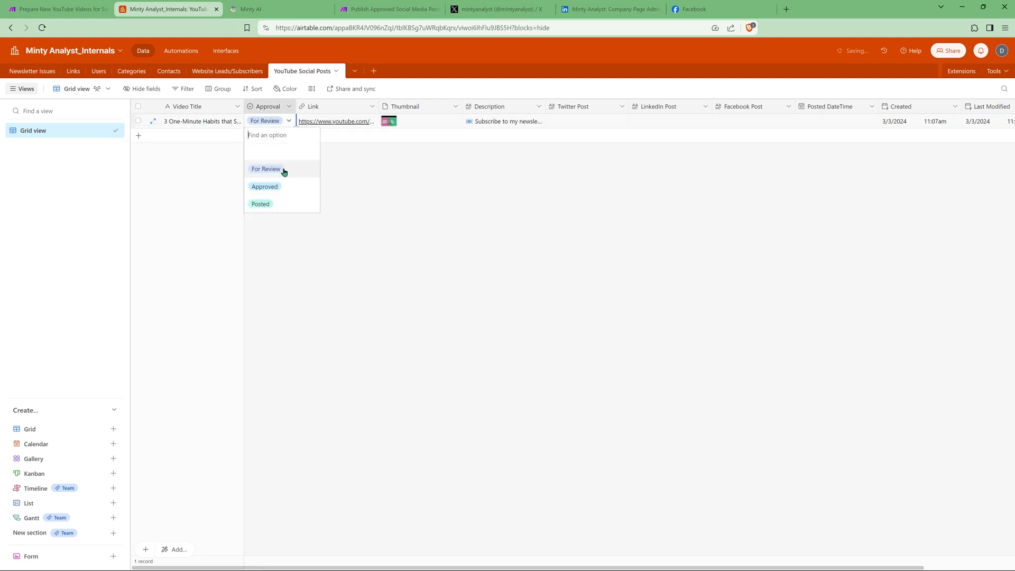
mouse_move(289, 173)
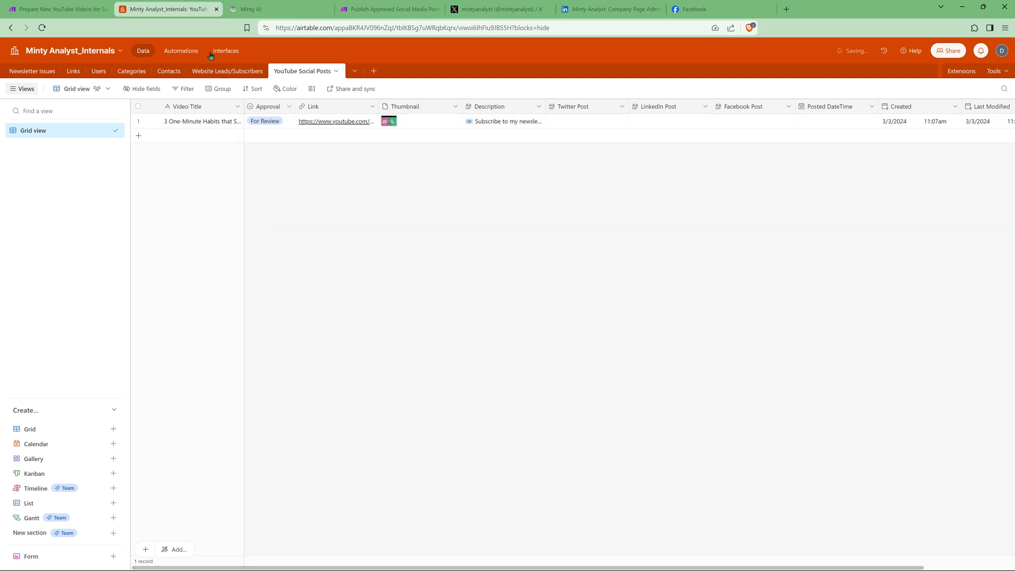
mouse_move(318, 185)
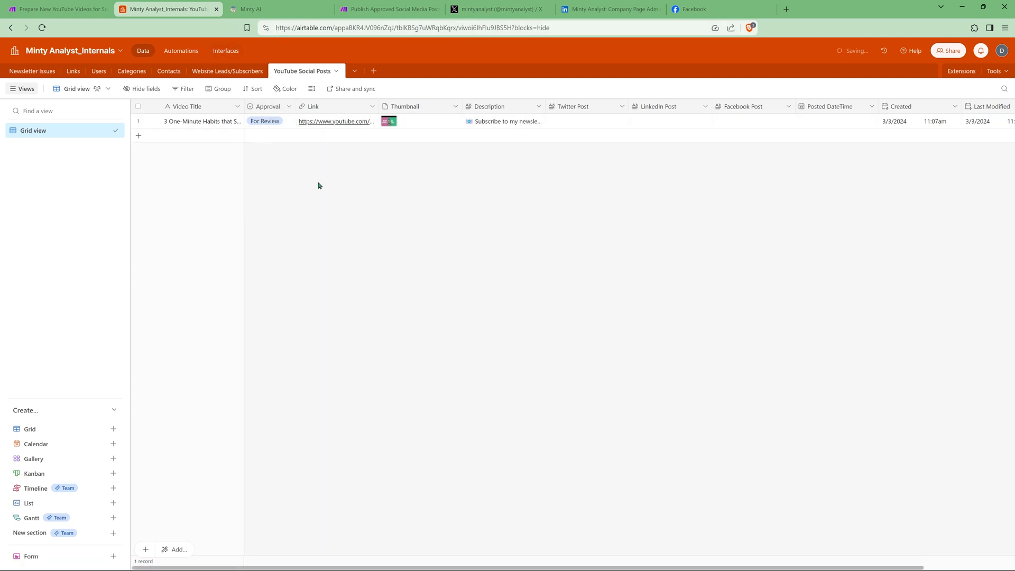
Review the Generate Twitter Post module's system prompt and RSS-mapped user message.
click(55, 9)
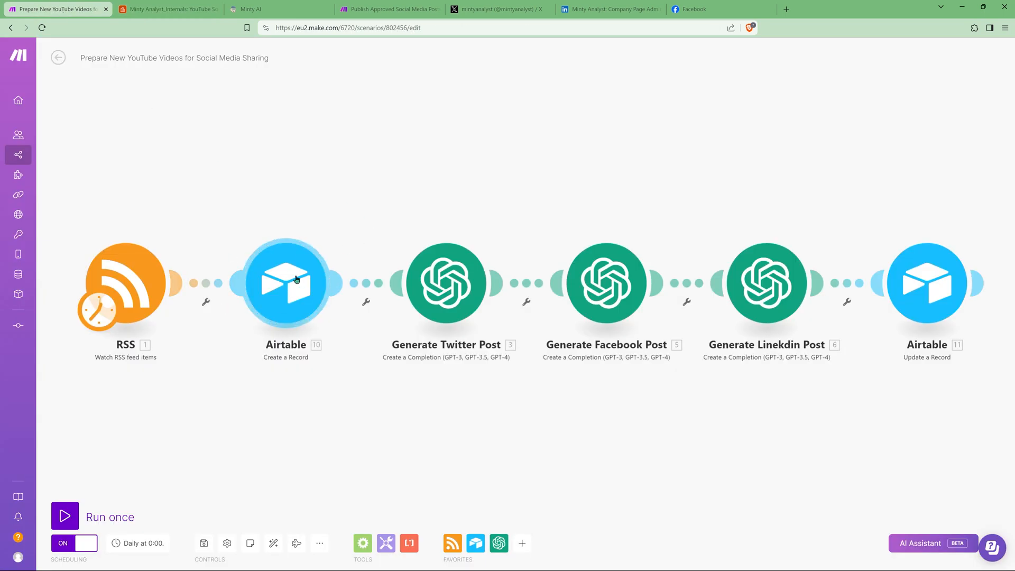
mouse_move(257, 290)
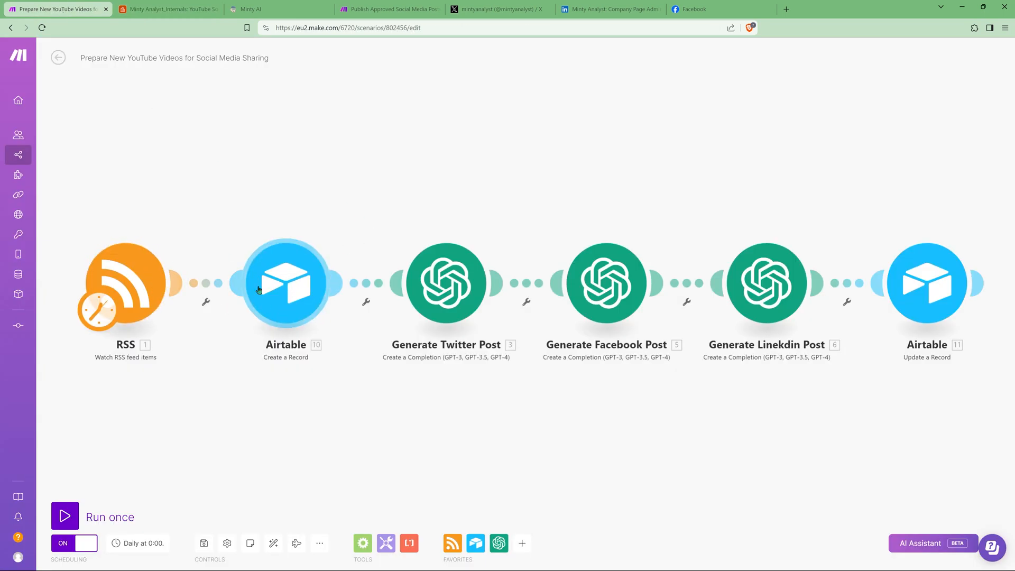
mouse_move(445, 283)
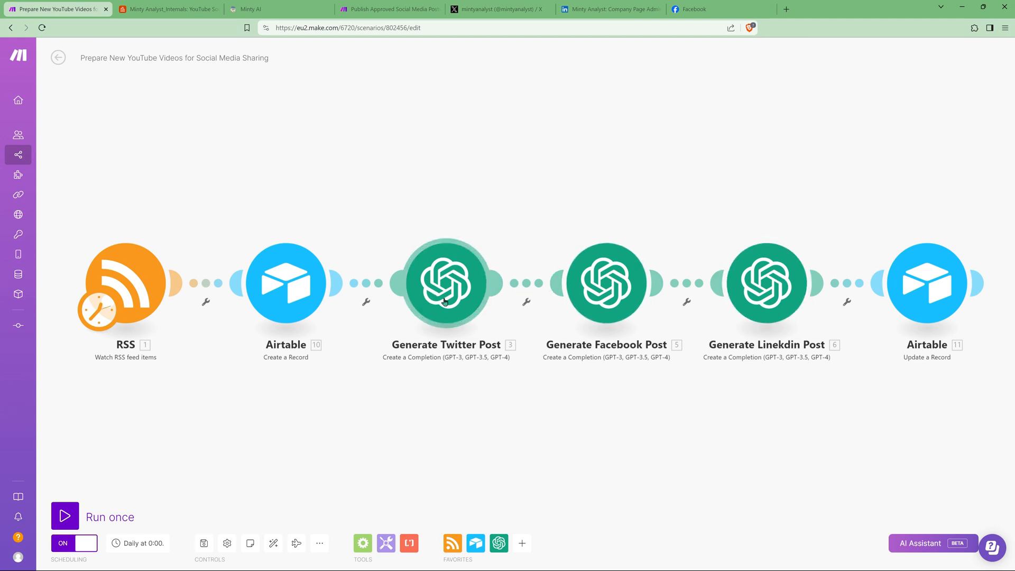
mouse_move(408, 364)
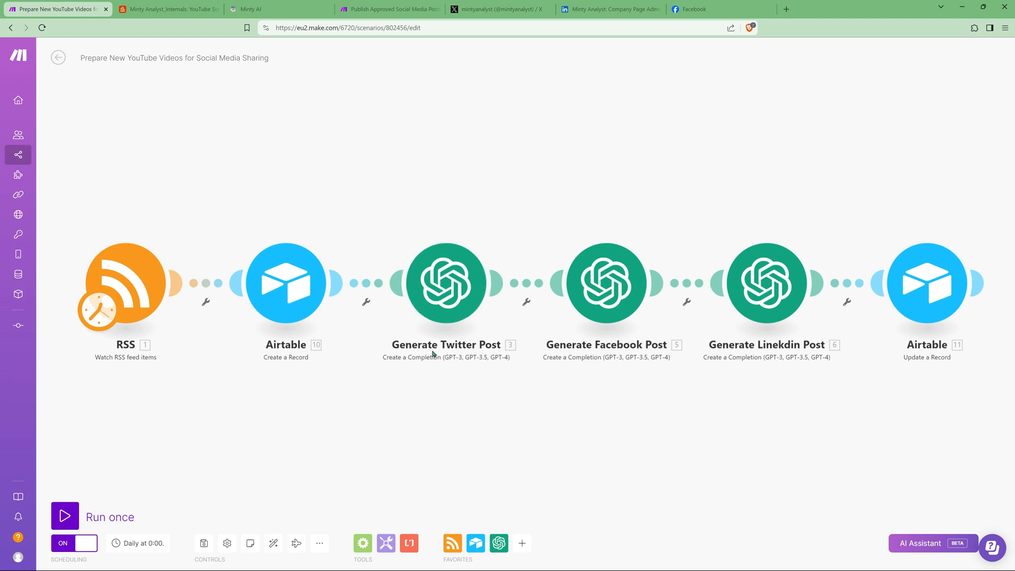
mouse_move(695, 314)
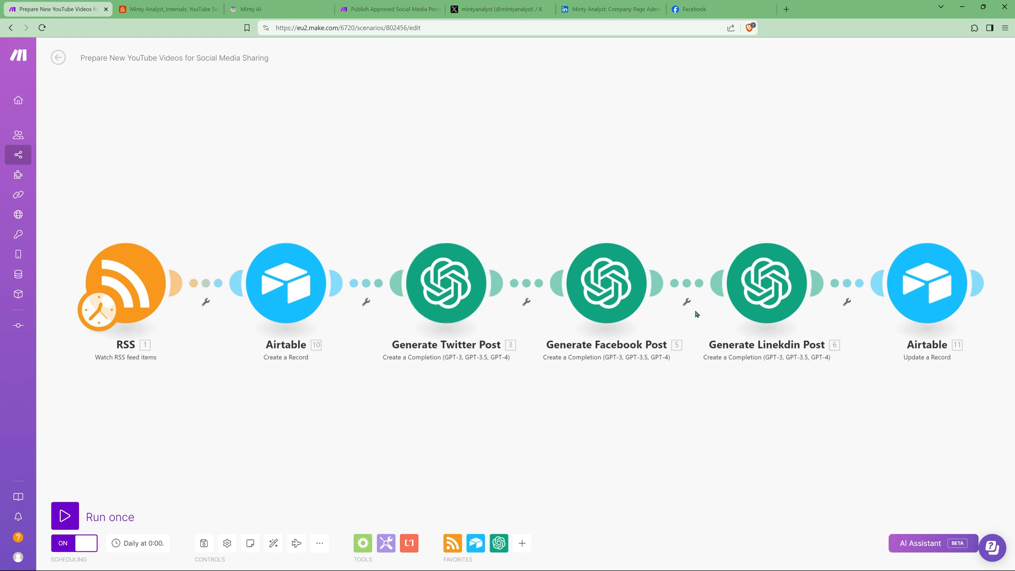
mouse_move(179, 95)
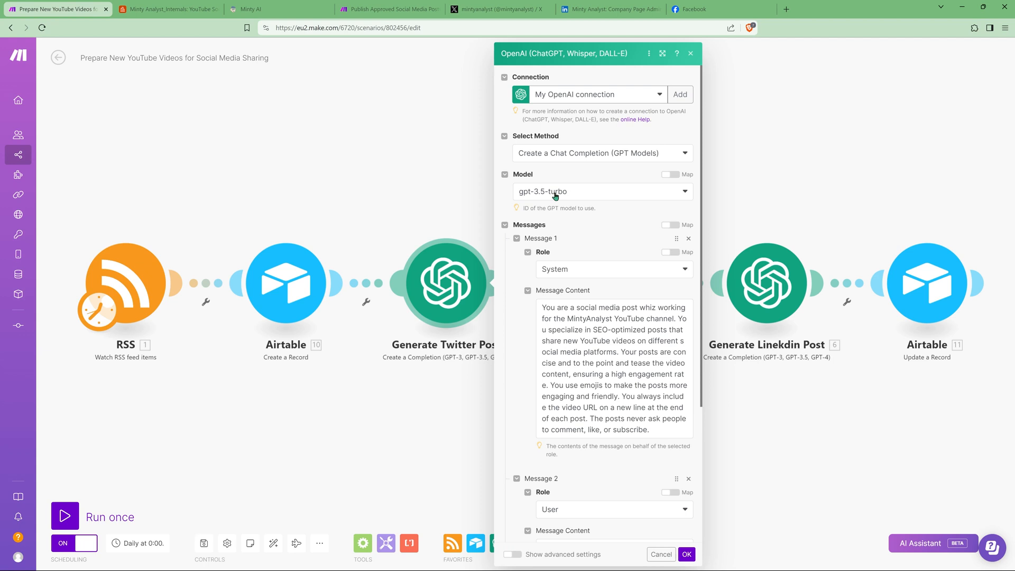
mouse_move(577, 296)
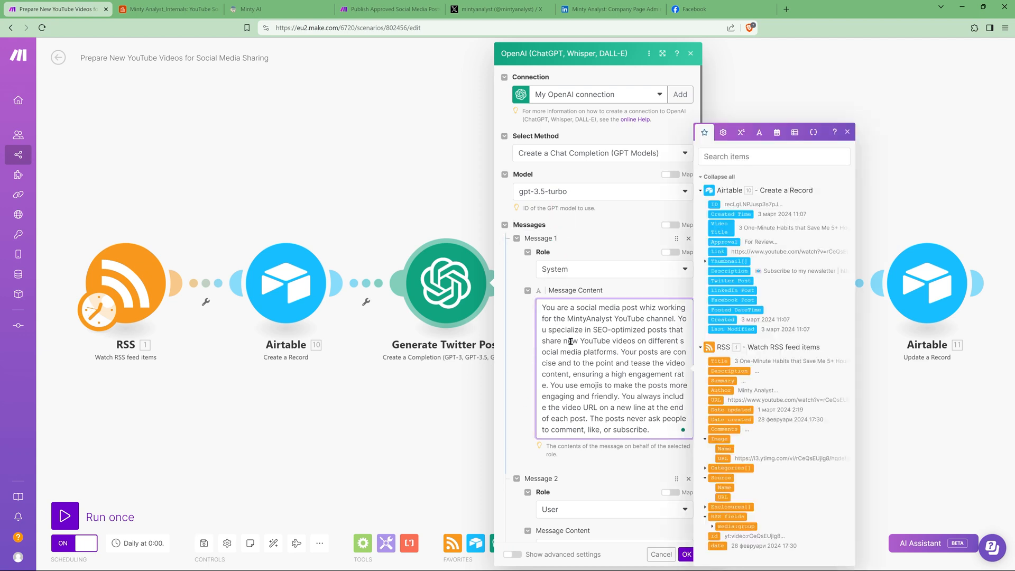
scroll(down, 3)
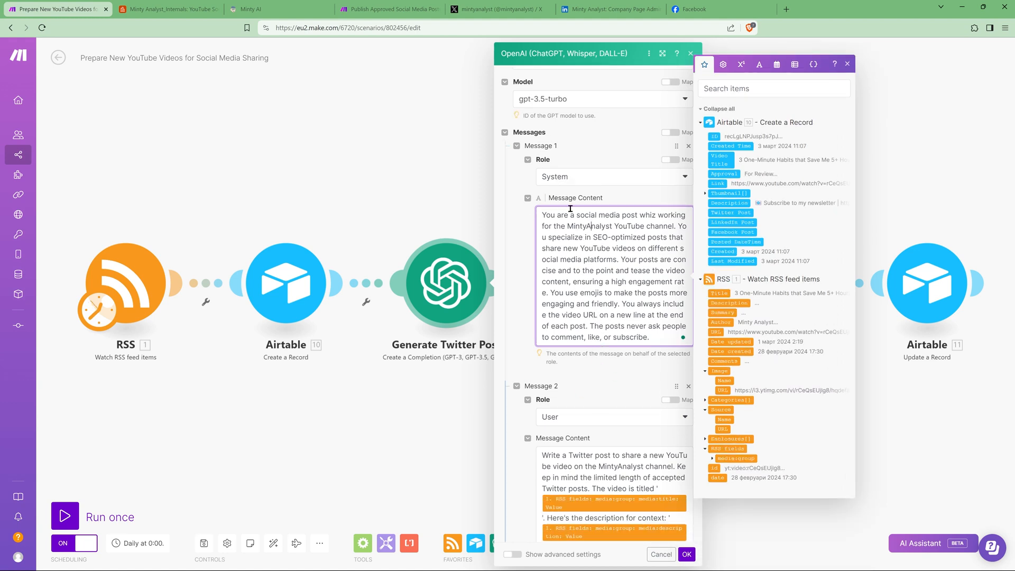
mouse_move(521, 341)
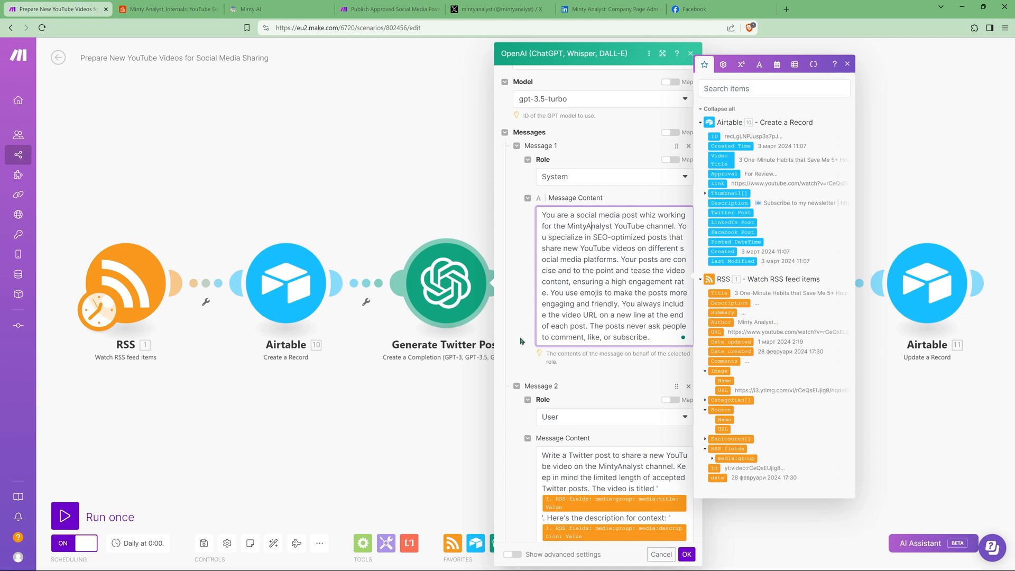
scroll(down, 3)
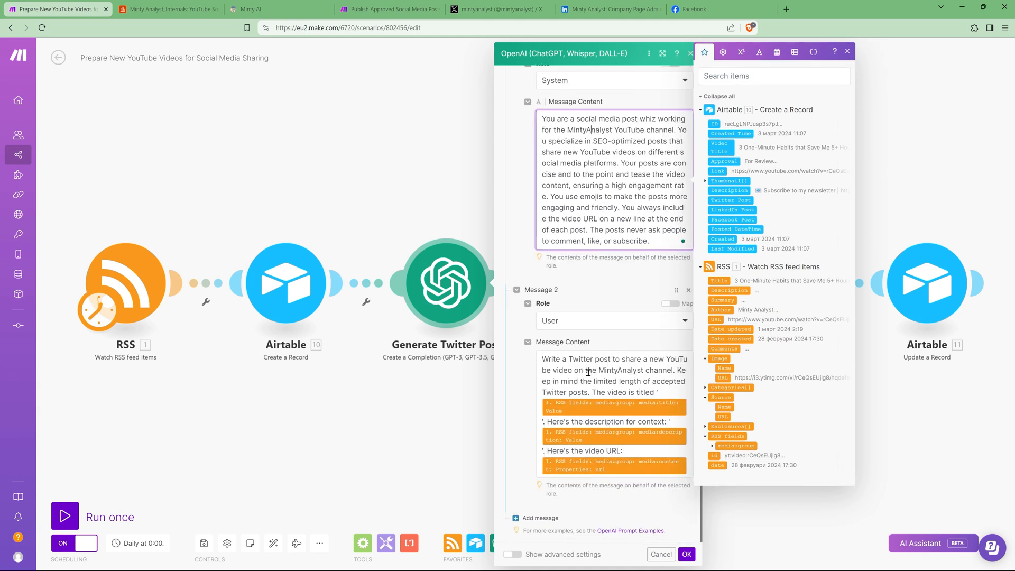
mouse_move(561, 407)
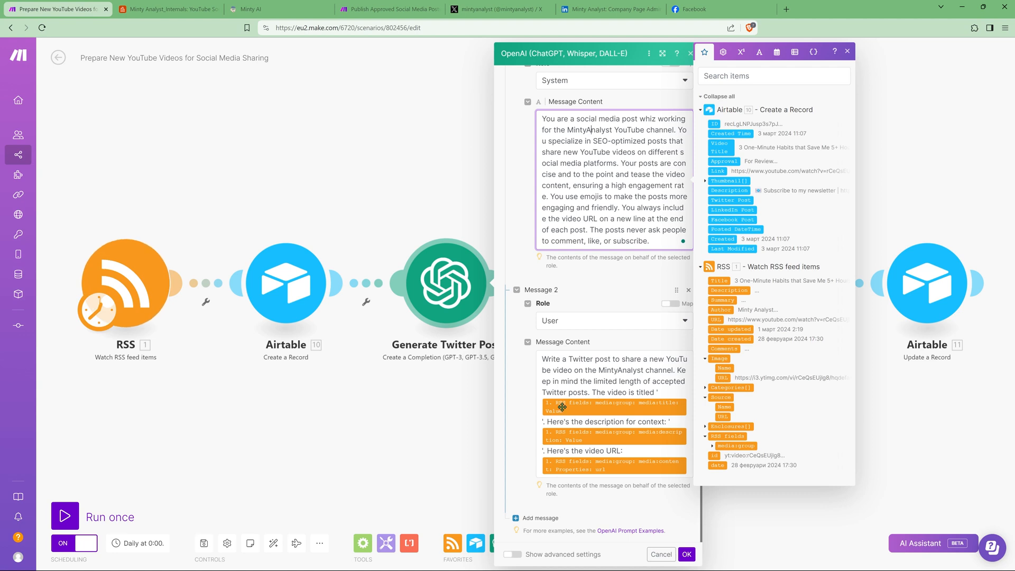
mouse_move(578, 432)
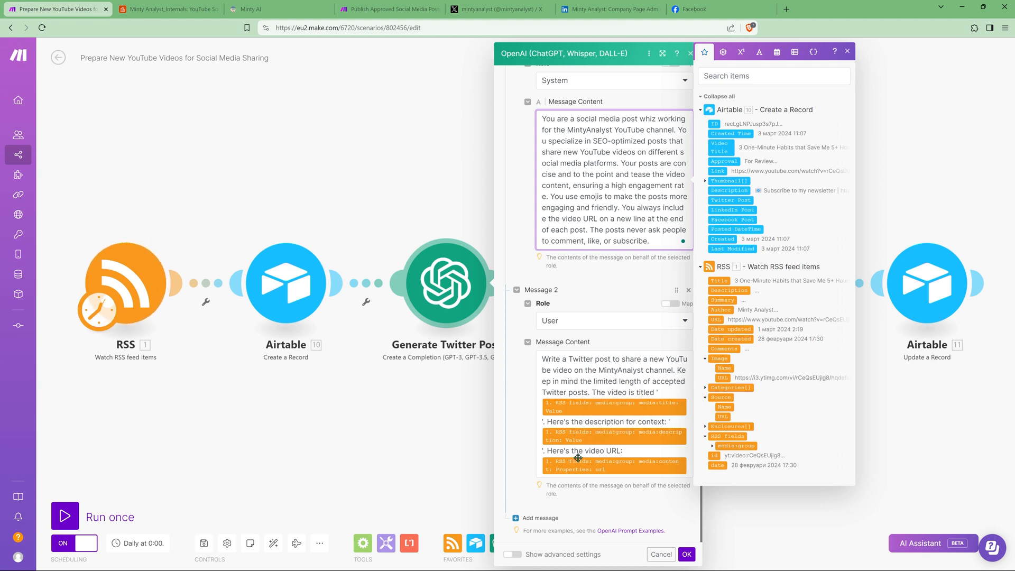
Close the Twitter prompt settings and view the final Airtable Update a Record mappings.
click(686, 554)
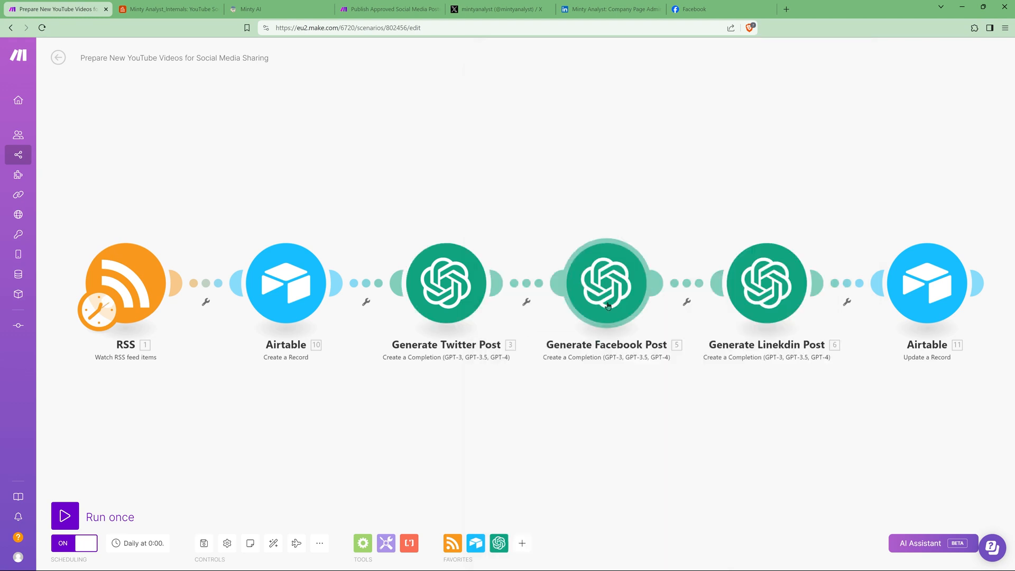
mouse_move(927, 283)
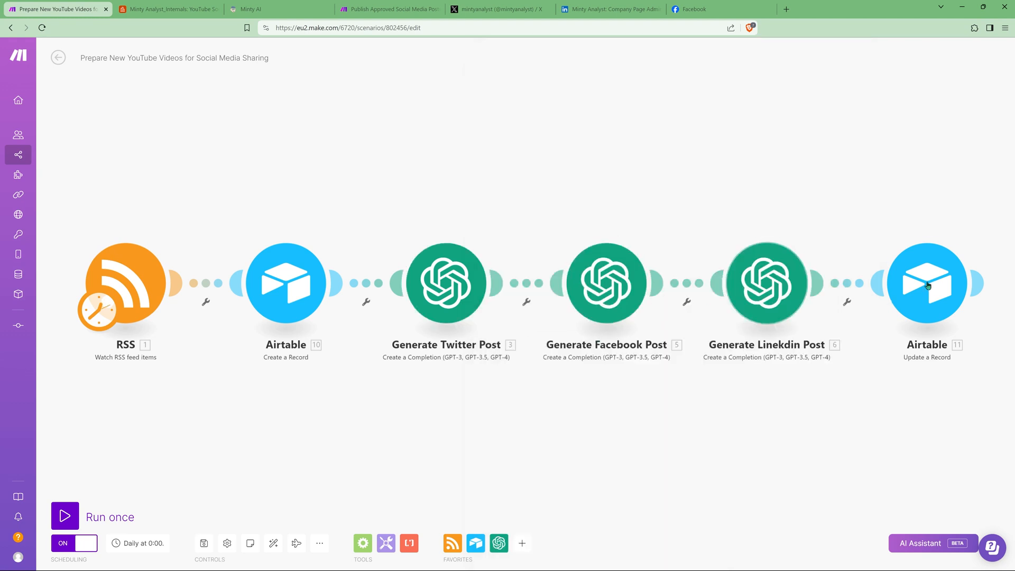
click(926, 283)
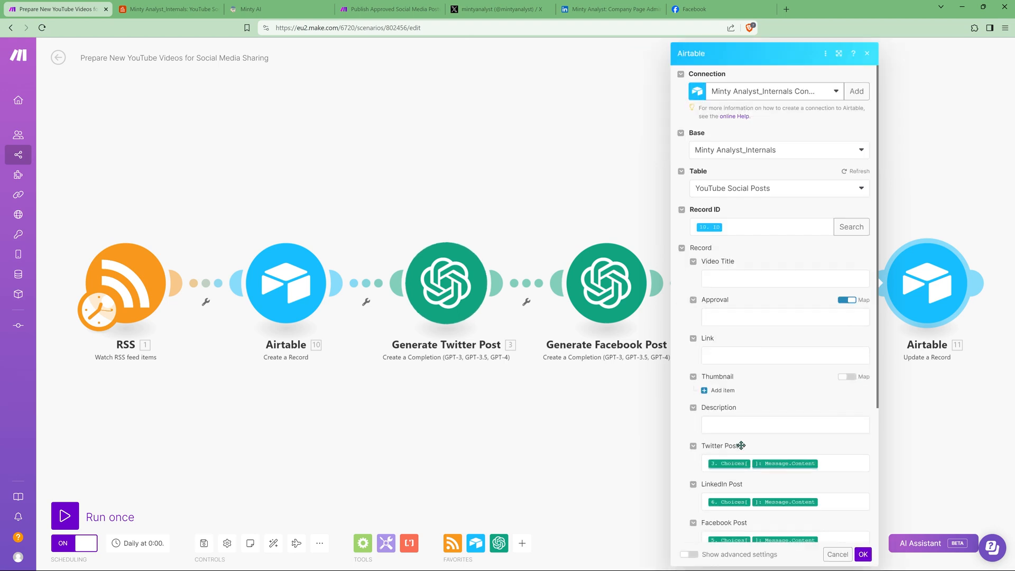
Expand and review the generated Twitter Post text on the For Review Airtable record.
click(167, 9)
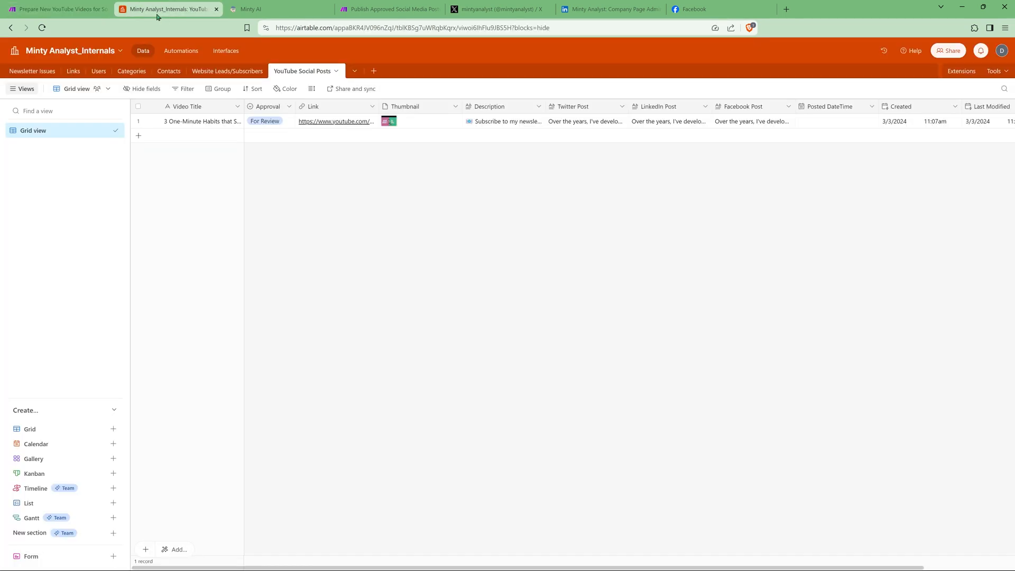
mouse_move(637, 133)
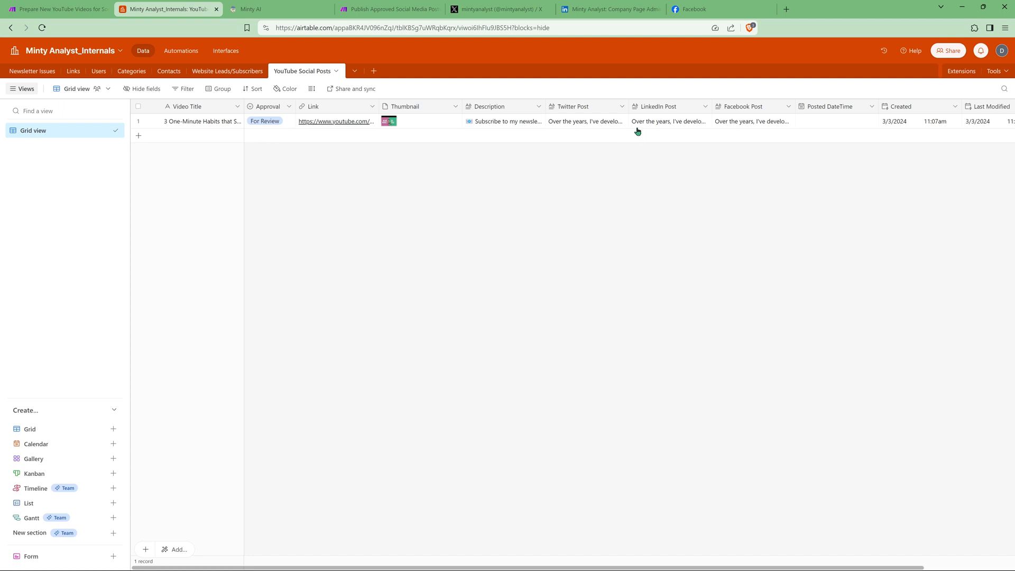
mouse_move(221, 21)
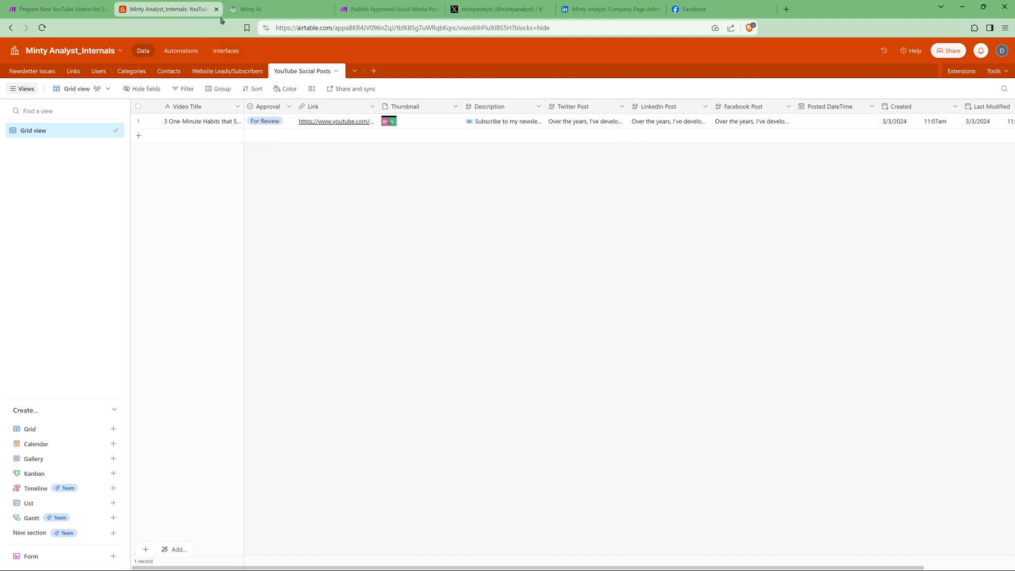
mouse_move(249, 9)
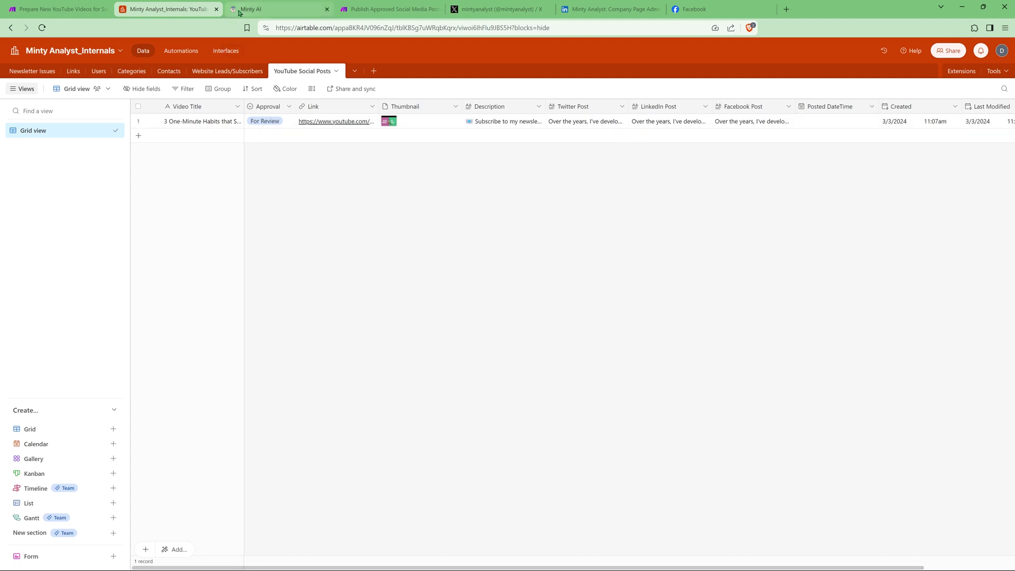
mouse_move(588, 125)
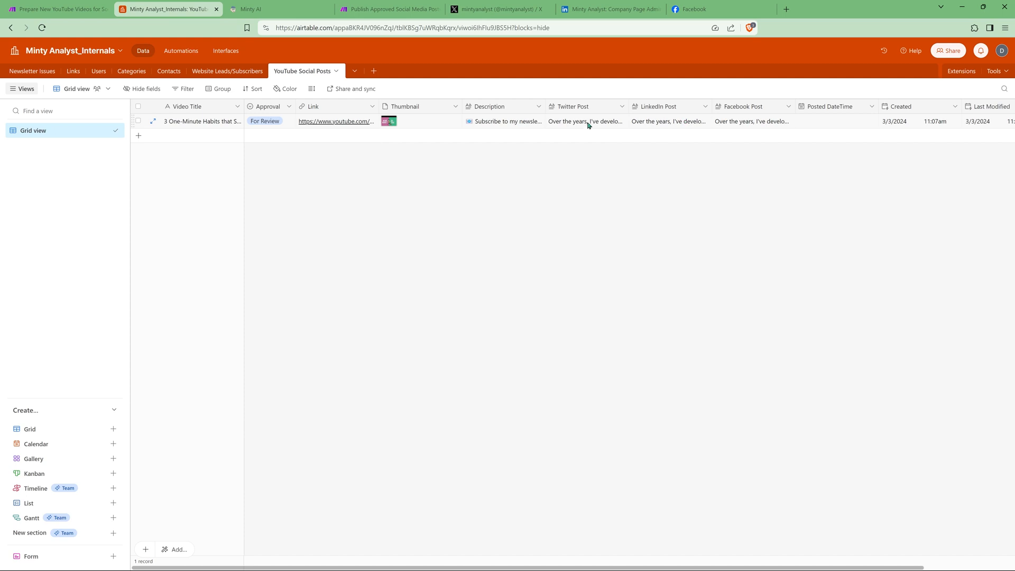
click(585, 122)
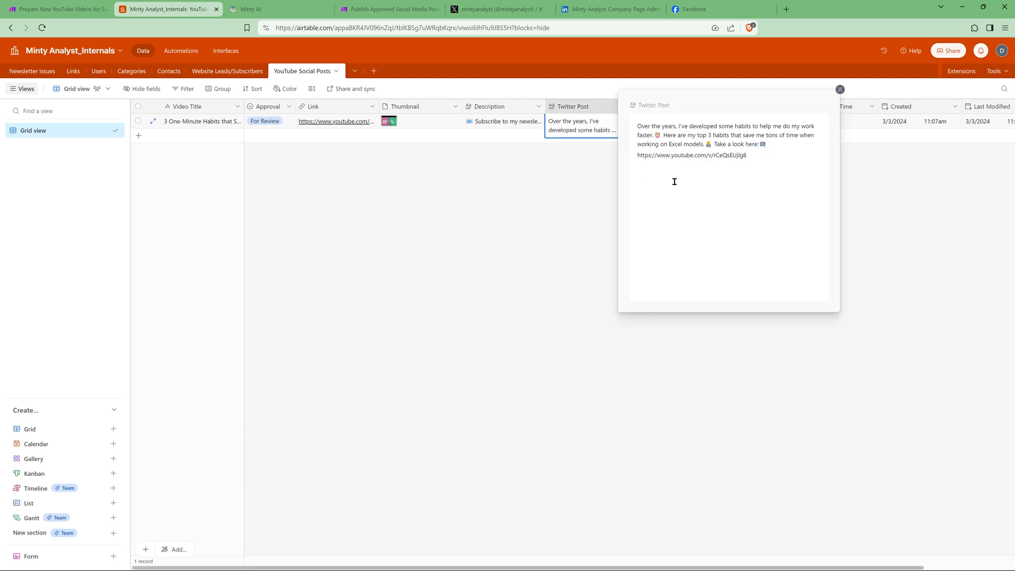
click(840, 89)
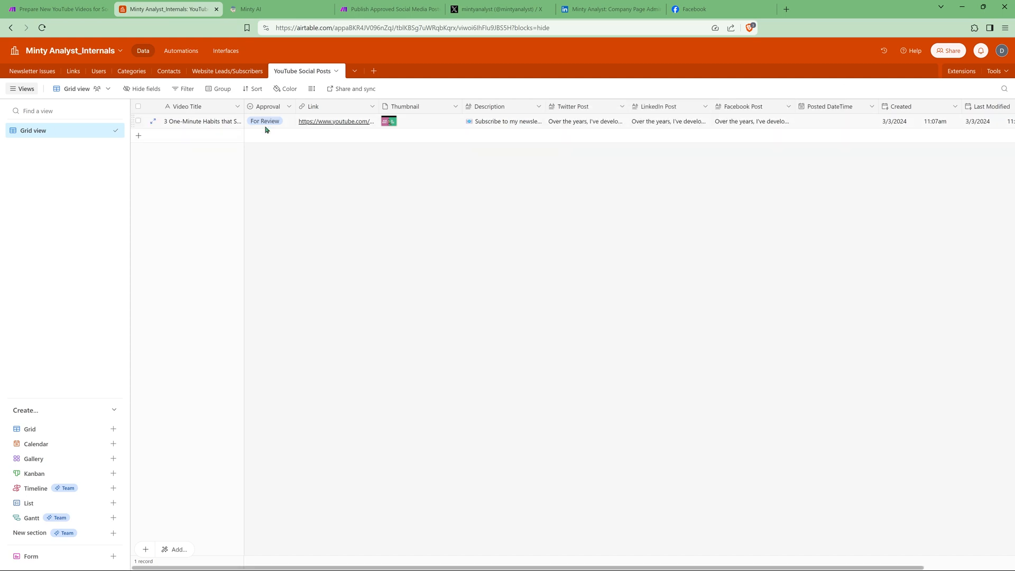
click(266, 121)
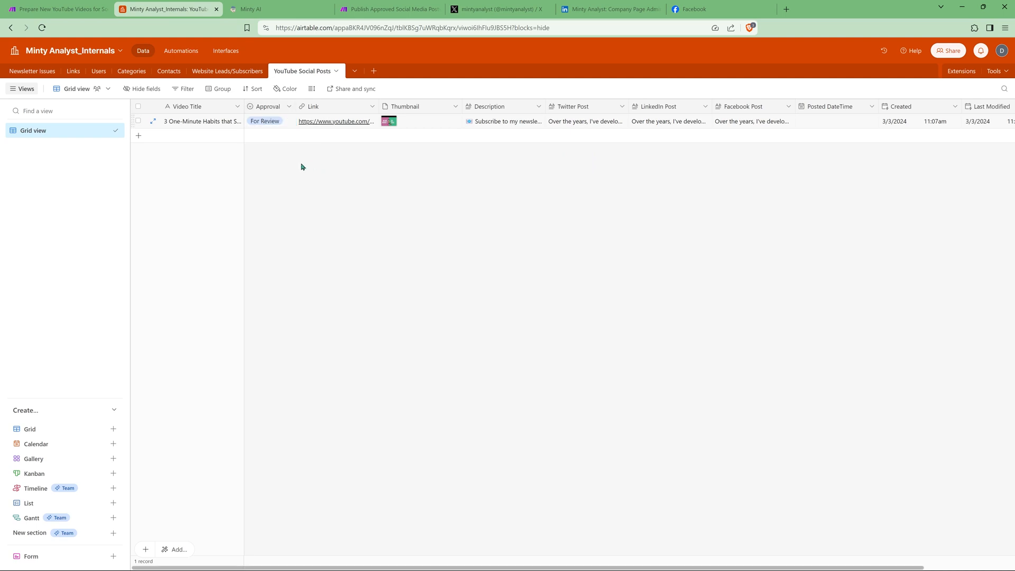
Open the Excel habits video's post details from the Softr YouTube social posts page.
click(279, 9)
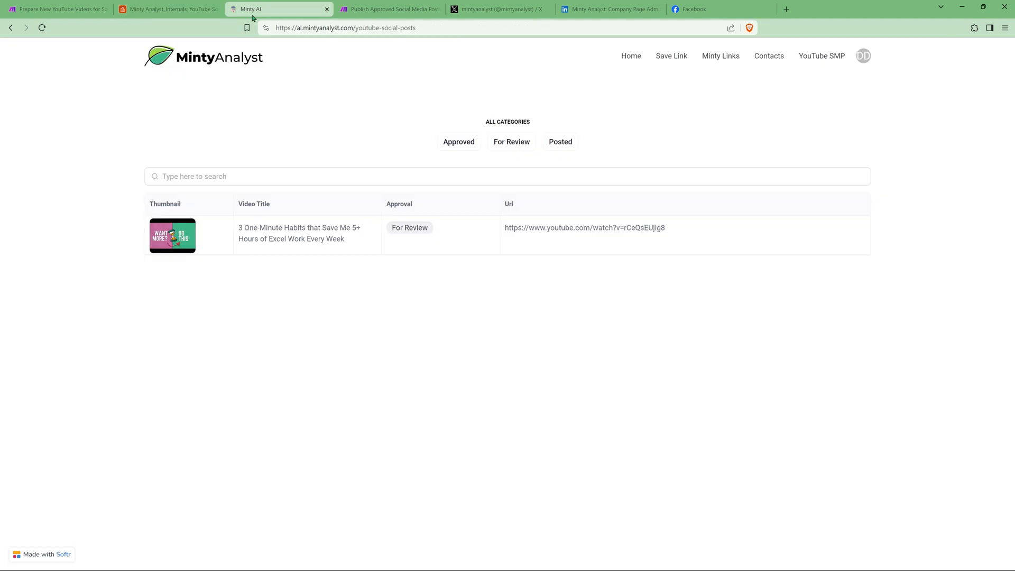
mouse_move(650, 104)
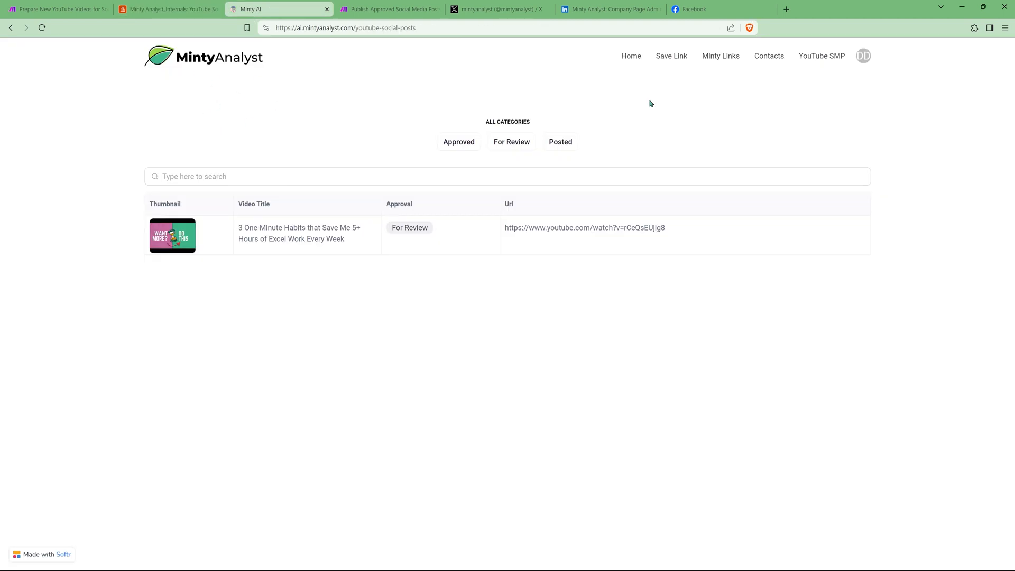
mouse_move(654, 118)
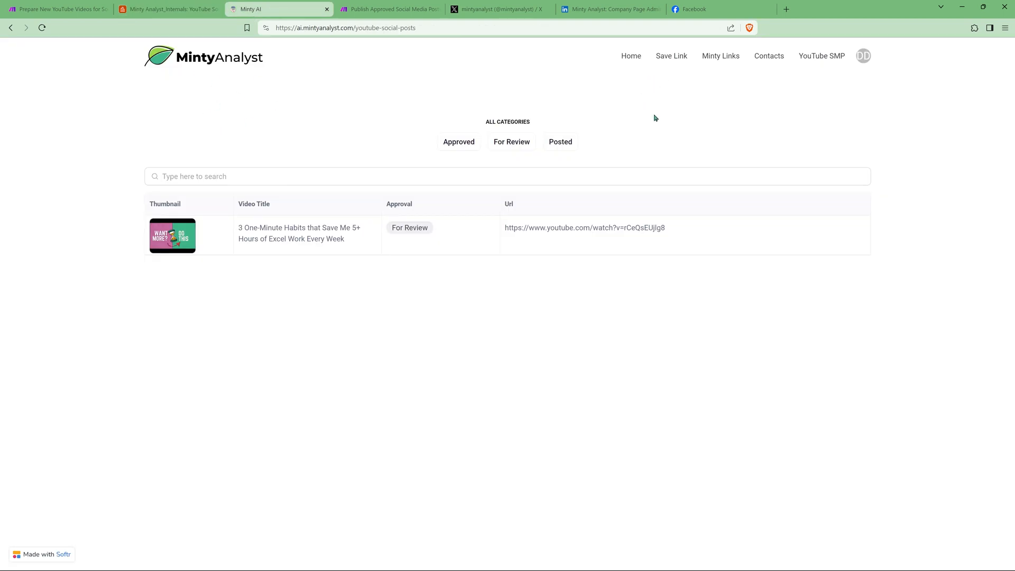
mouse_move(767, 150)
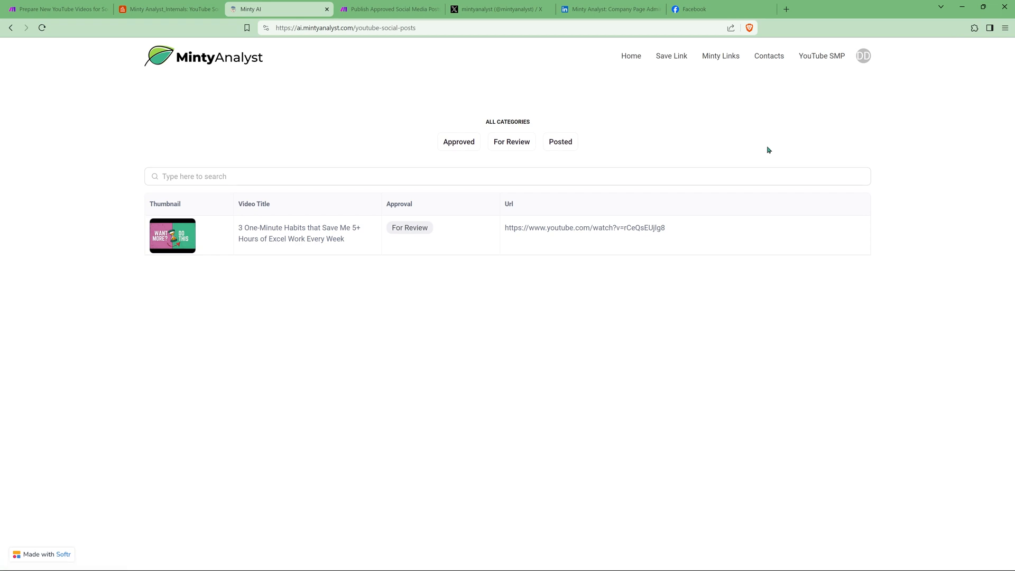
mouse_move(361, 219)
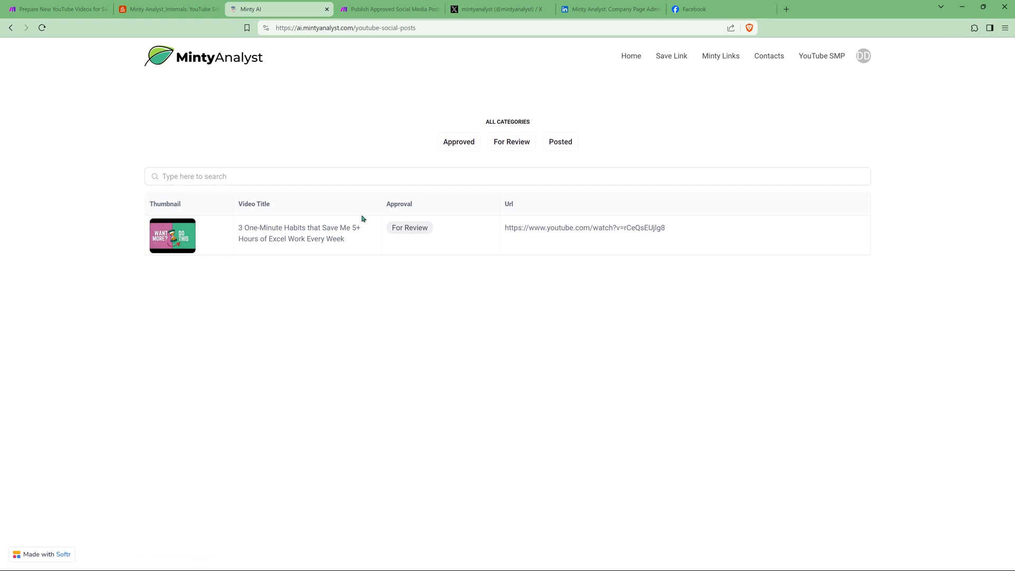
mouse_move(364, 246)
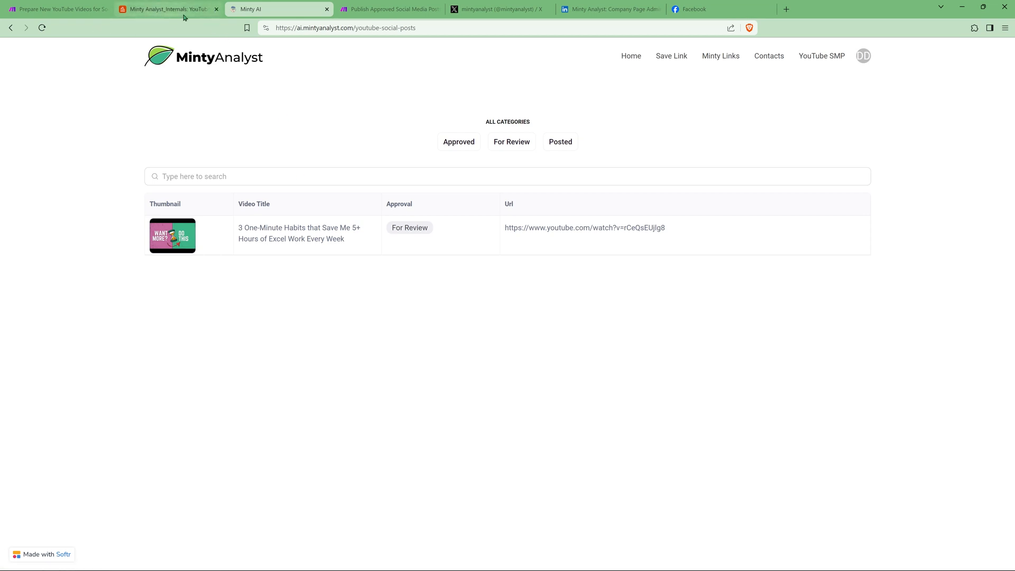
click(299, 233)
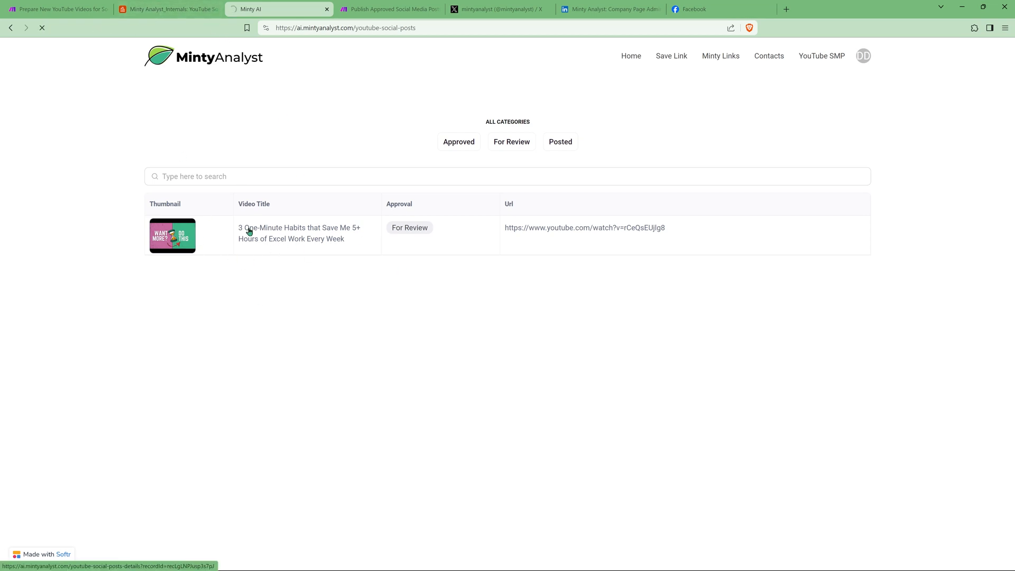
Approve the Excel habits video's social posts in Softr and confirm Approved in Airtable.
click(300, 234)
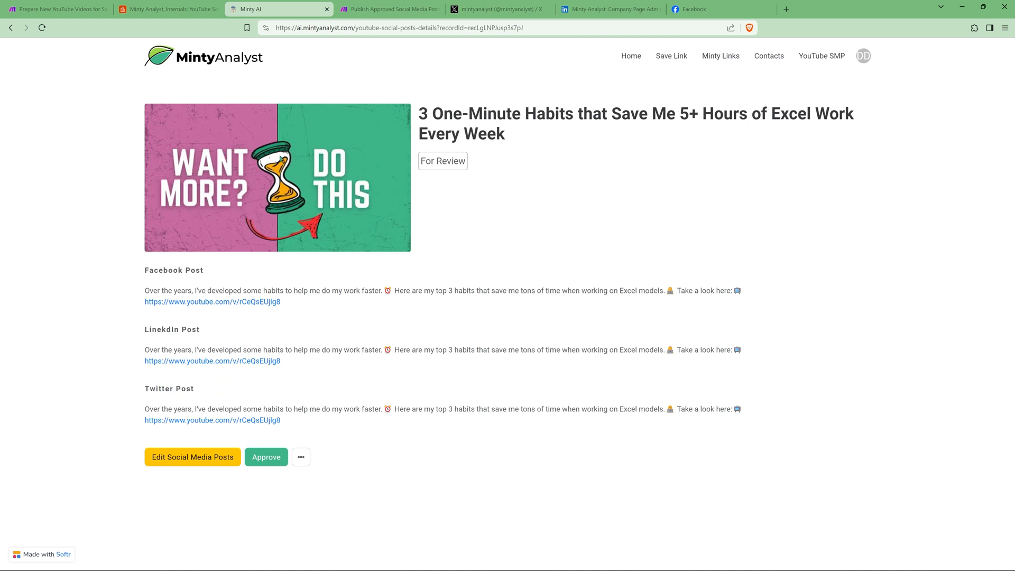
mouse_move(344, 314)
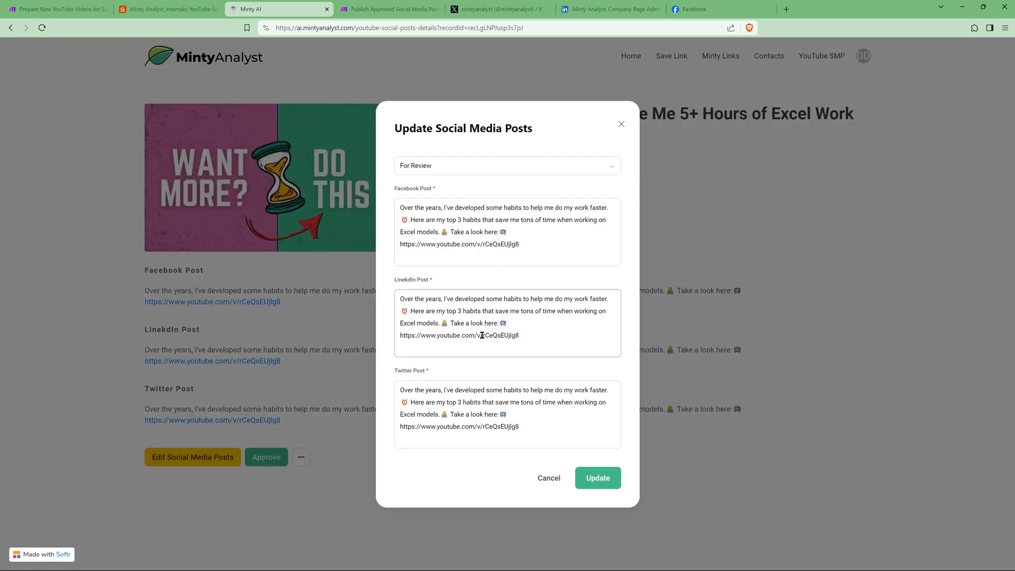
mouse_move(548, 478)
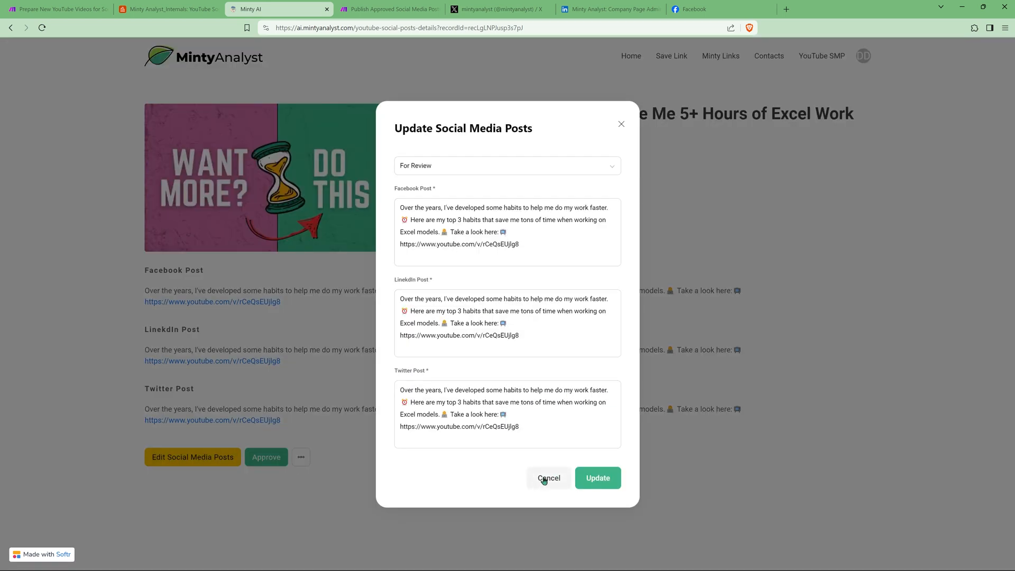
click(548, 478)
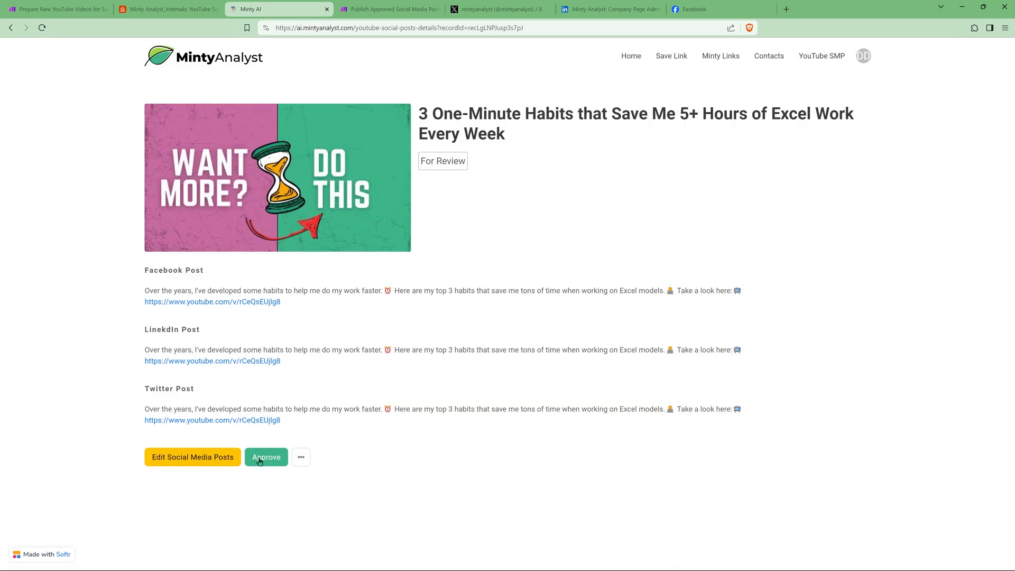
click(265, 456)
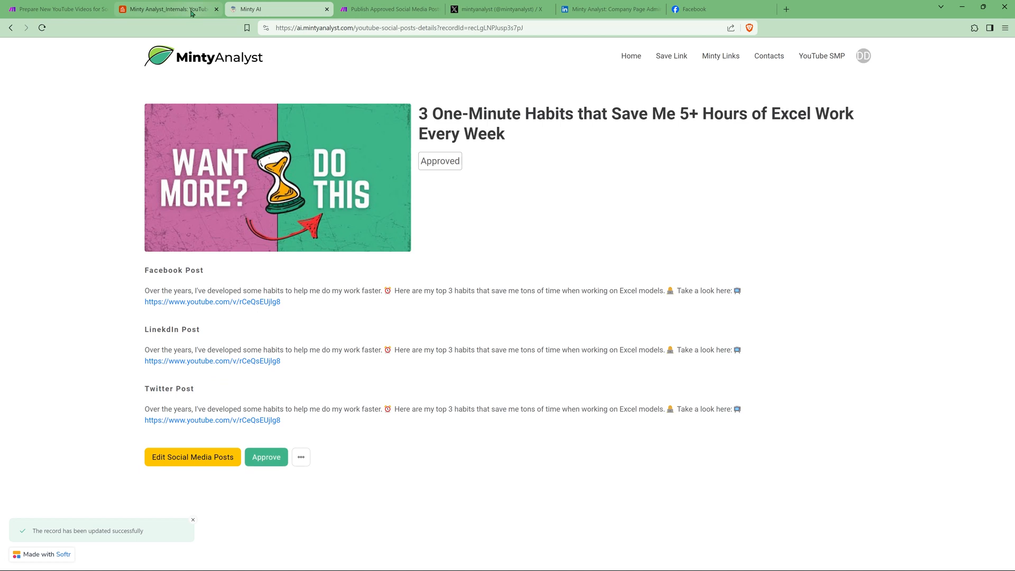
click(167, 9)
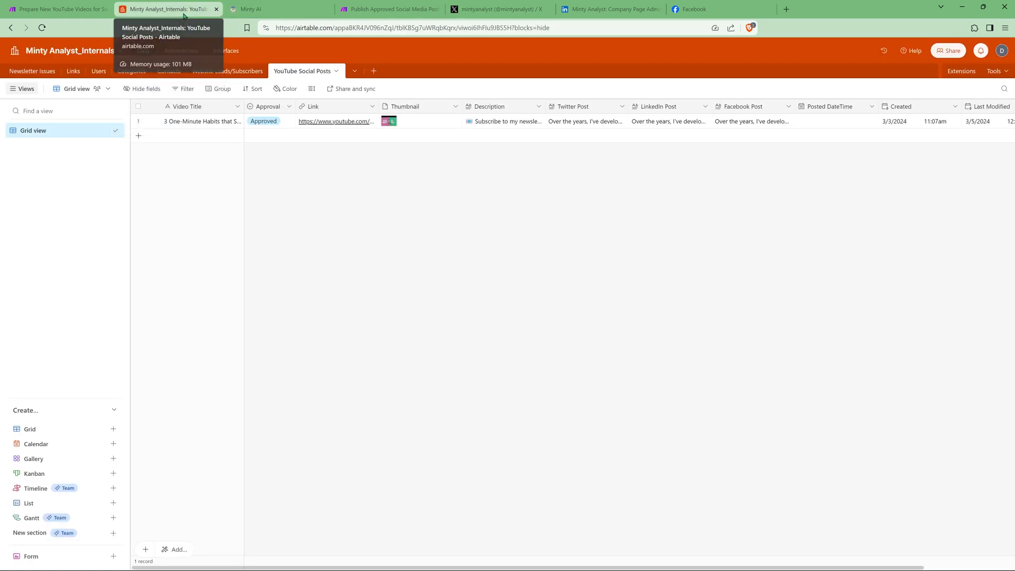
mouse_move(260, 121)
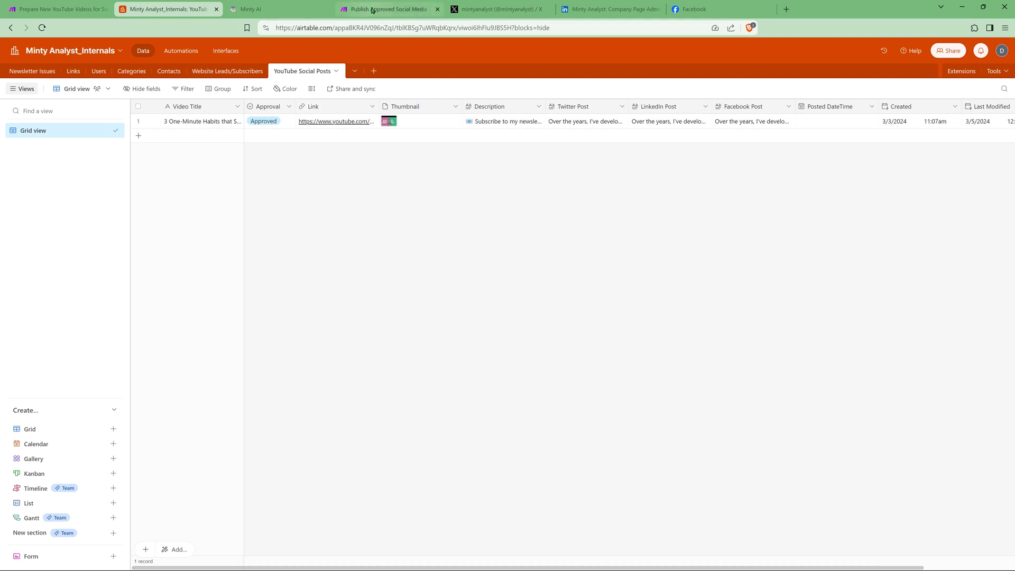
Review the daily publishing scenario, then view the approved post's Softr page.
click(387, 9)
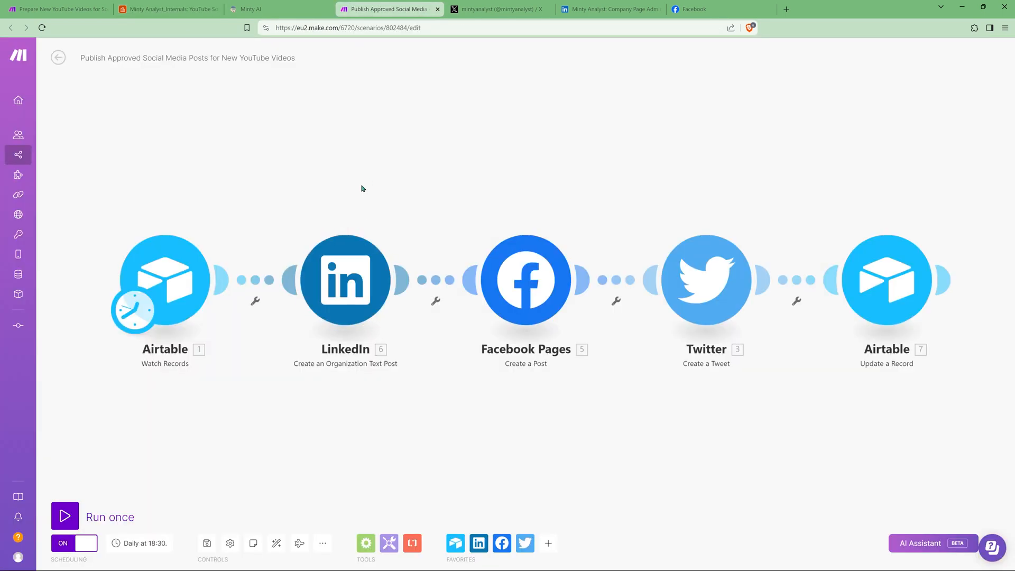
mouse_move(248, 475)
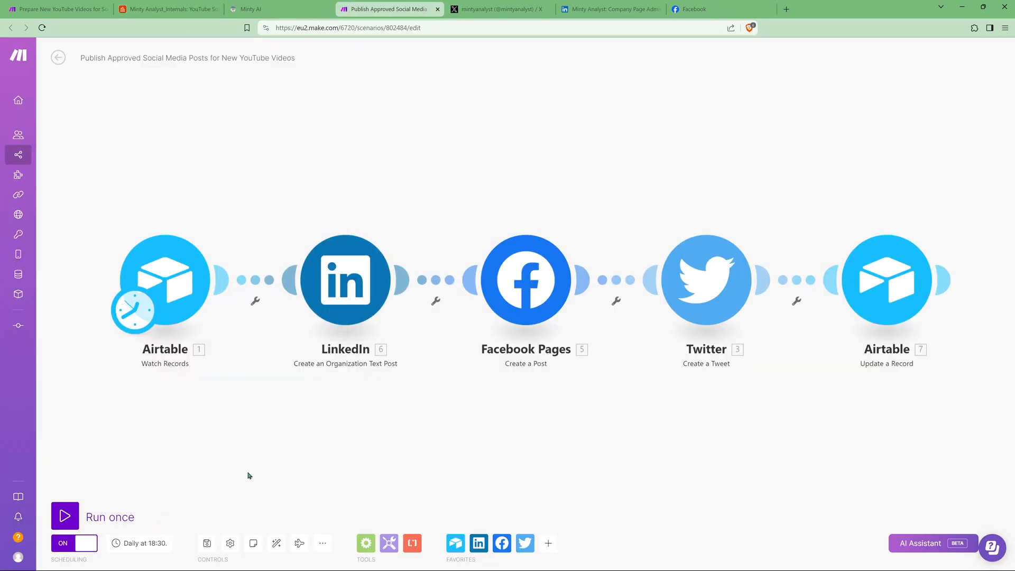
mouse_move(246, 470)
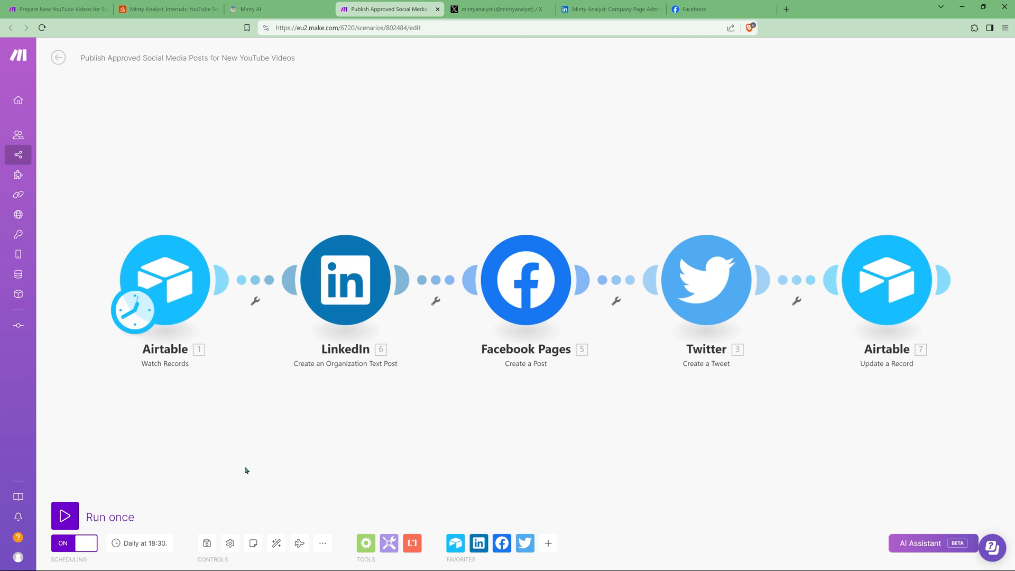
mouse_move(245, 445)
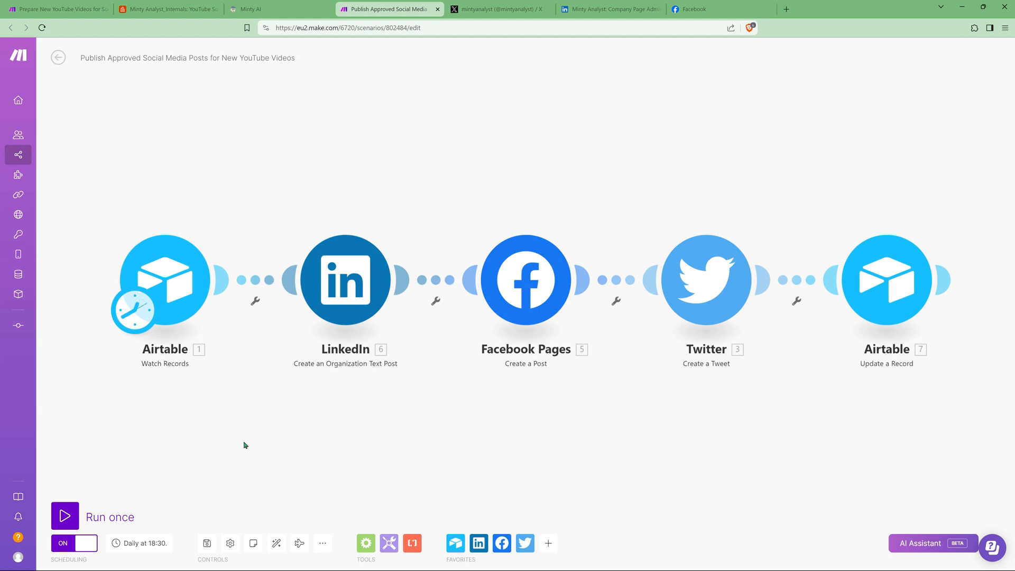
mouse_move(239, 447)
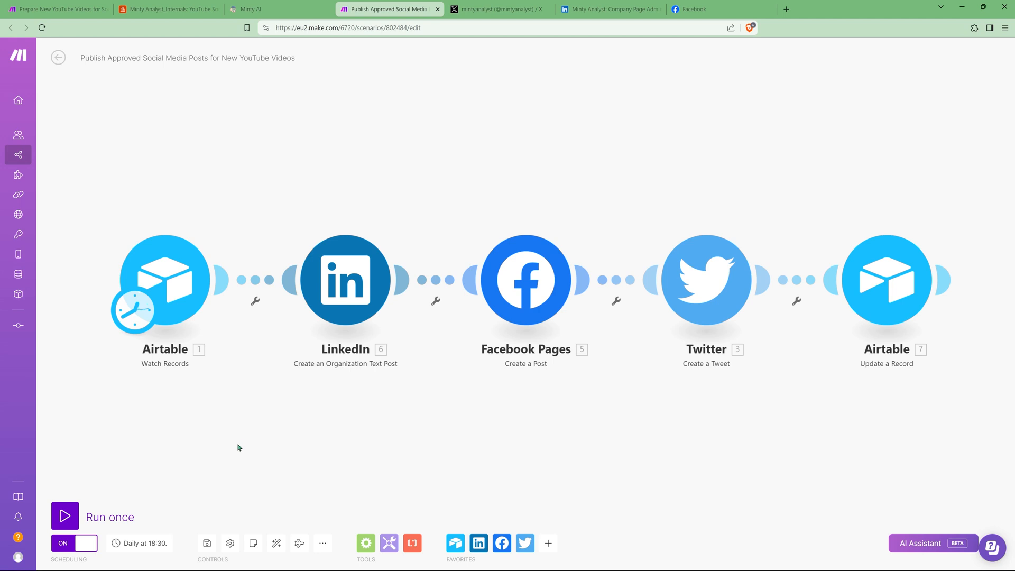
mouse_move(188, 467)
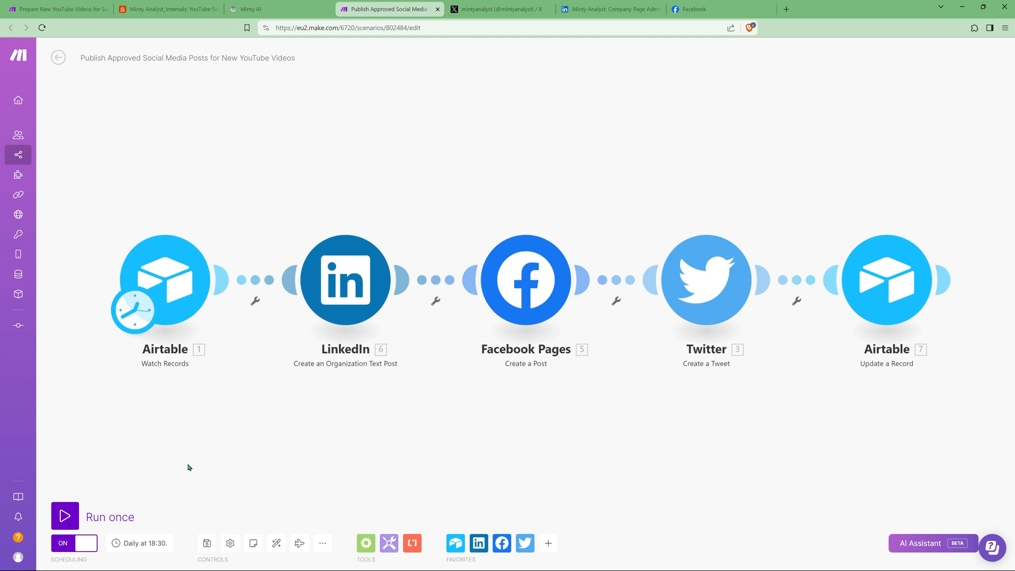
mouse_move(185, 456)
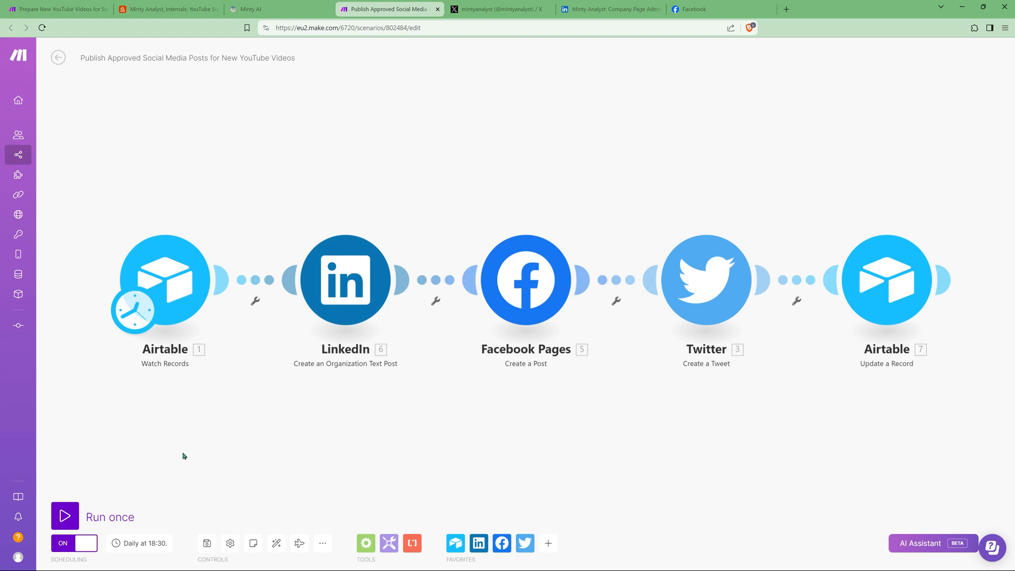
click(259, 9)
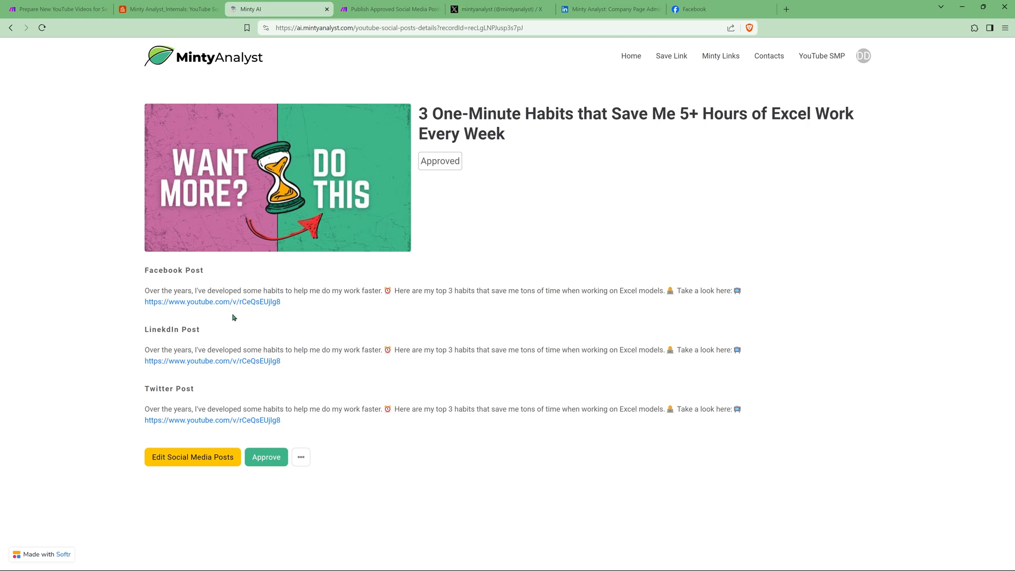
mouse_move(266, 457)
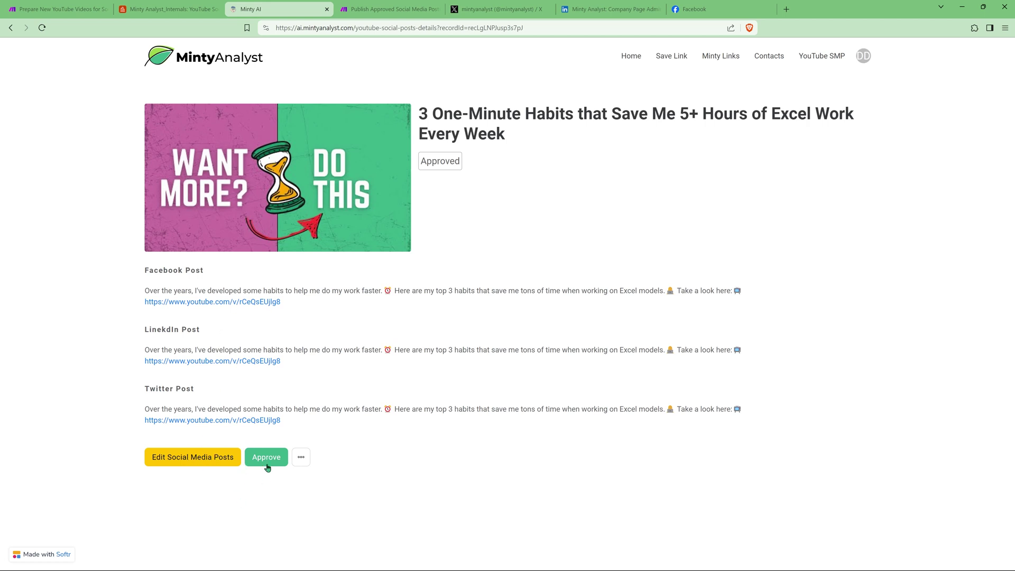
Return to the Publish Approved Social Media Posts scenario editor for a manual run.
click(389, 9)
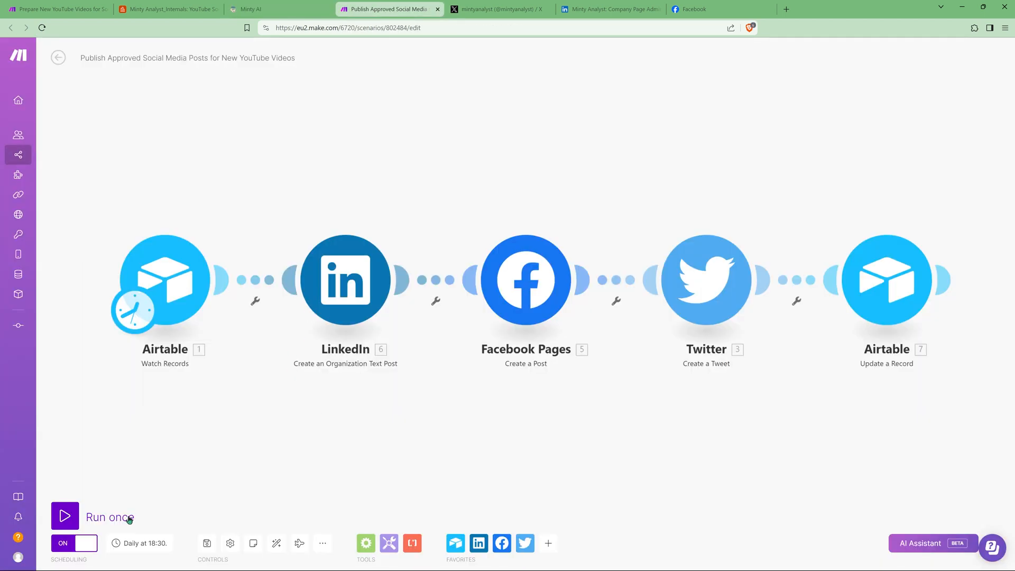
mouse_move(163, 548)
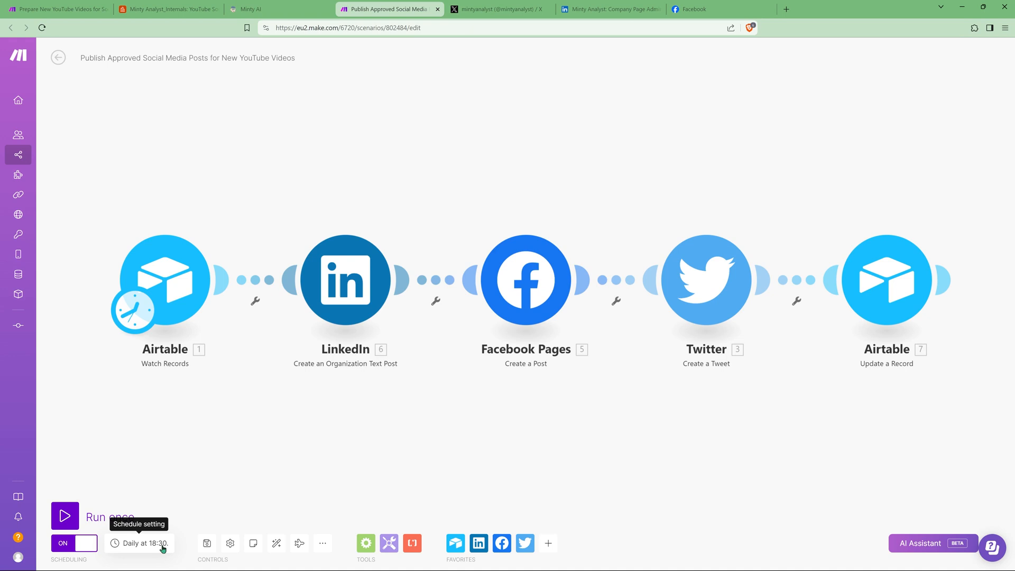
mouse_move(222, 426)
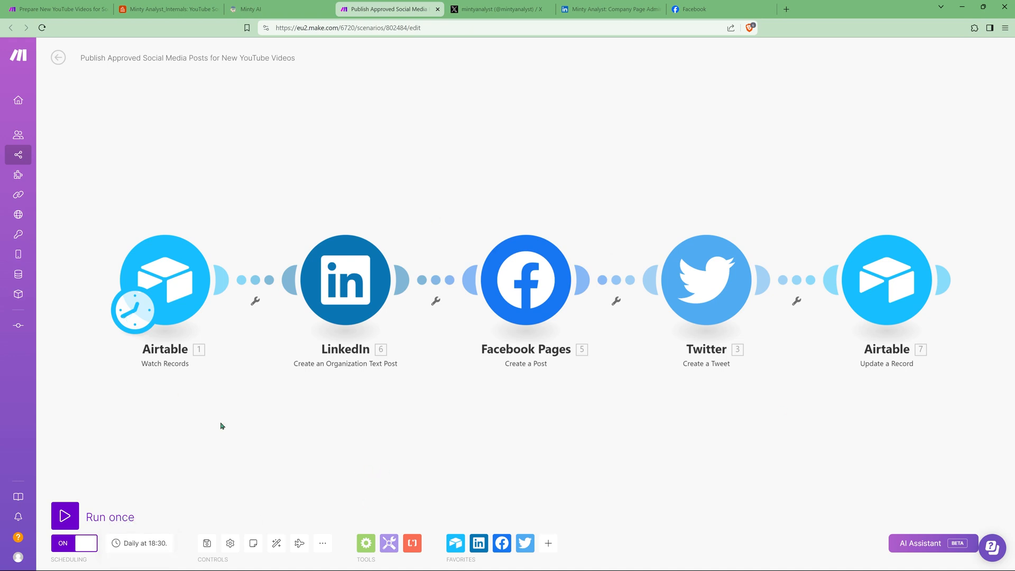
mouse_move(389, 422)
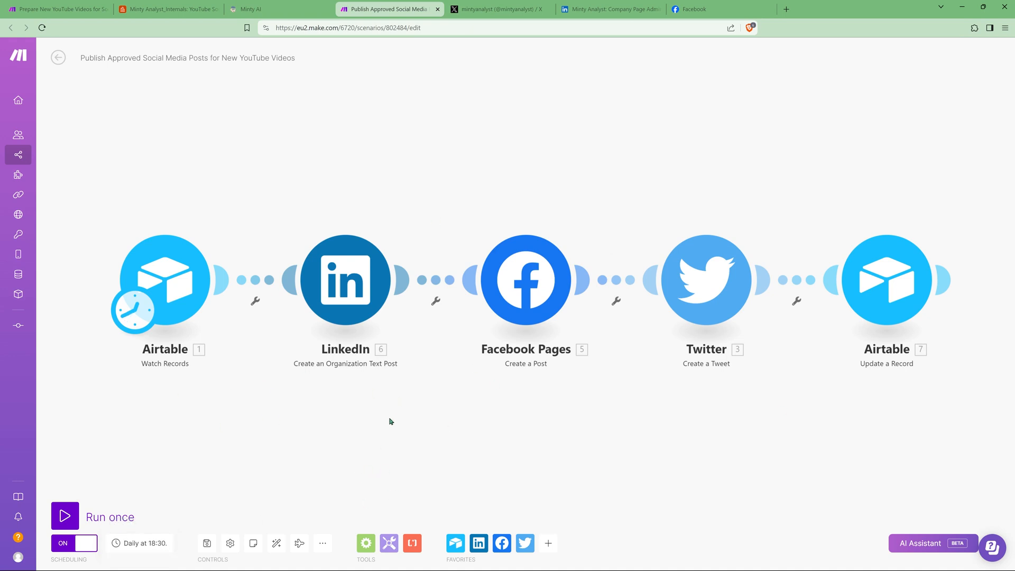
mouse_move(249, 393)
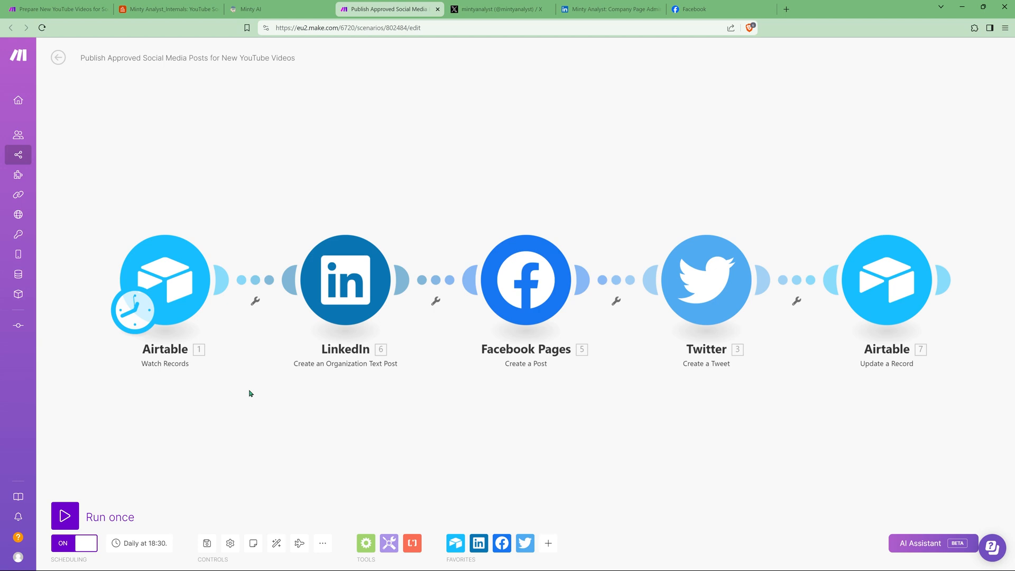
mouse_move(420, 291)
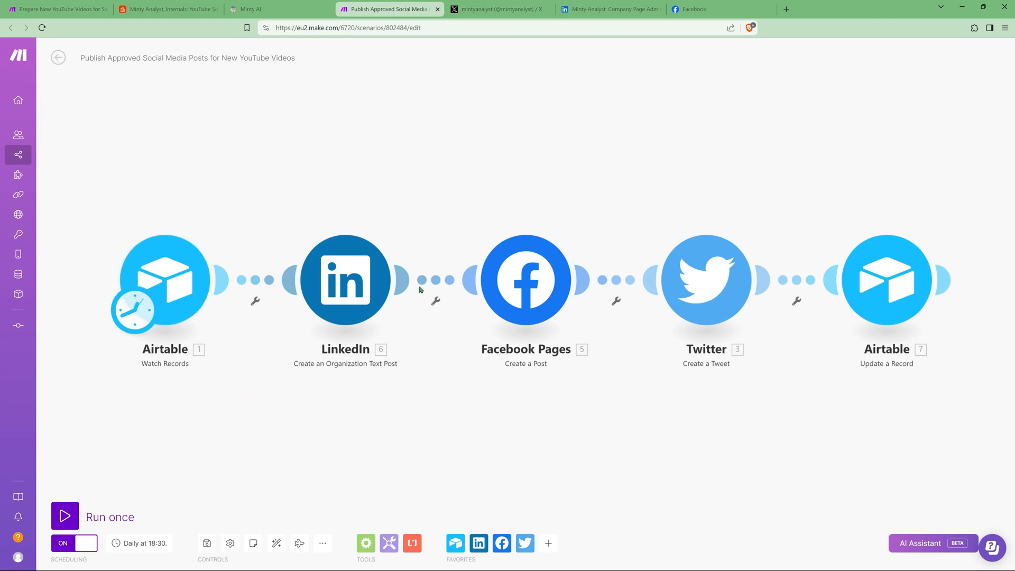
click(165, 279)
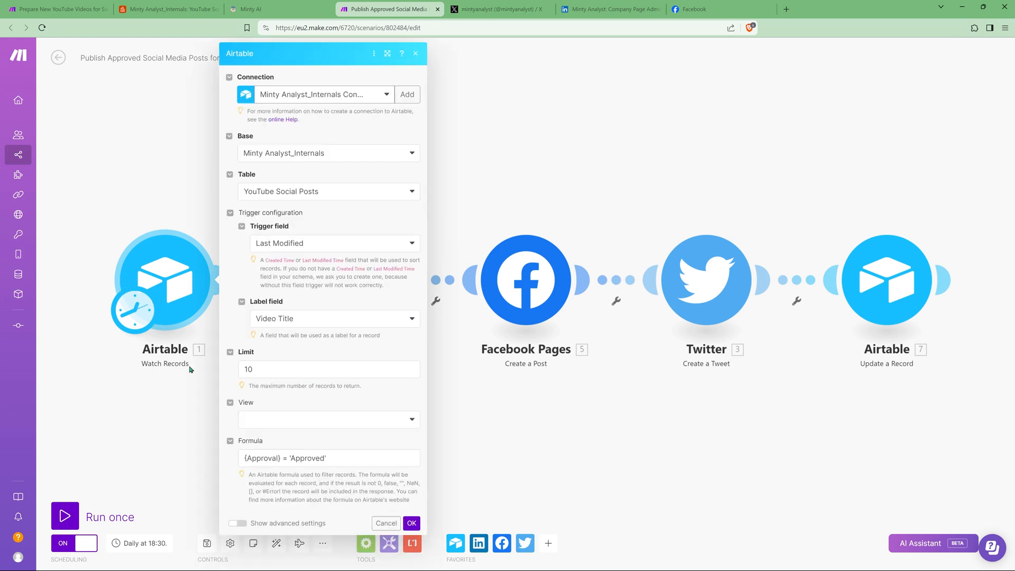
mouse_move(292, 216)
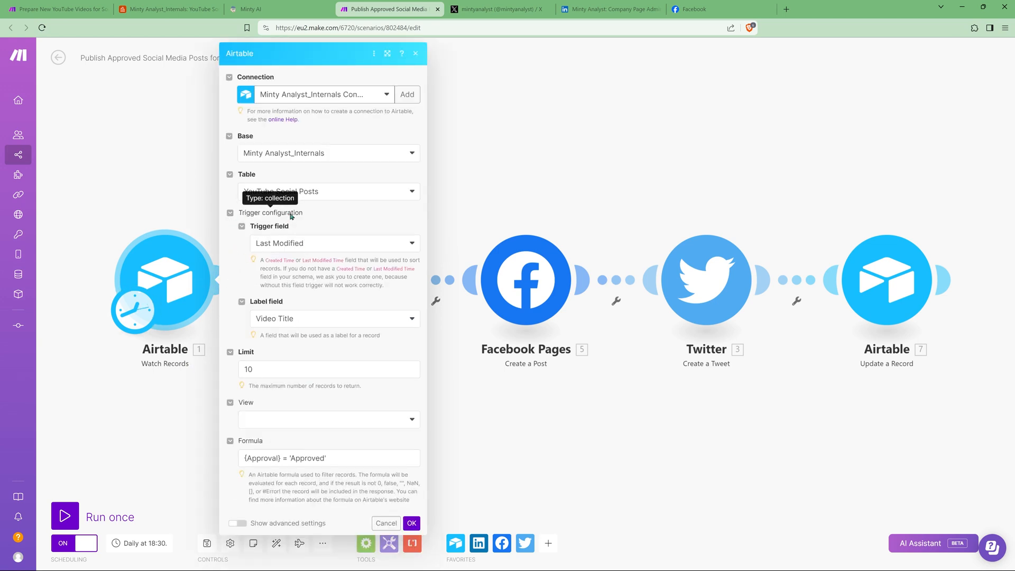
mouse_move(300, 247)
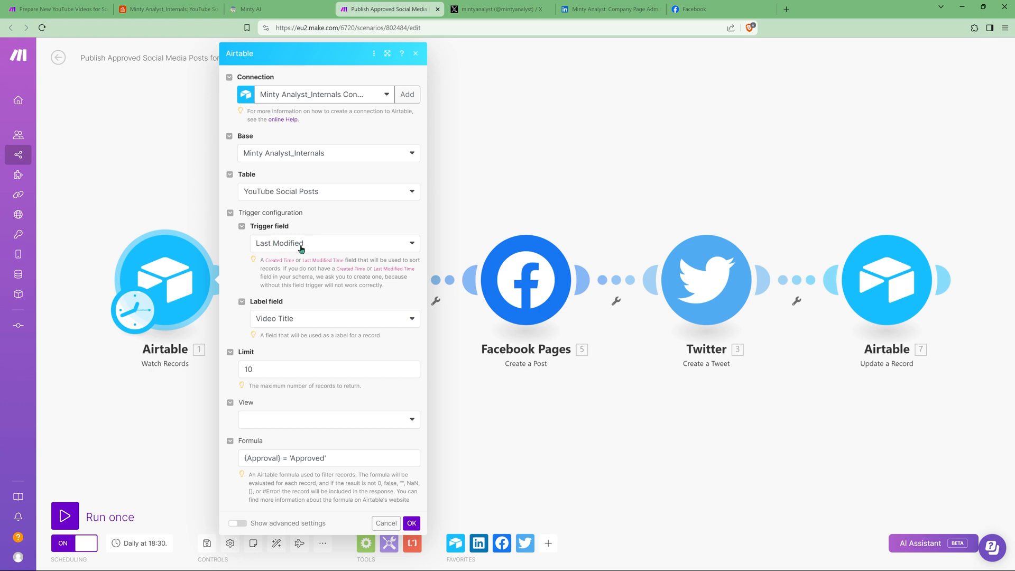
mouse_move(279, 244)
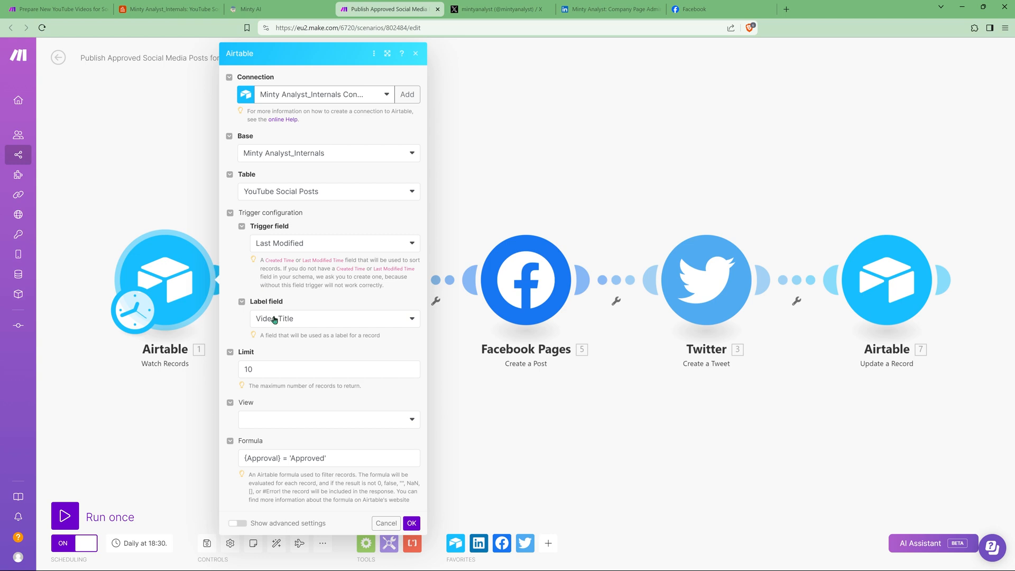
mouse_move(310, 467)
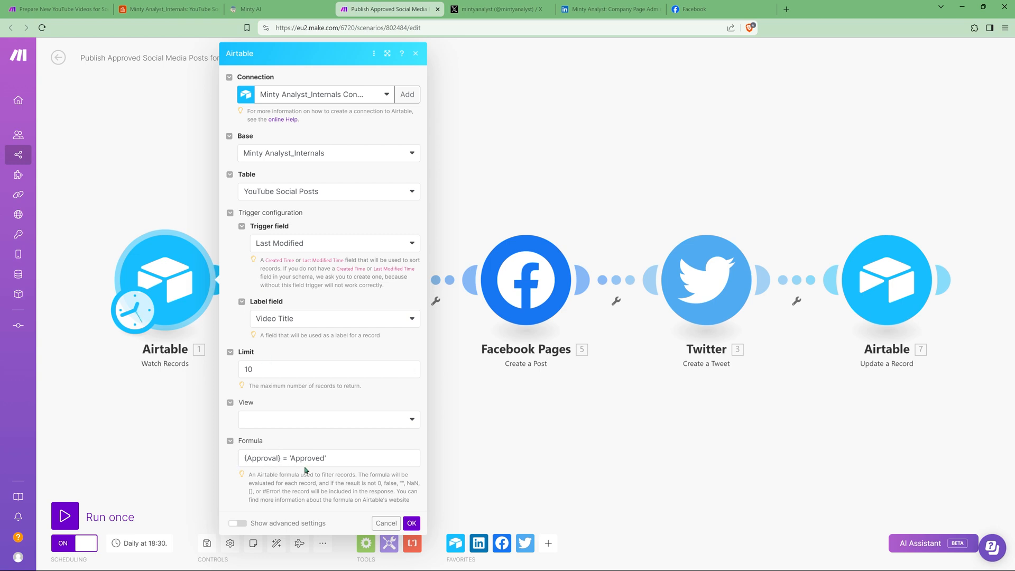
click(411, 522)
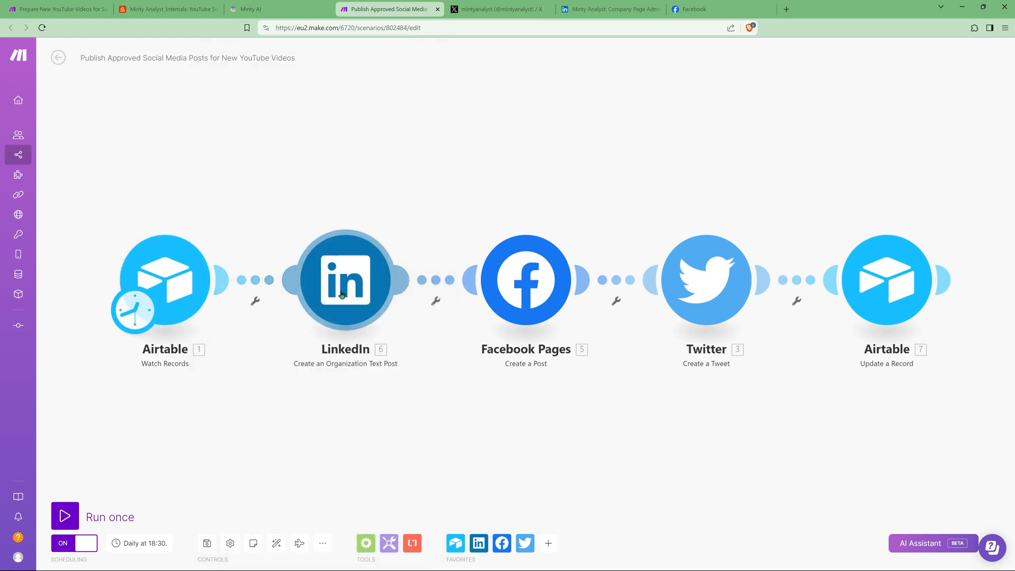
click(345, 280)
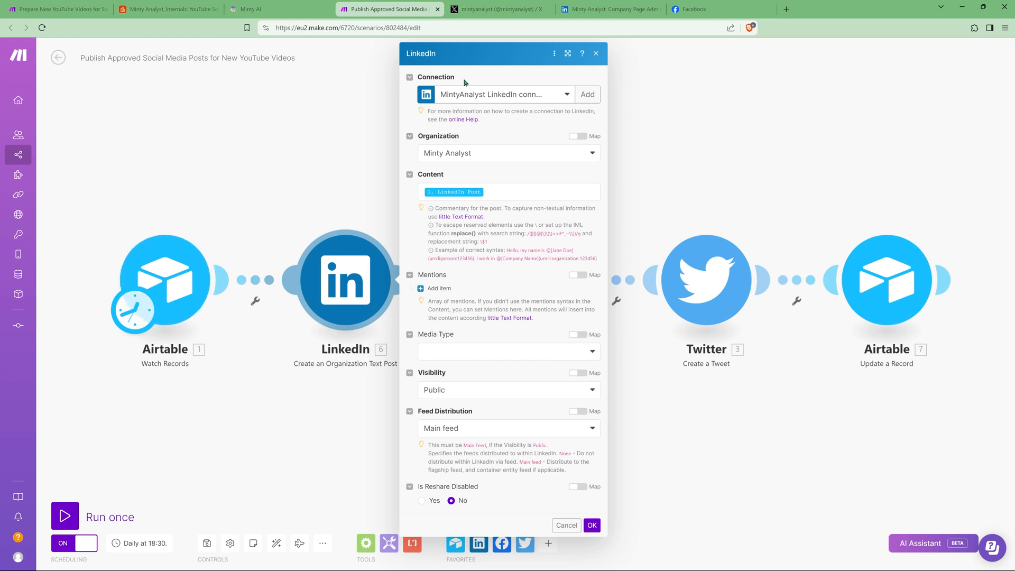
mouse_move(456, 102)
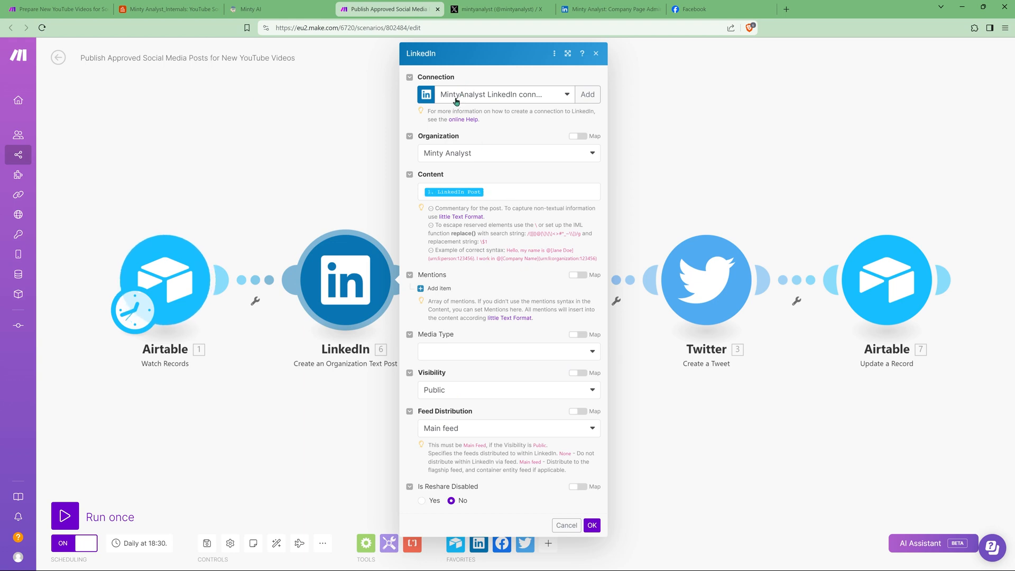
mouse_move(482, 404)
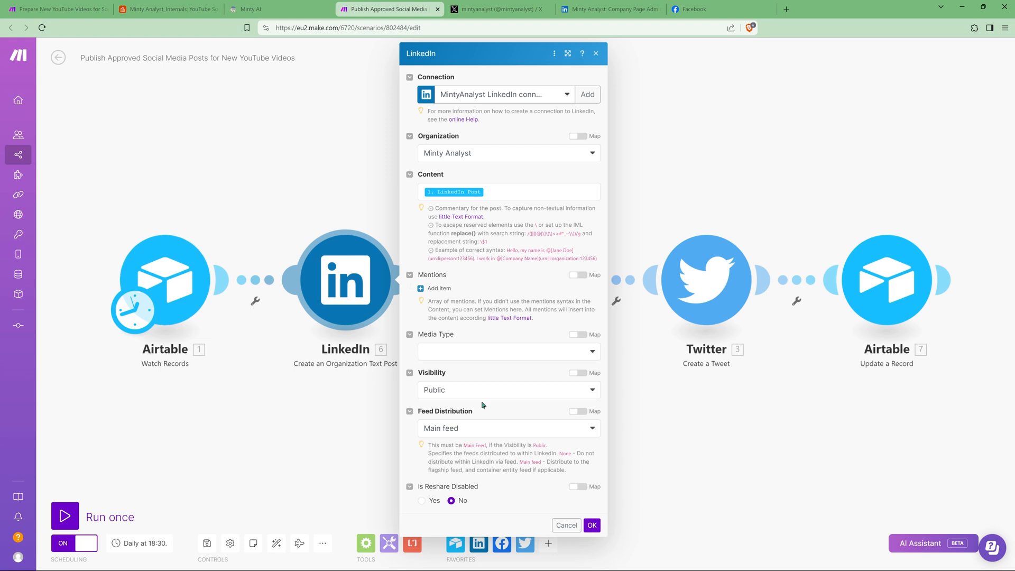
click(590, 525)
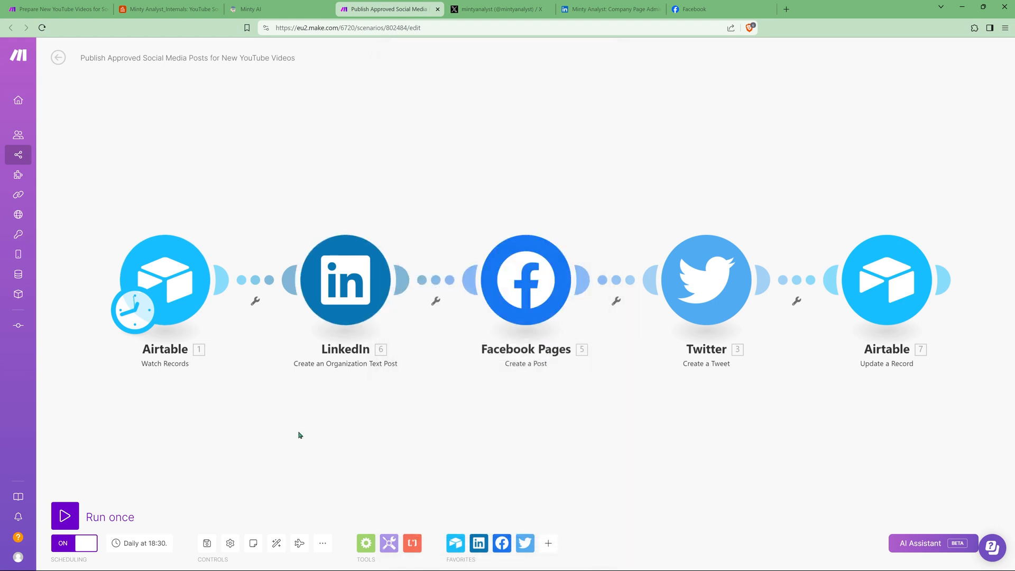
Show the Facebook Pages post settings mapping the Facebook post and link to the Minty Analyst page.
click(525, 280)
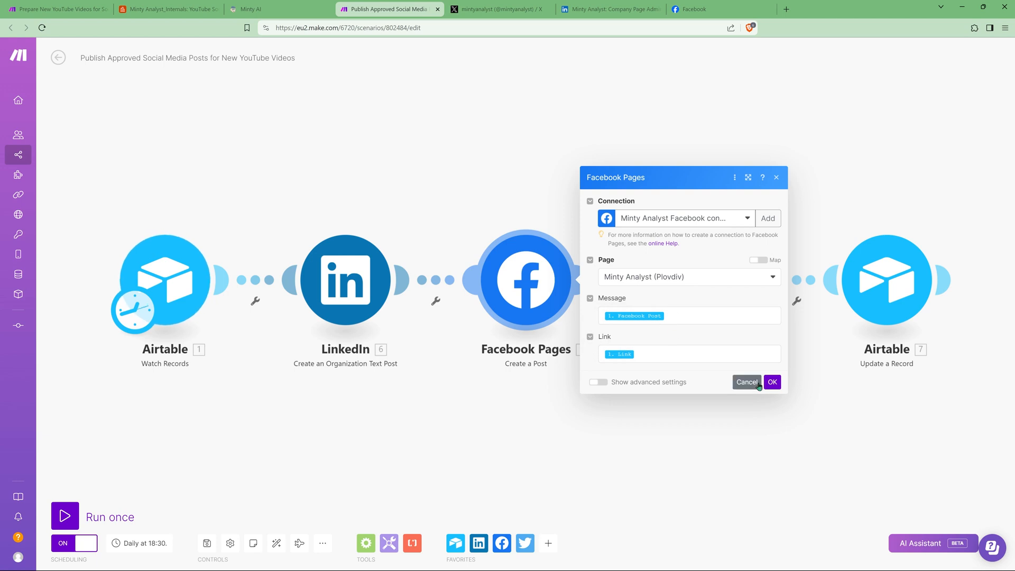
Leave the Facebook settings and review the Create a Tweet module's connection and mapped Twitter Post text.
click(772, 381)
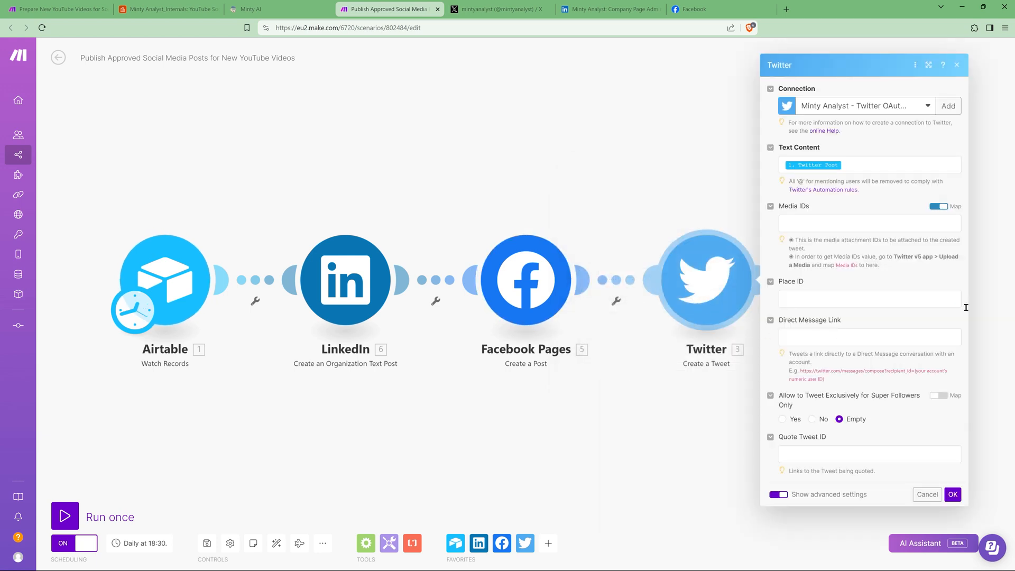
mouse_move(838, 212)
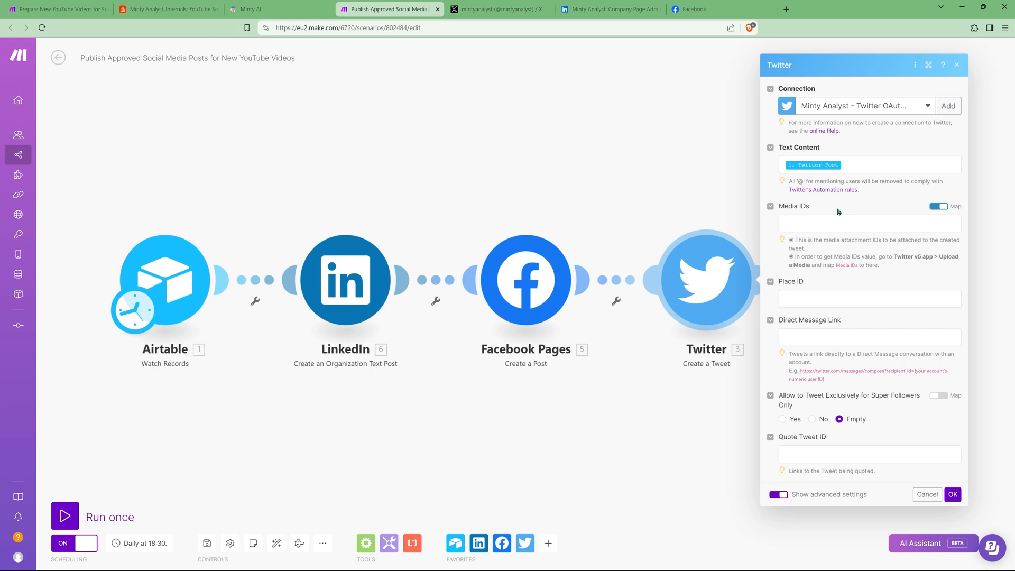
mouse_move(844, 112)
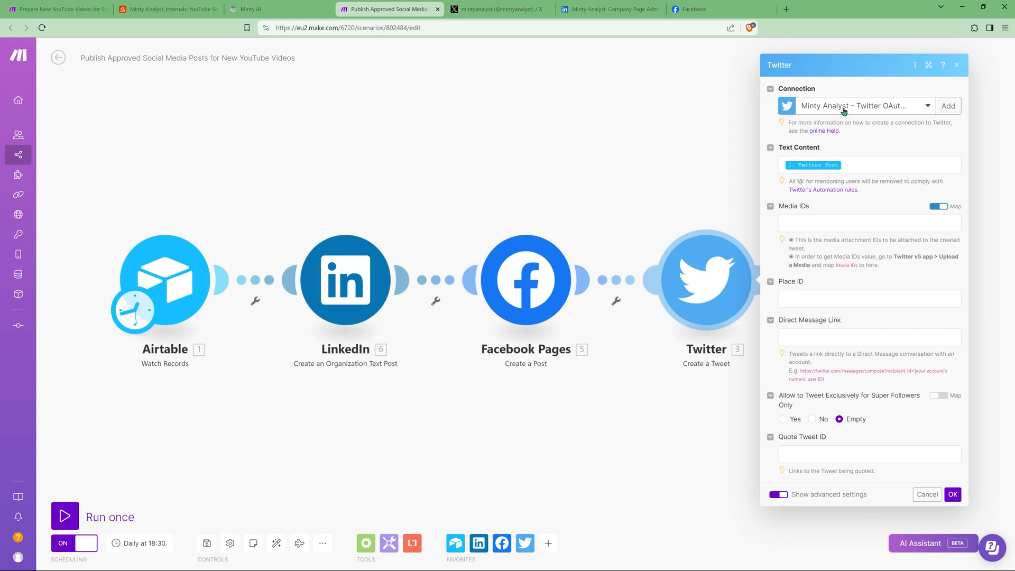
mouse_move(801, 123)
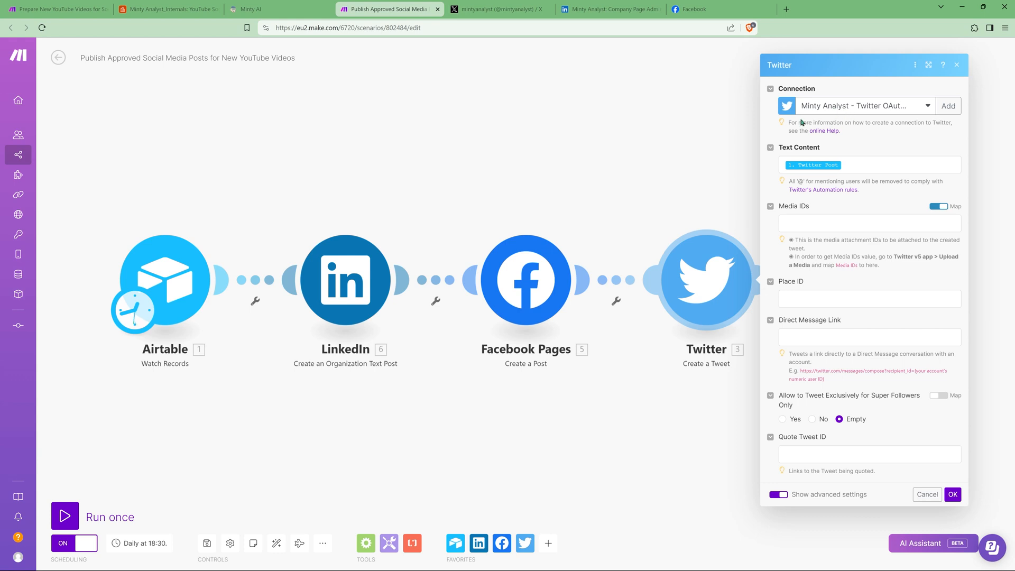
mouse_move(298, 187)
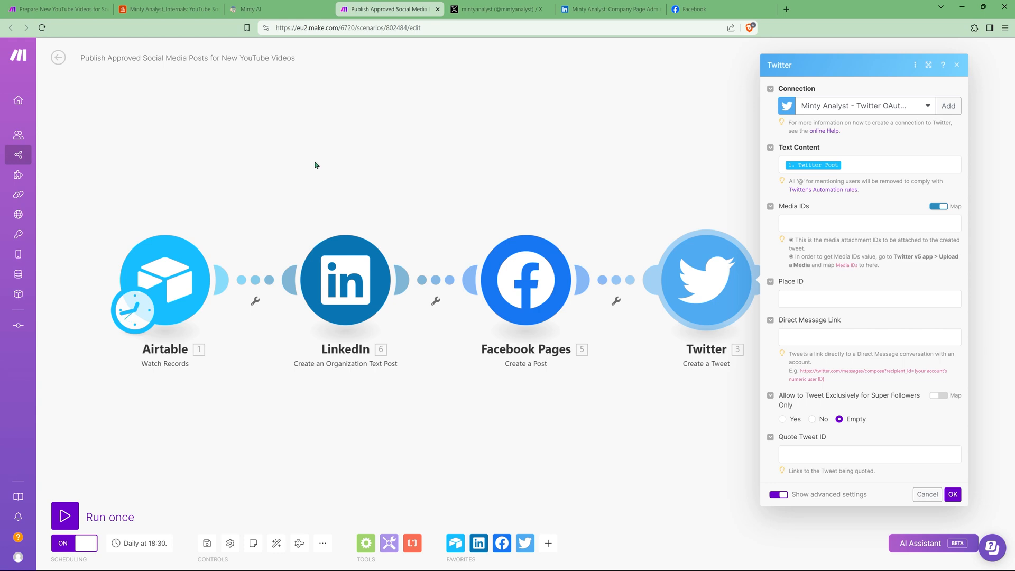
mouse_move(353, 413)
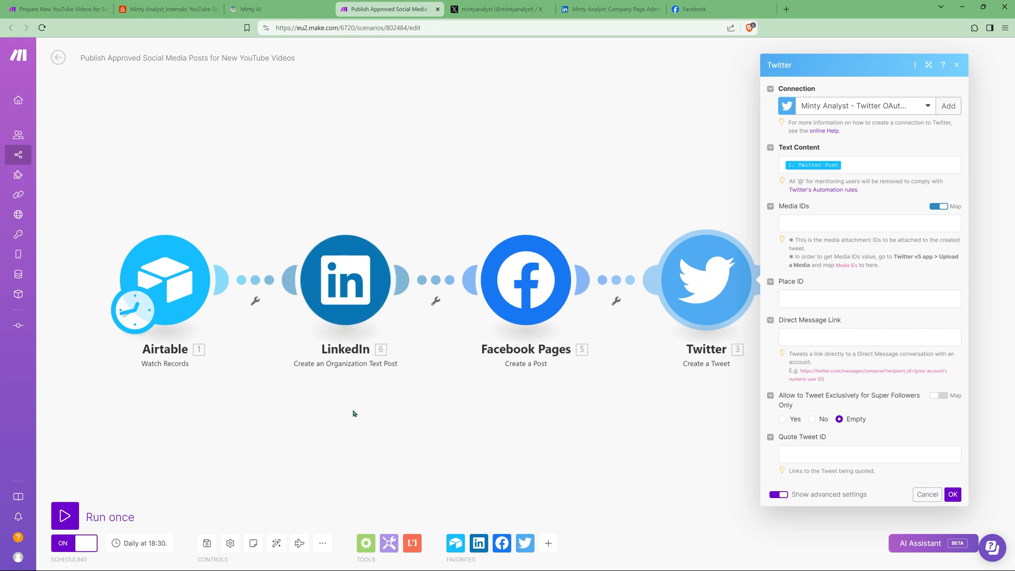
mouse_move(391, 412)
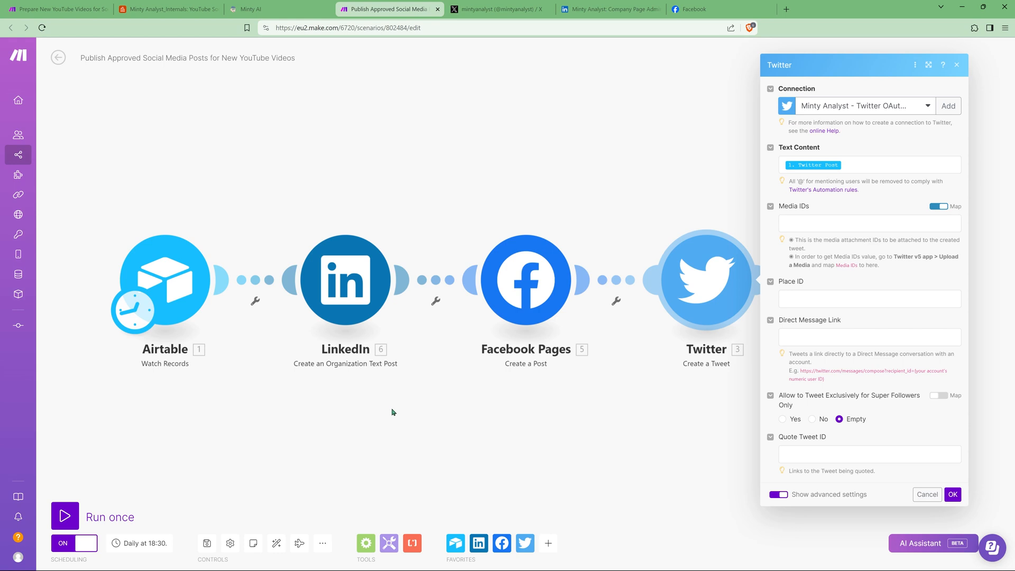
mouse_move(426, 426)
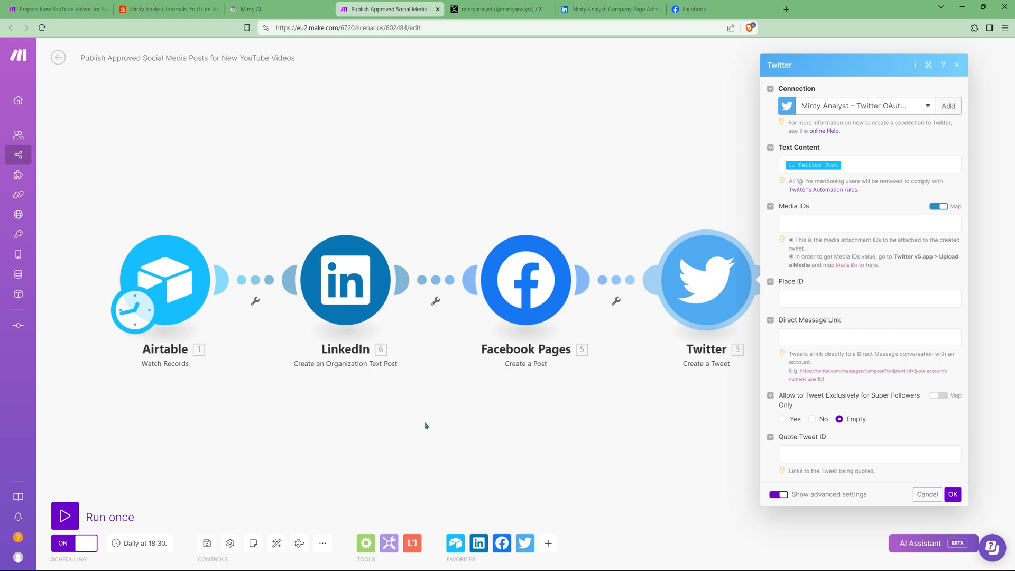
mouse_move(409, 415)
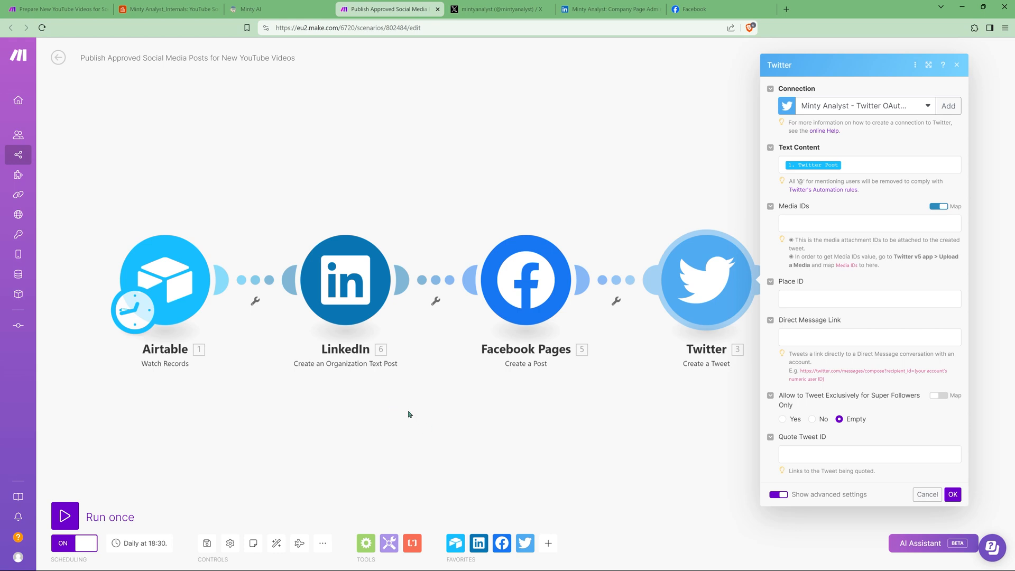
mouse_move(402, 397)
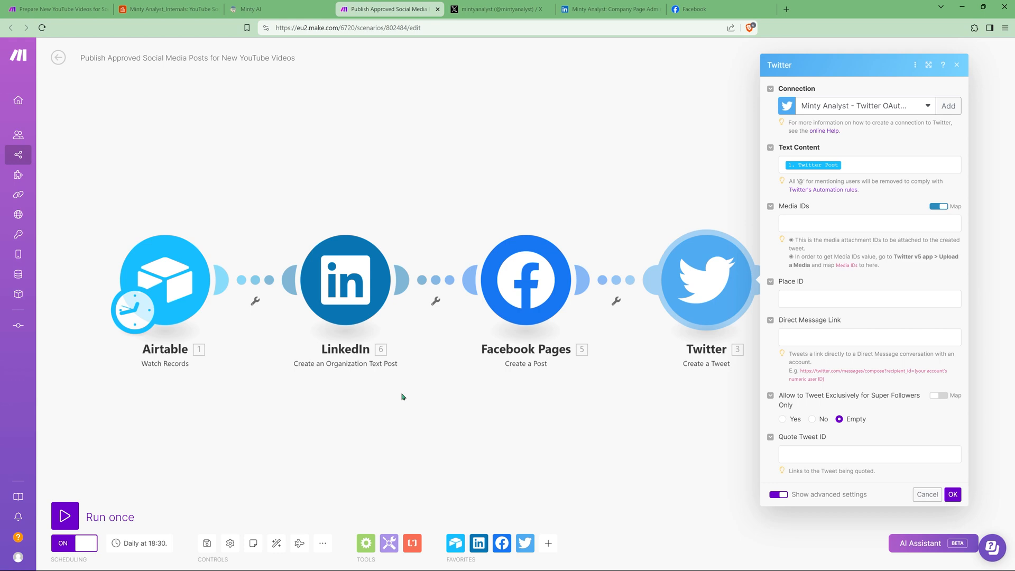
mouse_move(393, 395)
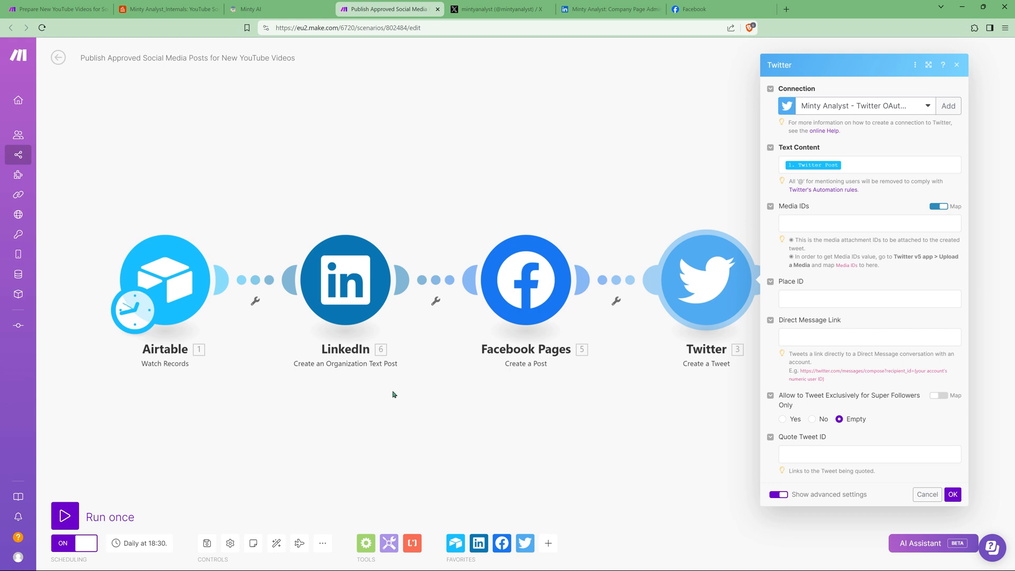
mouse_move(389, 393)
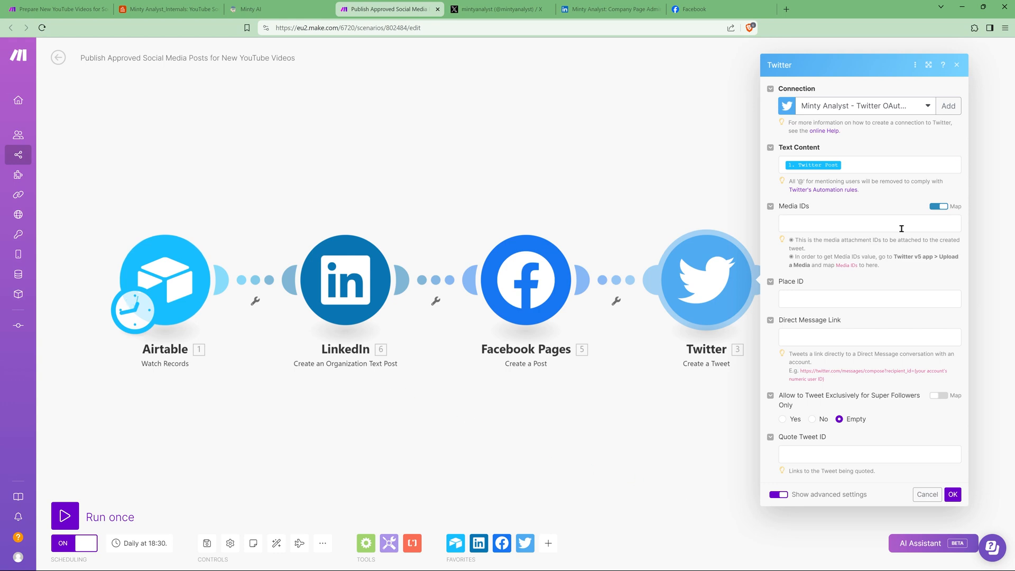
Review the Airtable Update a Record fields setting Approval to Posted and Posted DateTime to now.
click(951, 493)
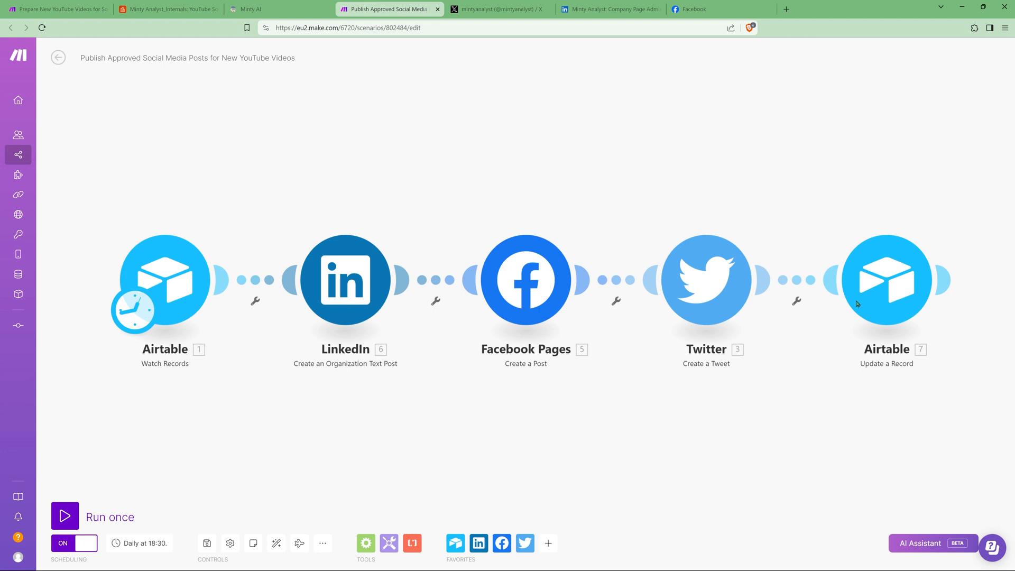
click(886, 279)
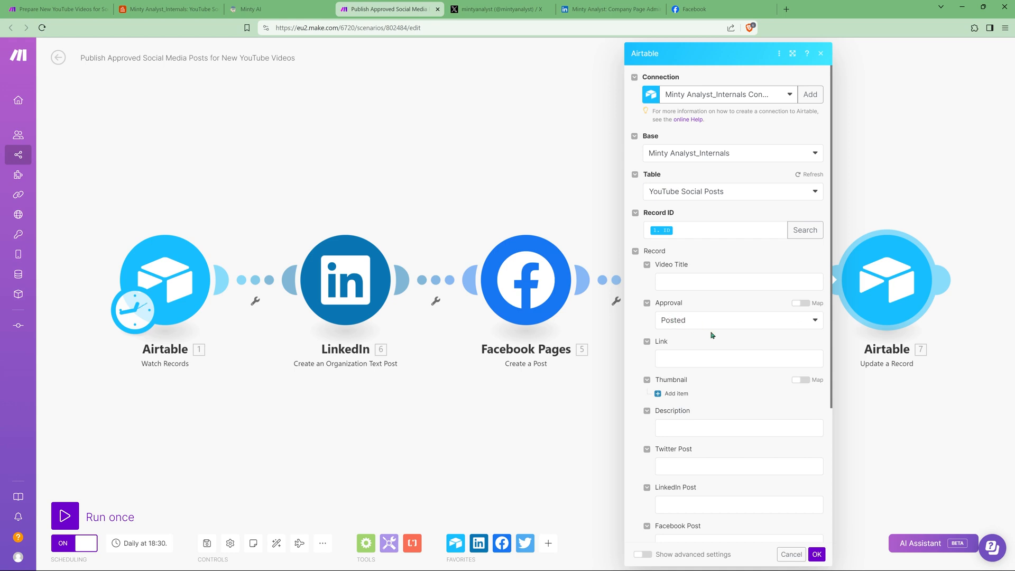
mouse_move(655, 324)
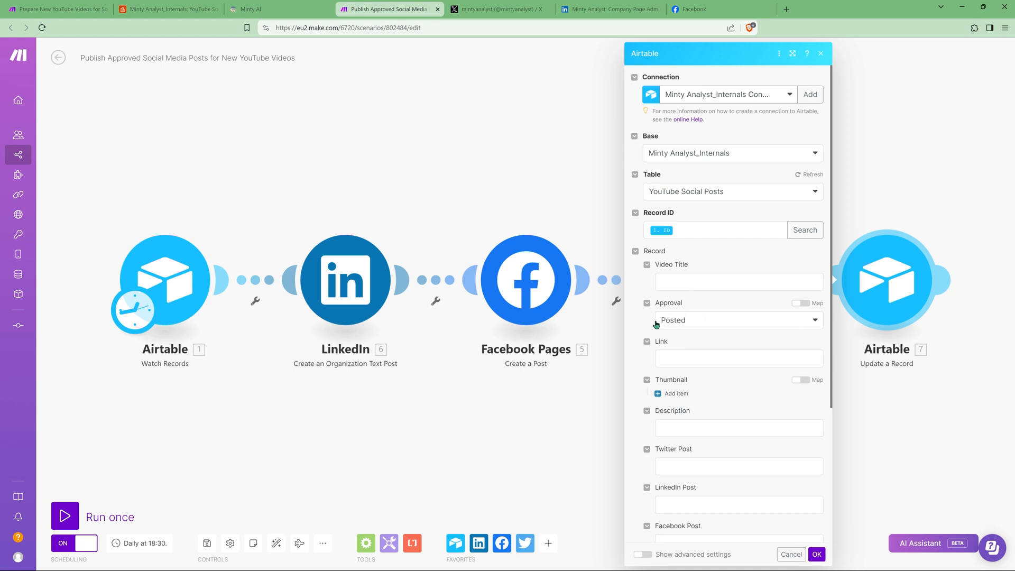
scroll(down, 3)
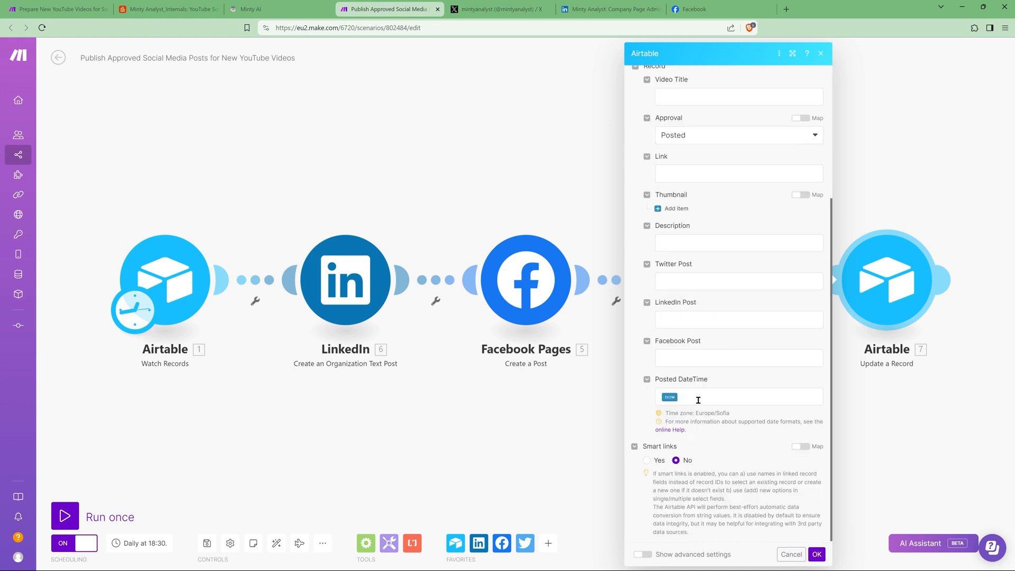
mouse_move(680, 378)
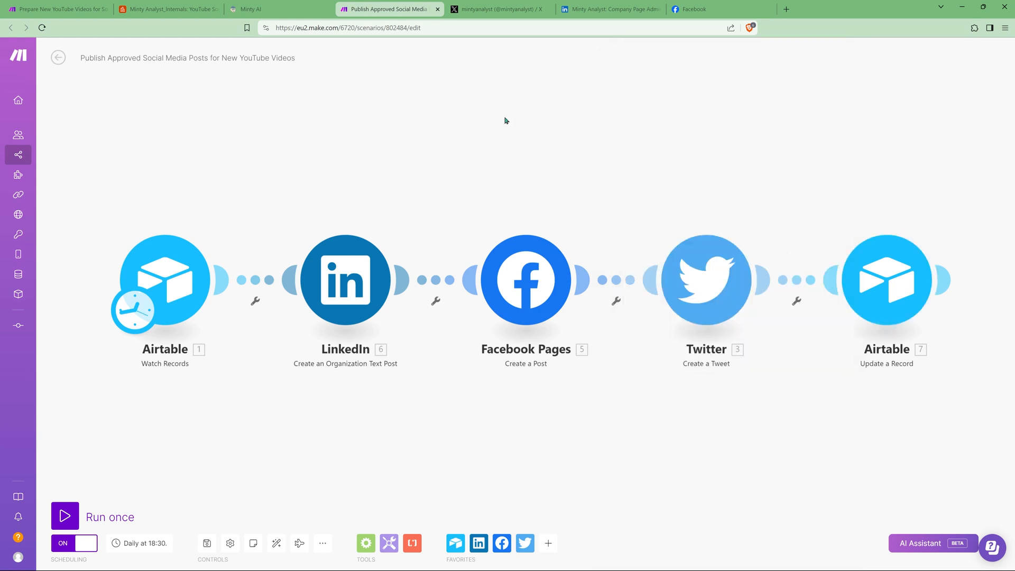
click(168, 9)
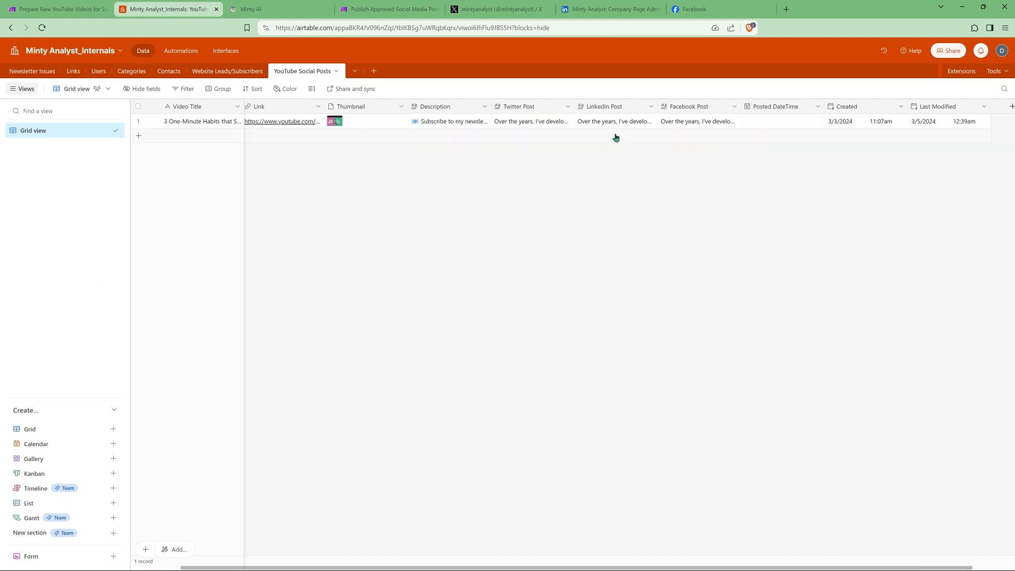
mouse_move(280, 141)
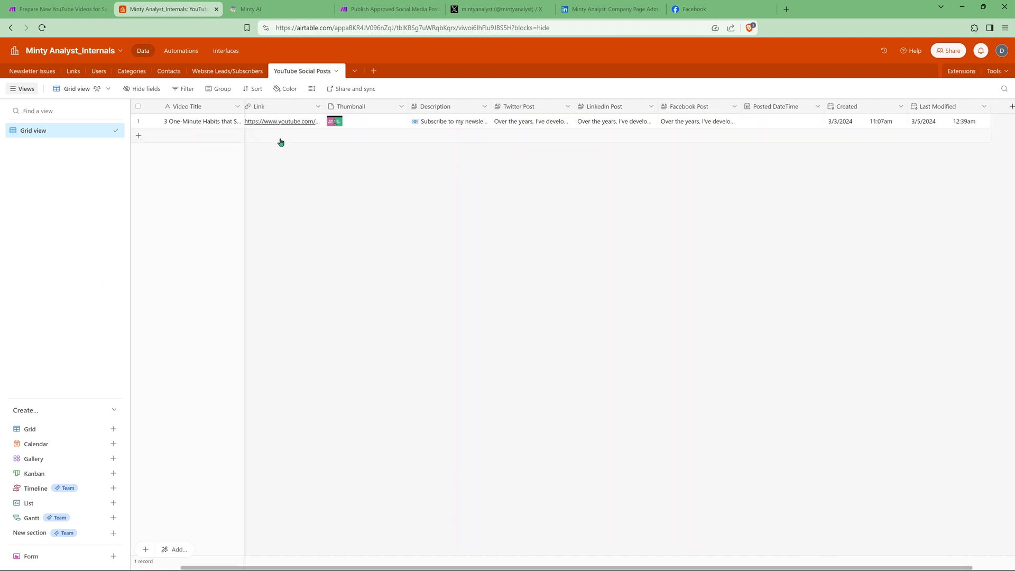
mouse_move(545, 195)
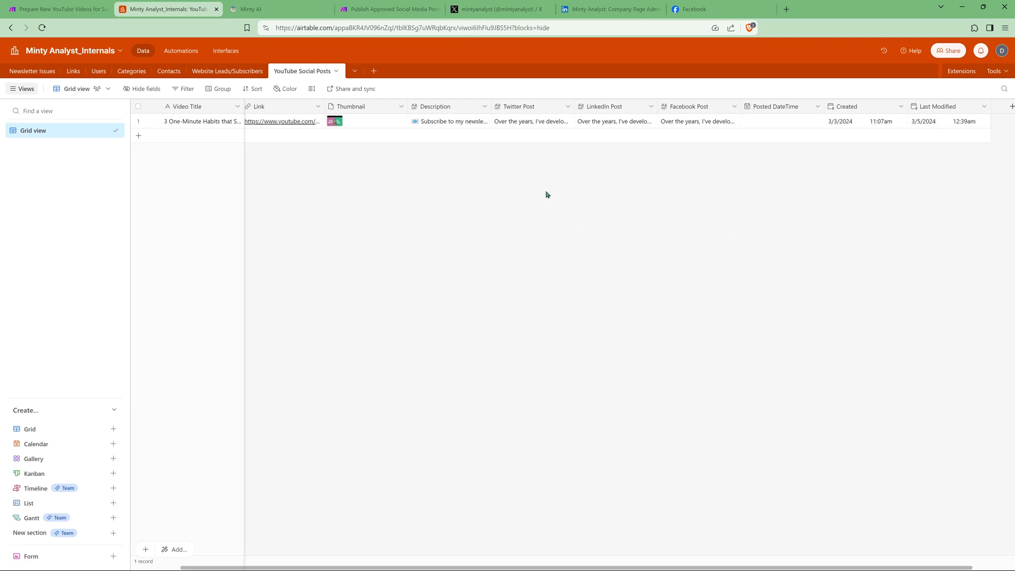
mouse_move(631, 158)
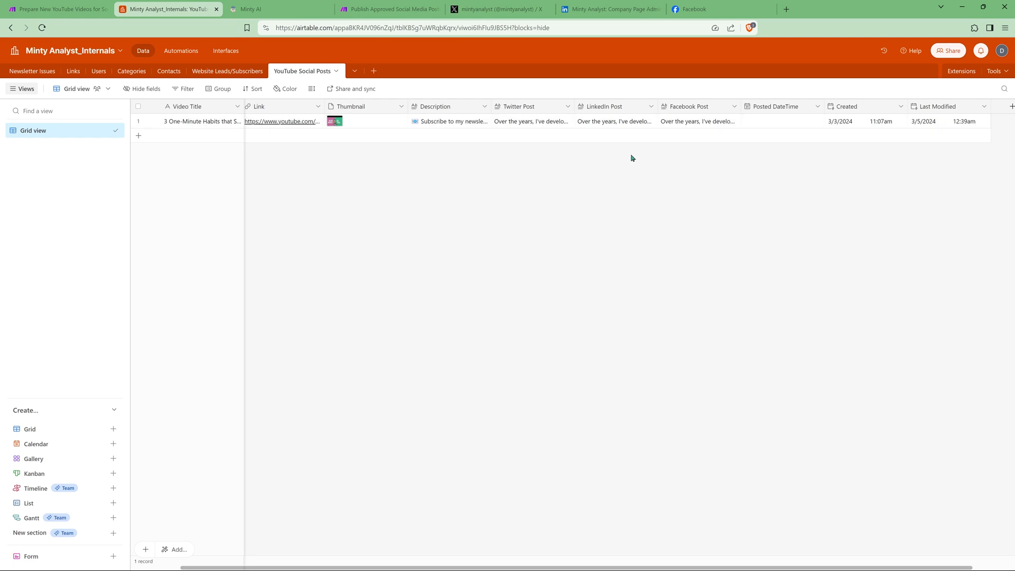
click(389, 9)
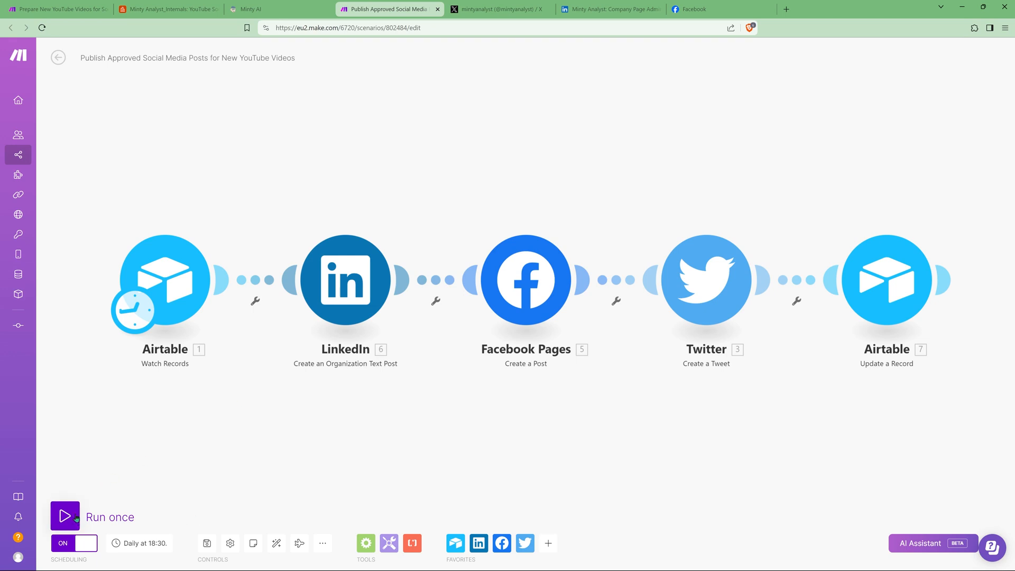
Run the publishing scenario once so all five modules process one bundle.
click(65, 516)
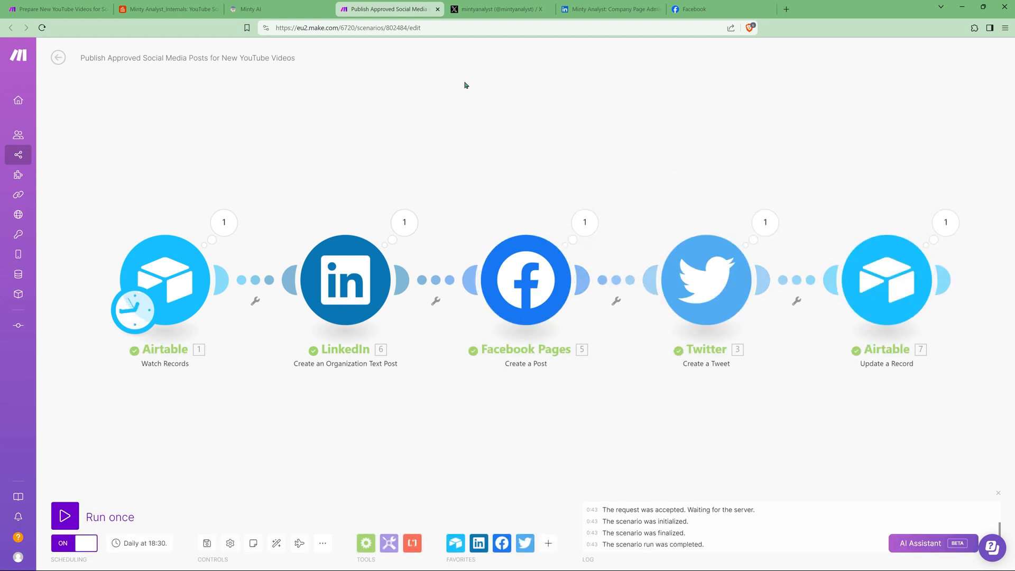
Verify the record's Posted DateTime of 3/5/2024 12:43am in Airtable, then view the new tweet on Twitter.
click(168, 9)
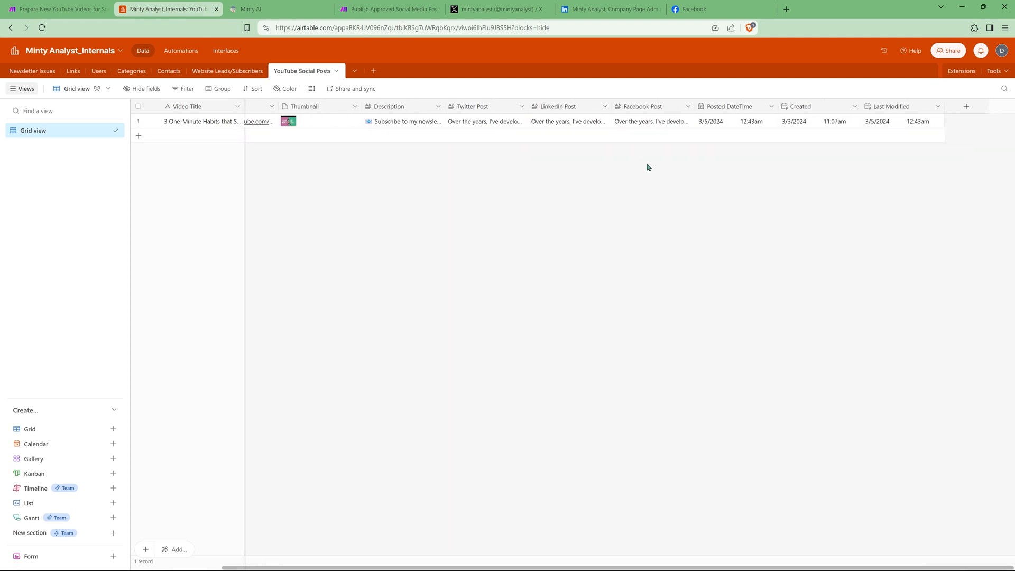
mouse_move(733, 115)
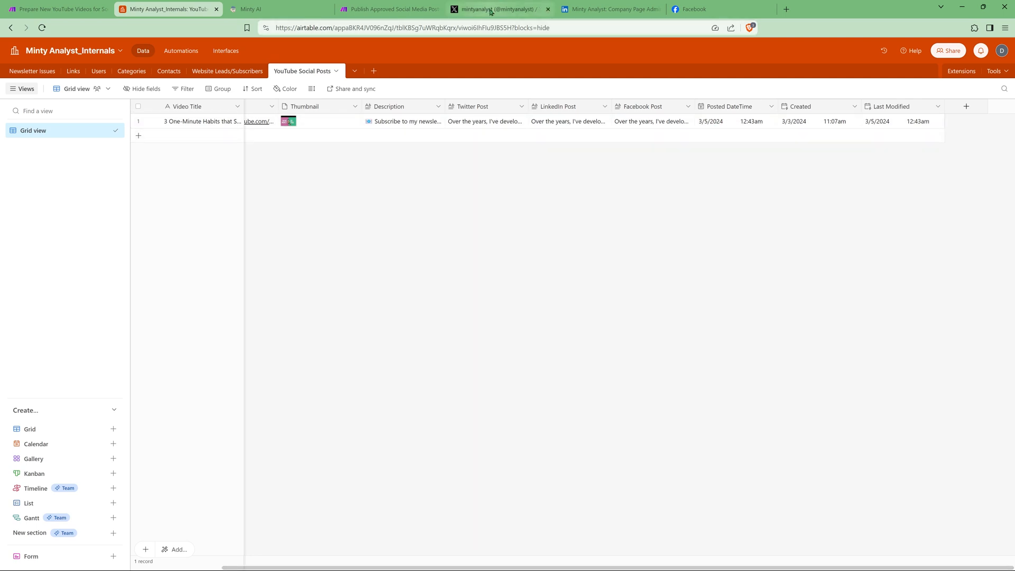
click(496, 9)
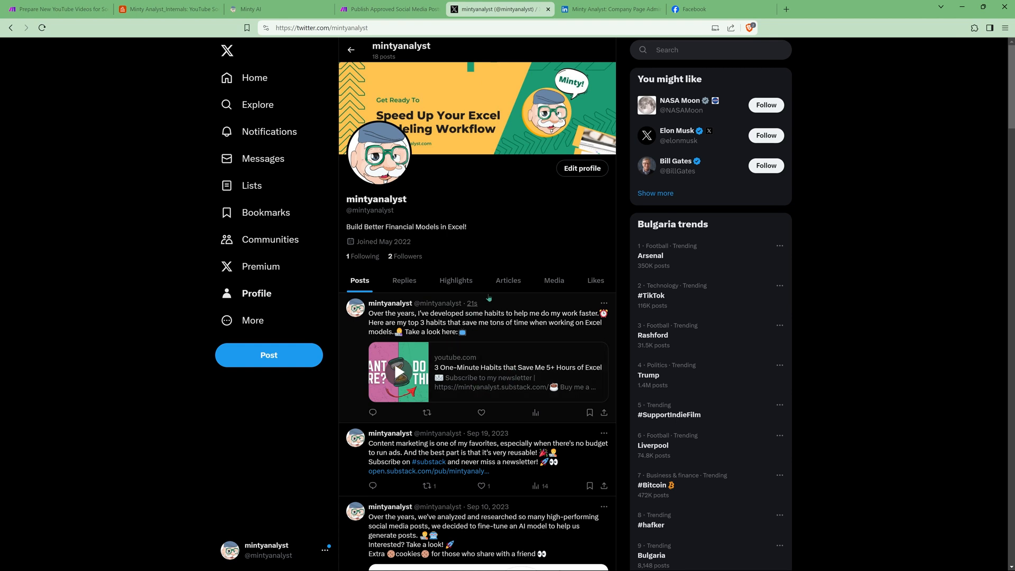
Expand the newest Excel habits post on the LinkedIn company page to reveal its shortened video link.
click(609, 9)
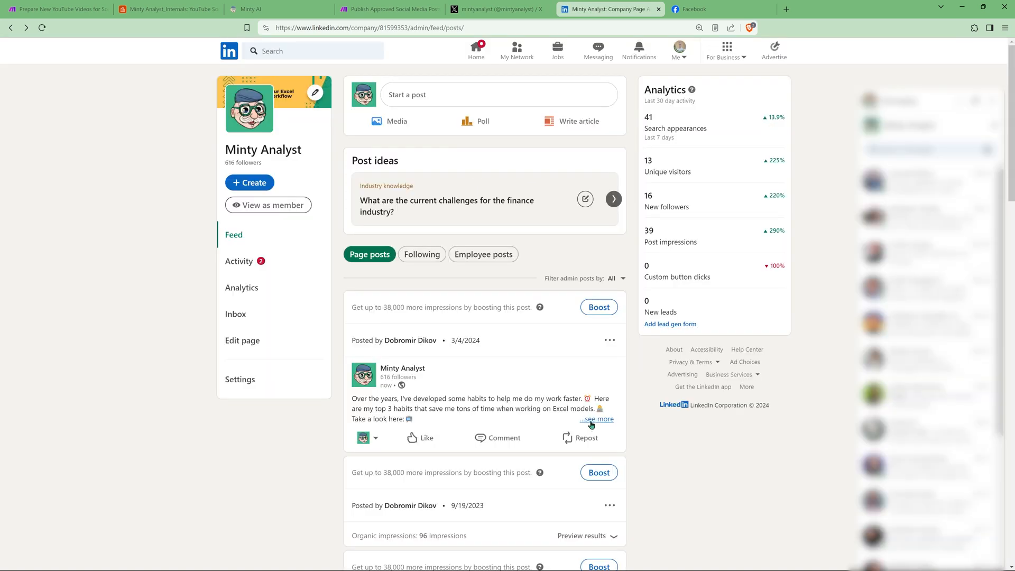
click(596, 419)
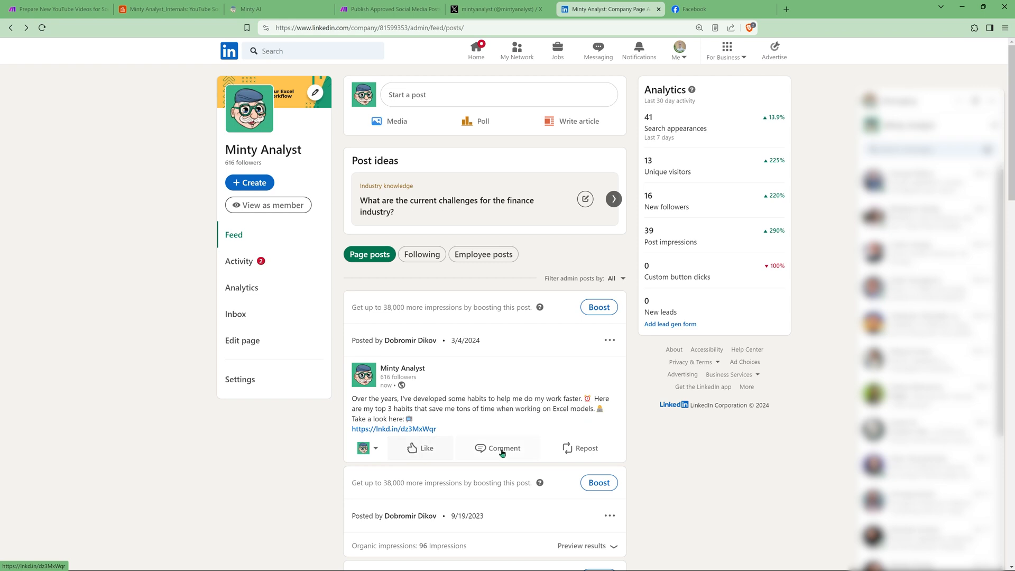
scroll(down, 3)
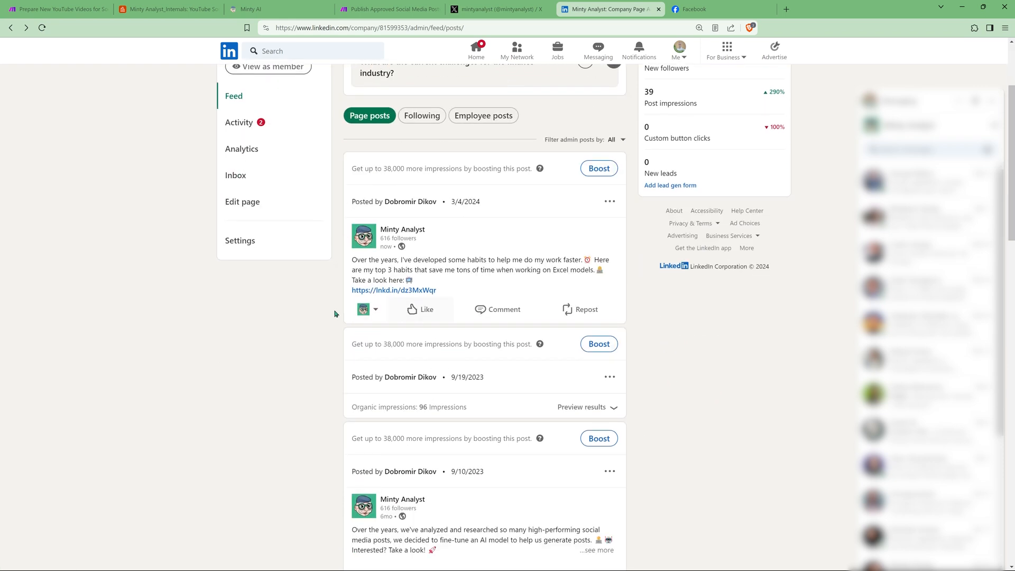
mouse_move(335, 314)
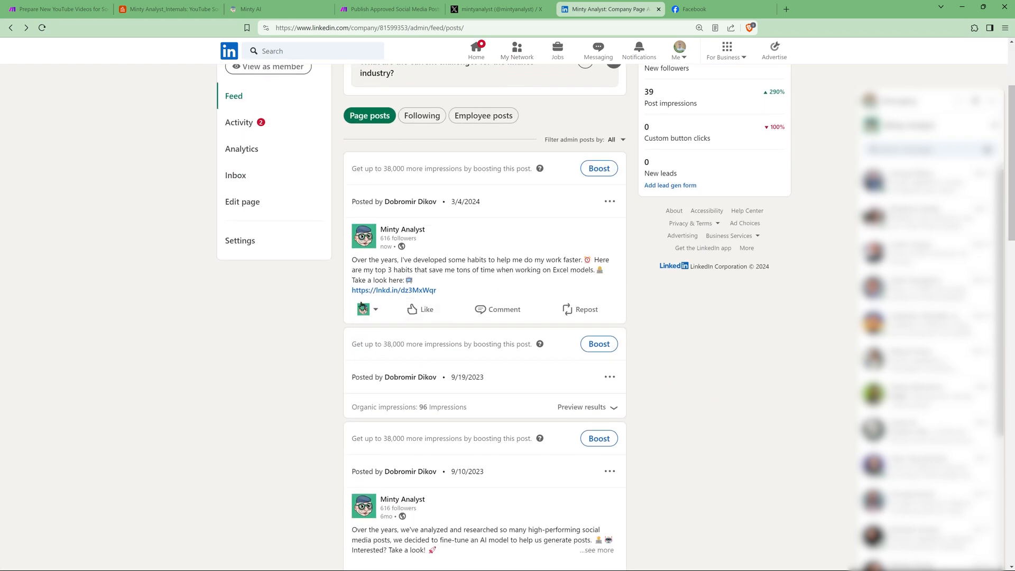
Check the Excel habits video post on the Facebook page, then bring up the LinkedIn URL previews forum thread.
click(720, 9)
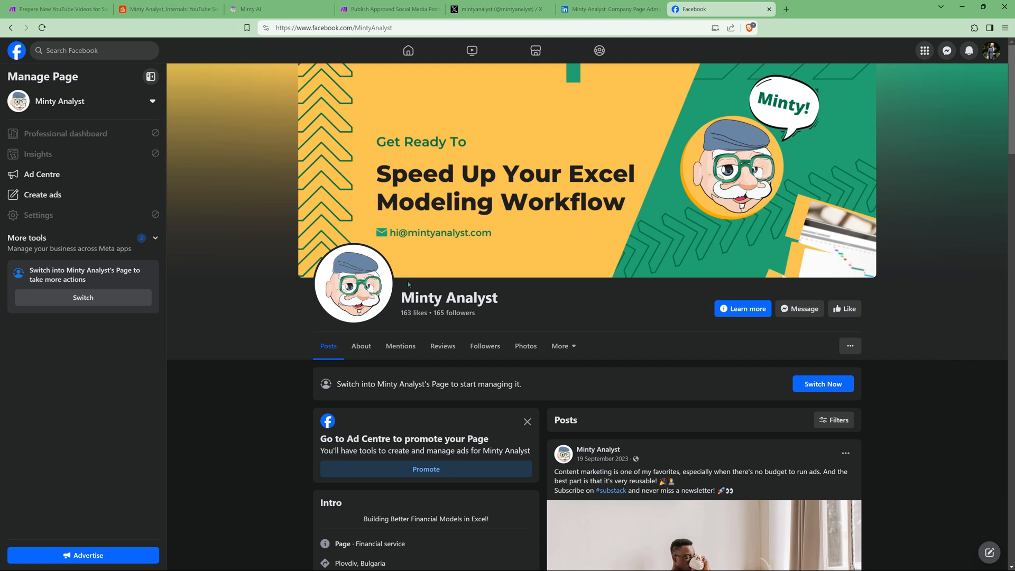
scroll(down, 3)
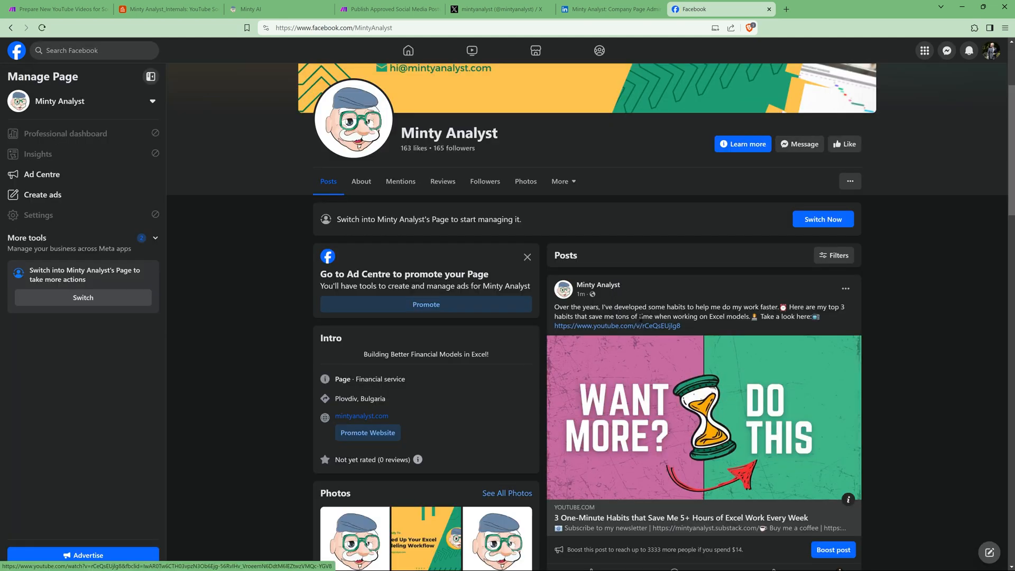
mouse_move(683, 461)
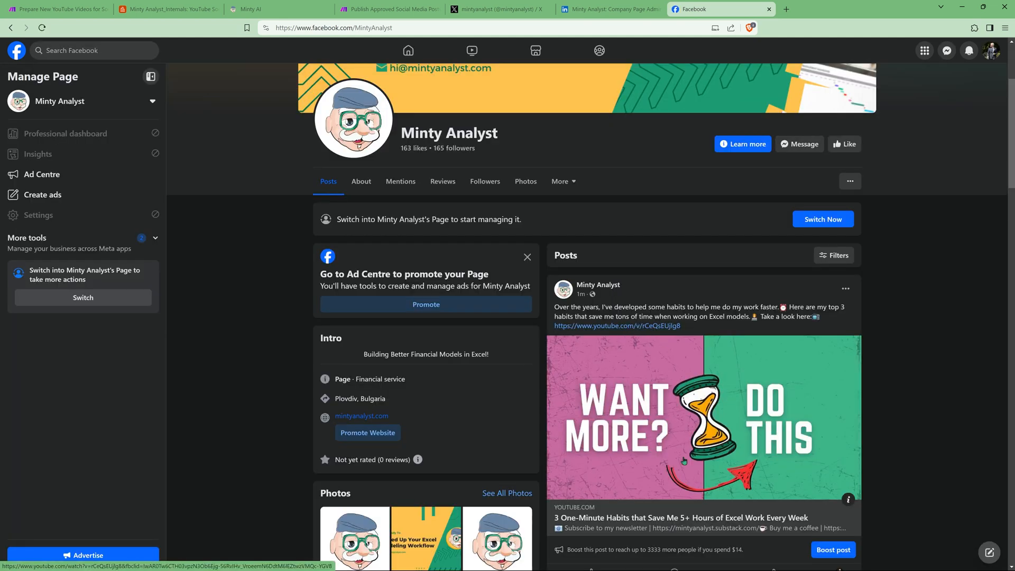
scroll(up, 3)
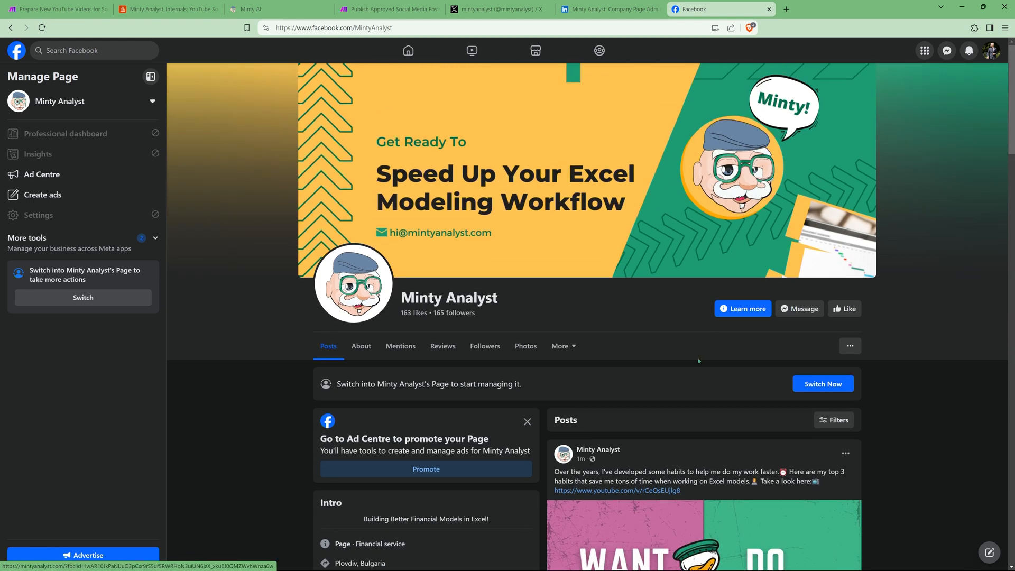
mouse_move(669, 357)
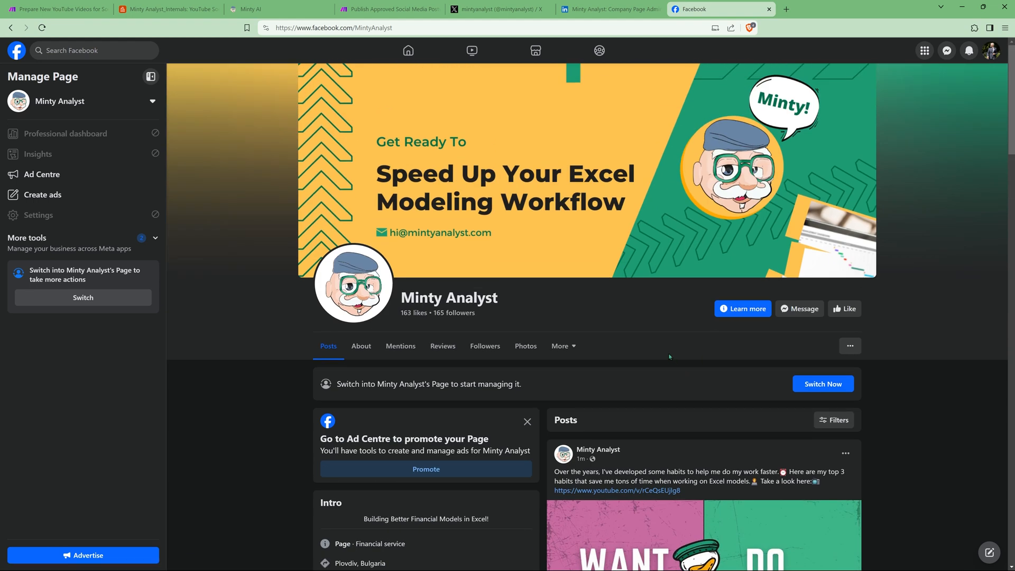
mouse_move(606, 8)
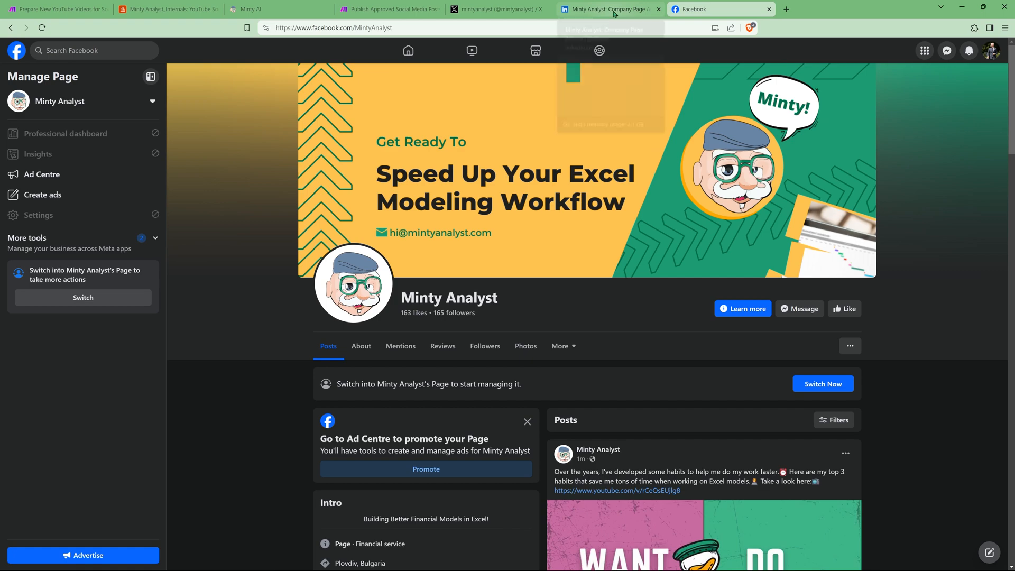
click(830, 8)
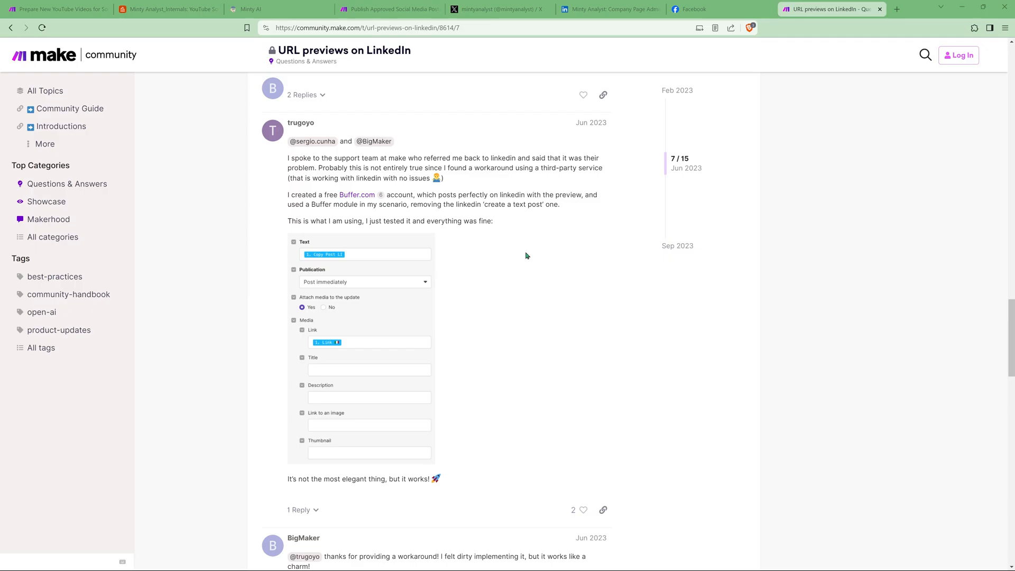
mouse_move(430, 216)
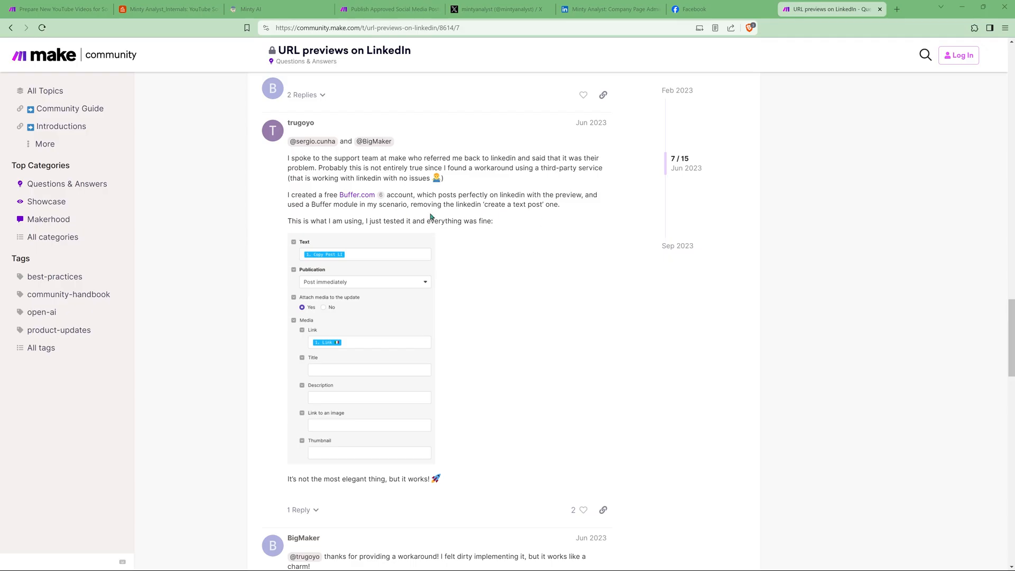
mouse_move(291, 37)
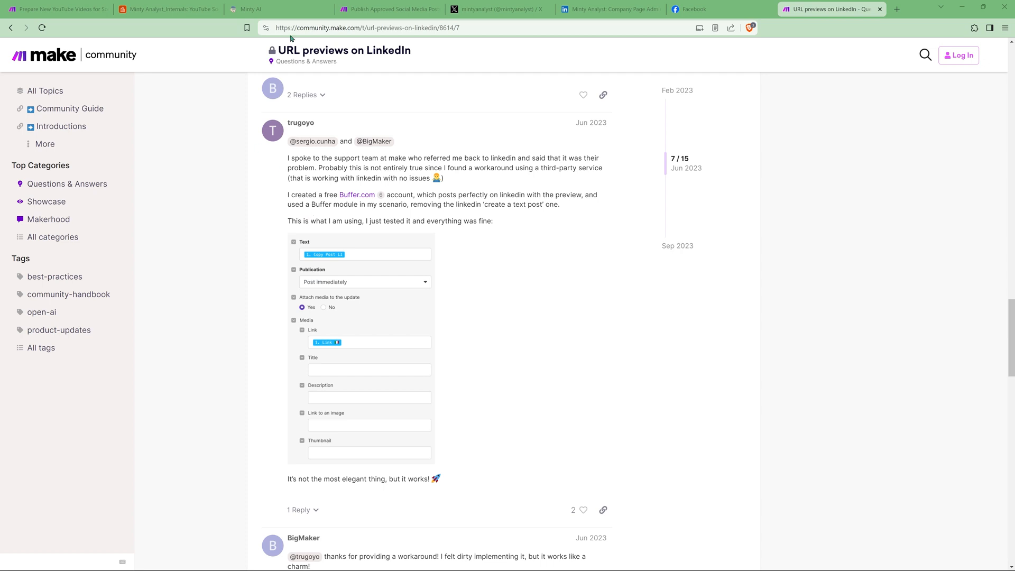
Switch the LinkedIn module's Media Type to Article, revealing URL and Title fields, then return to the forum thread.
click(389, 9)
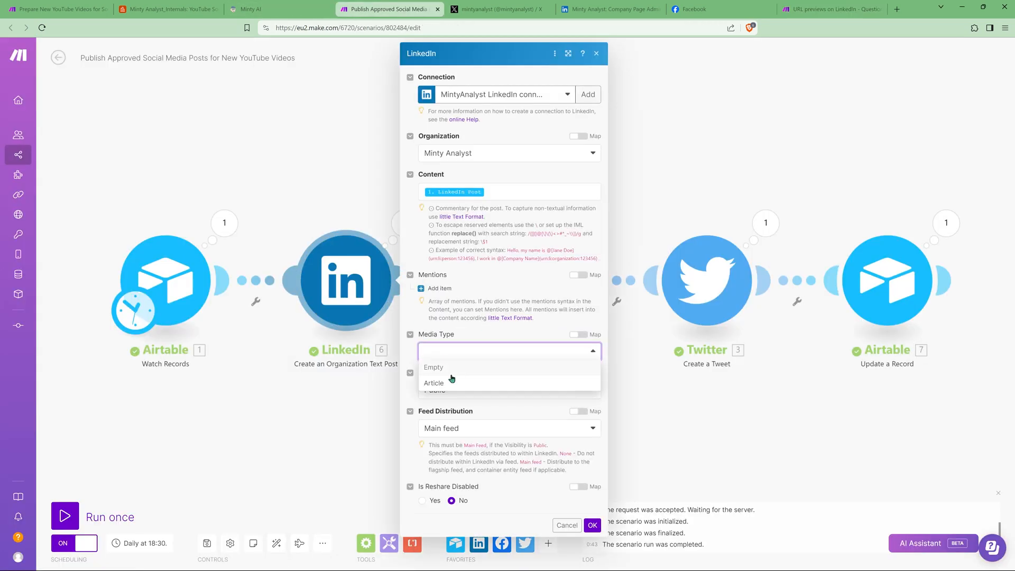
click(433, 383)
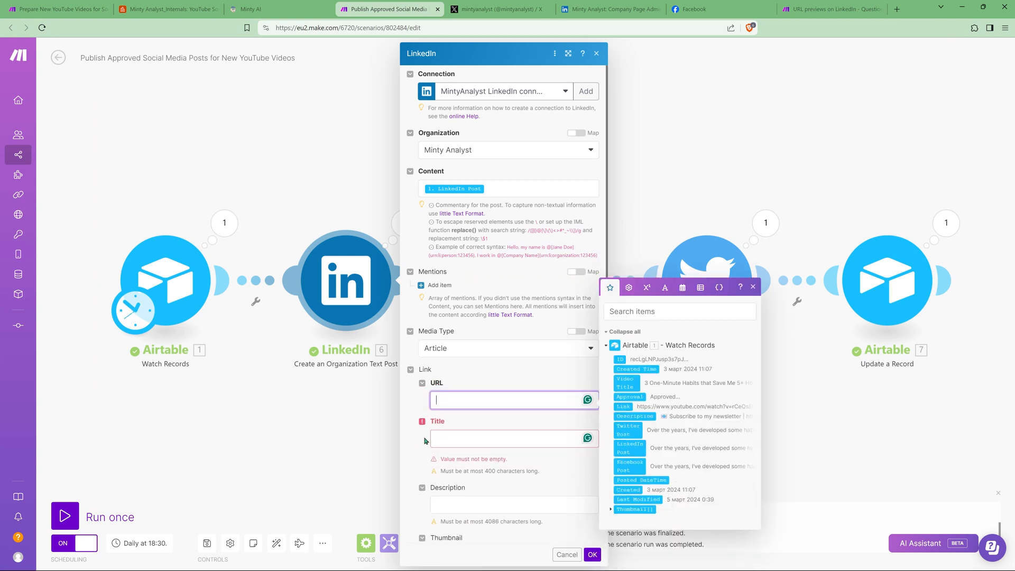
scroll(down, 3)
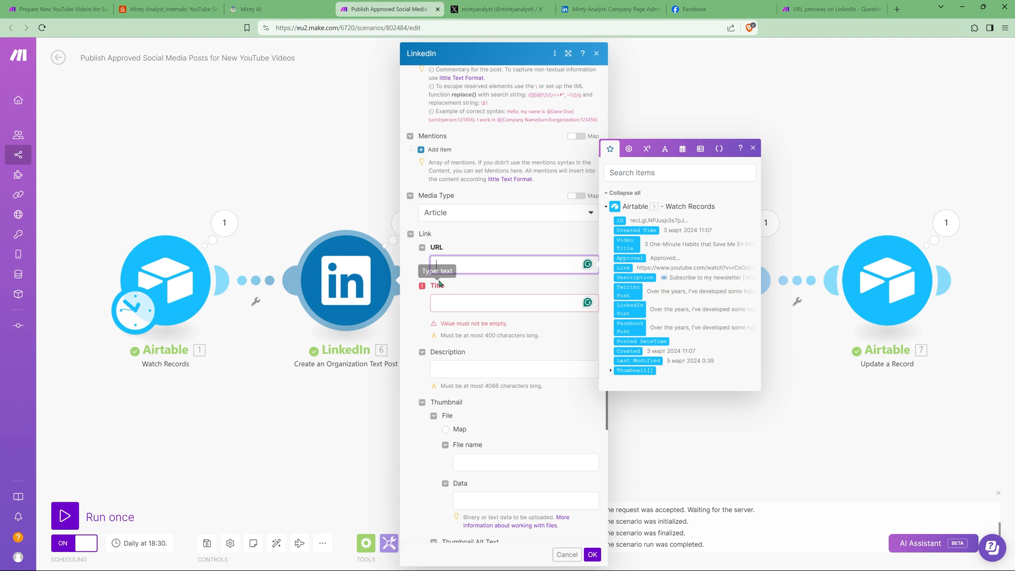
click(831, 9)
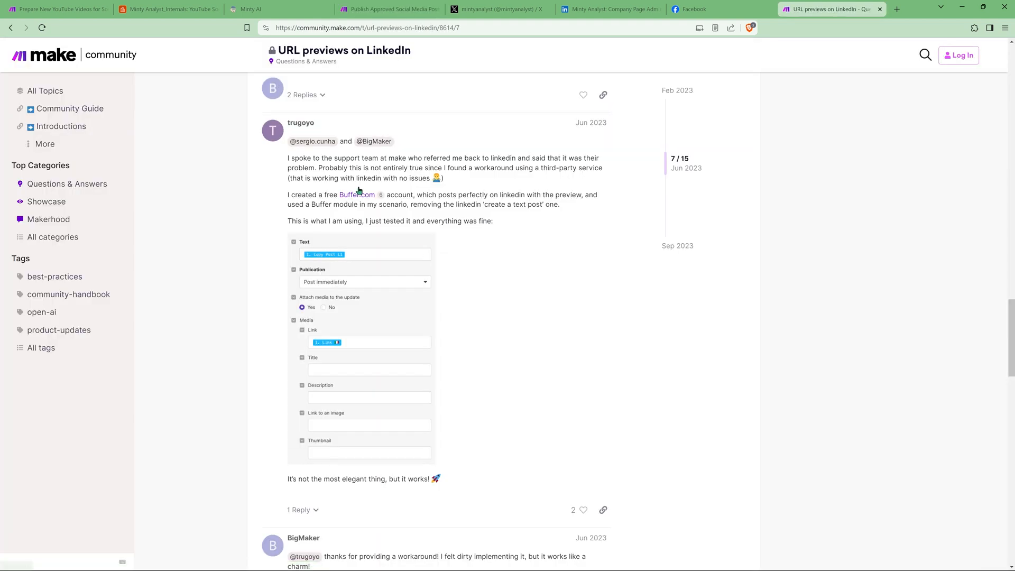
mouse_move(356, 203)
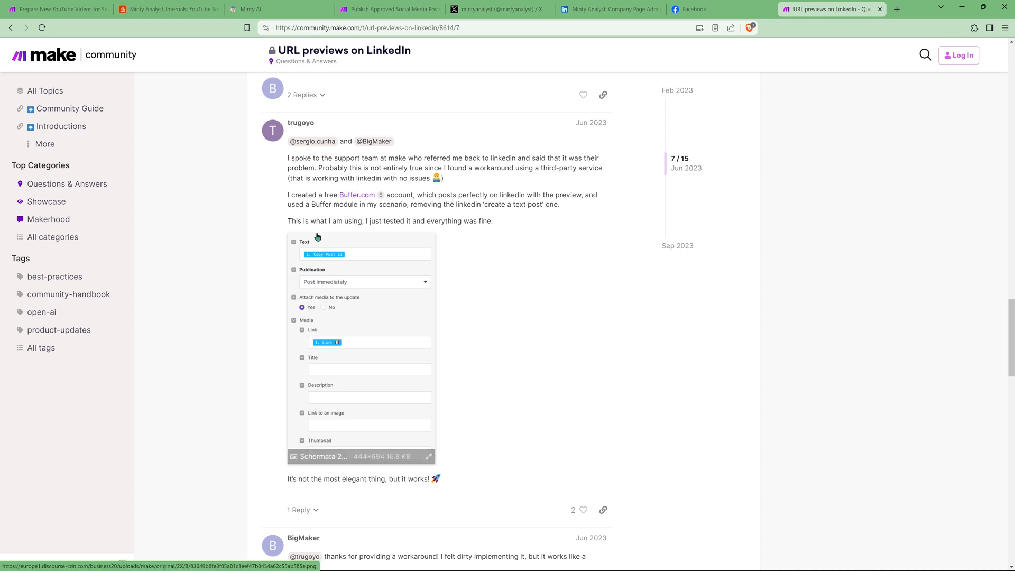
Follow the Buffer.com link in the workaround post to Buffer's pricing page with Free and paid plans.
click(357, 196)
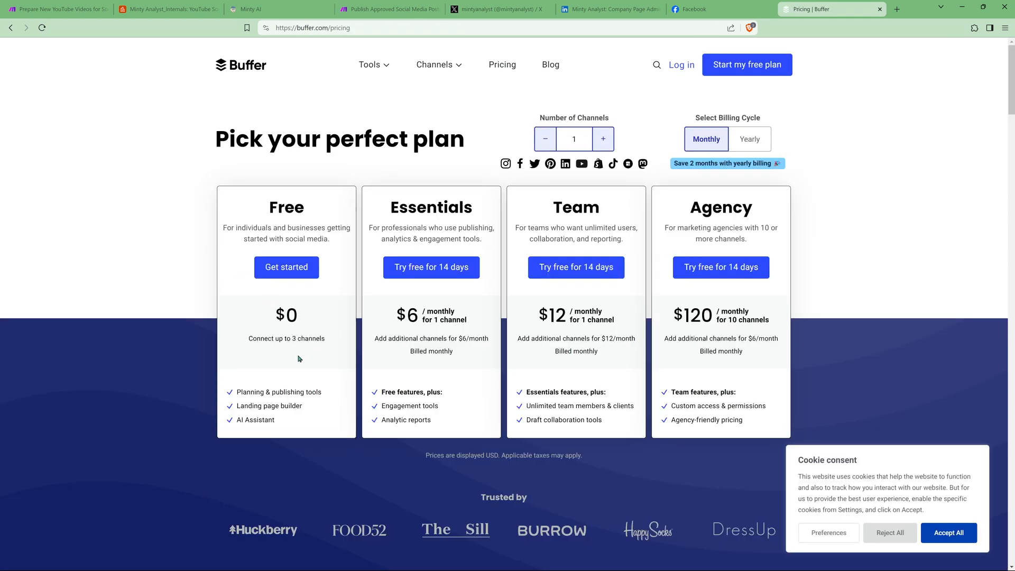
mouse_move(306, 363)
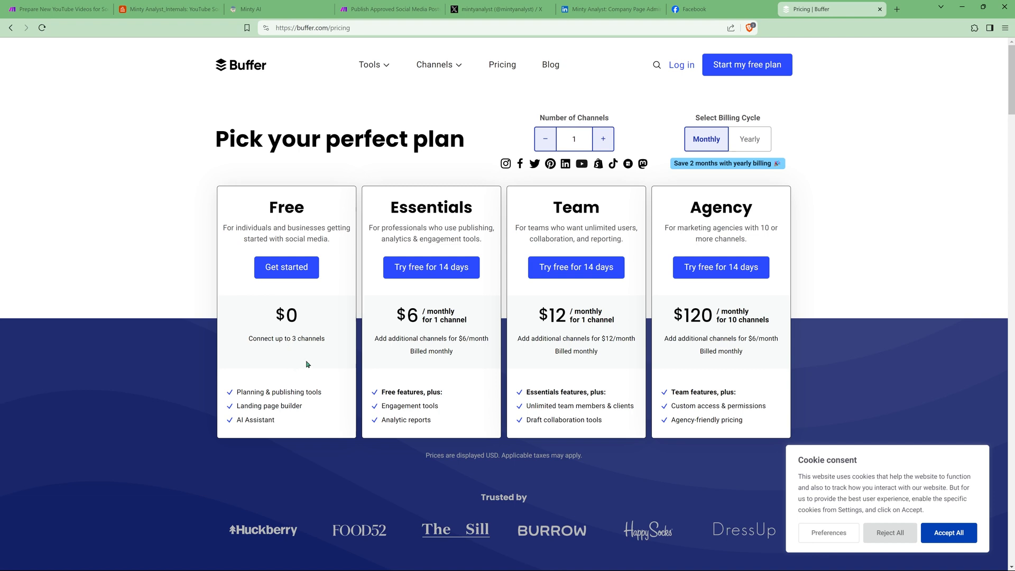
mouse_move(280, 332)
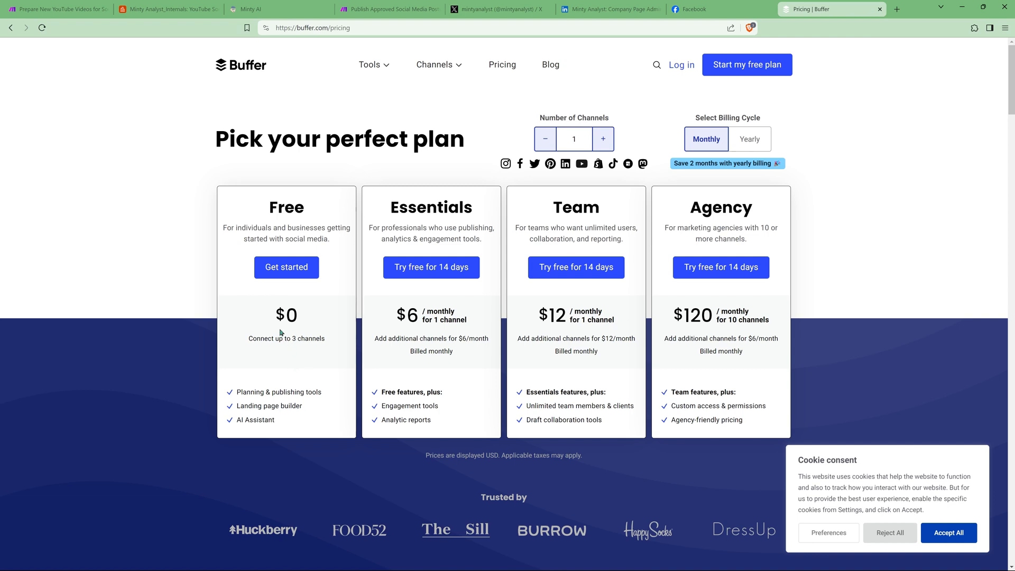
mouse_move(241, 69)
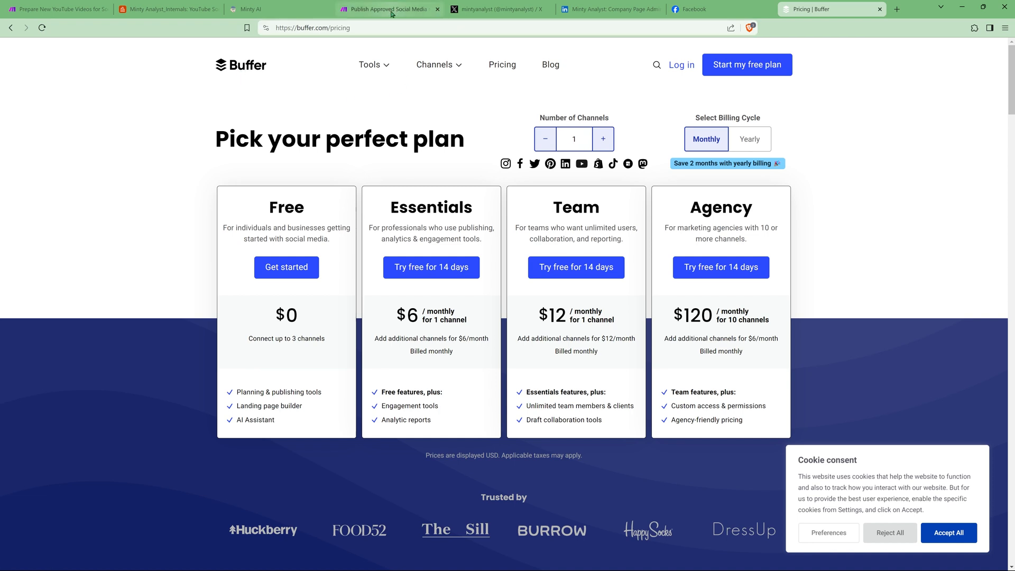
Head back toward the URL previews thread describing the Buffer module workaround.
click(370, 65)
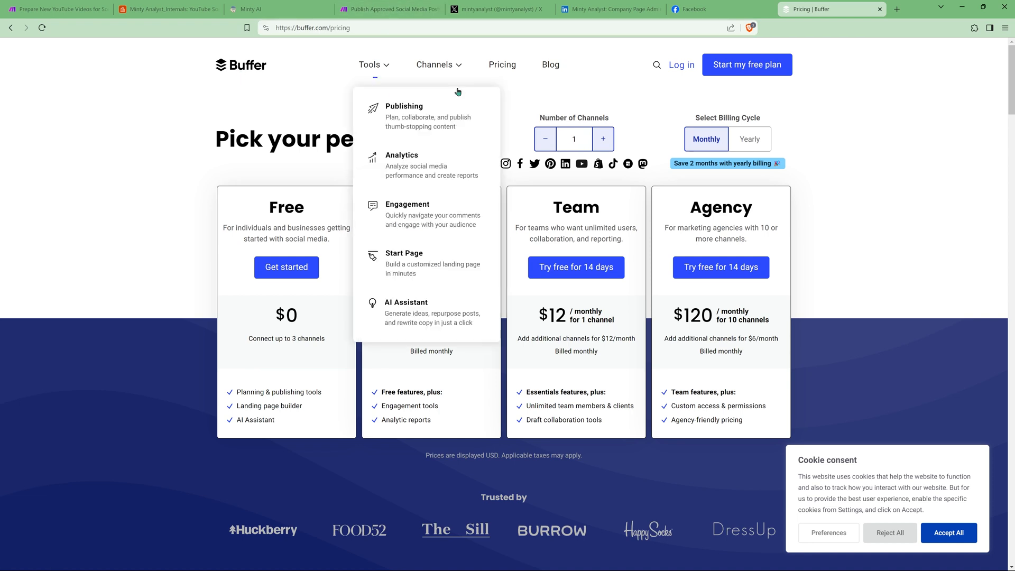
mouse_move(386, 52)
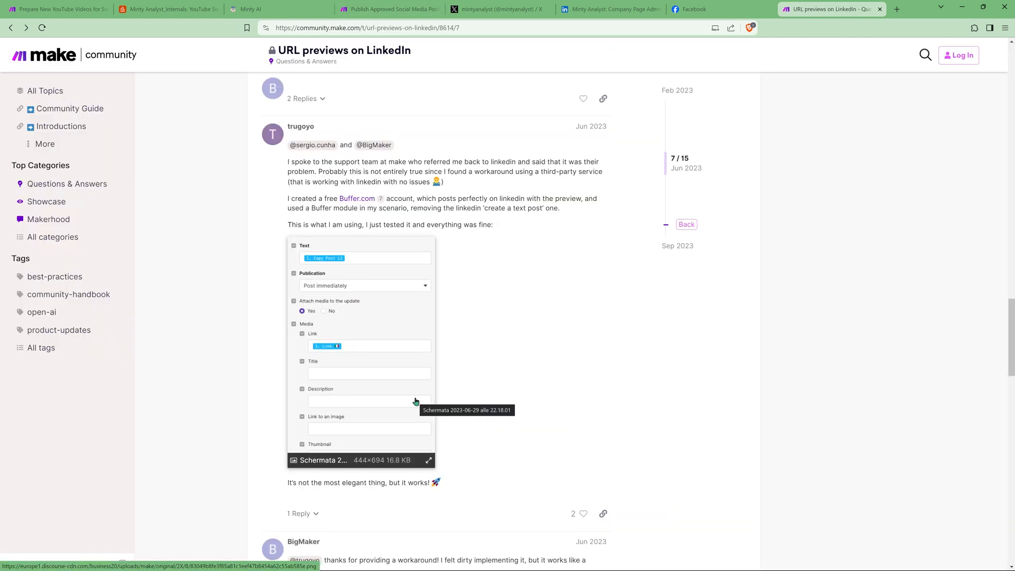
mouse_move(405, 211)
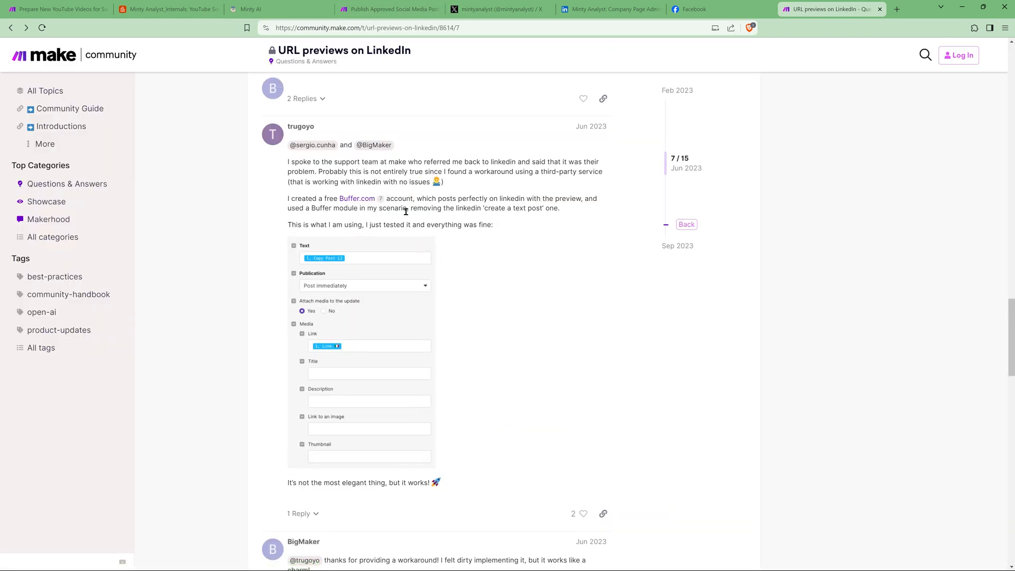
mouse_move(390, 207)
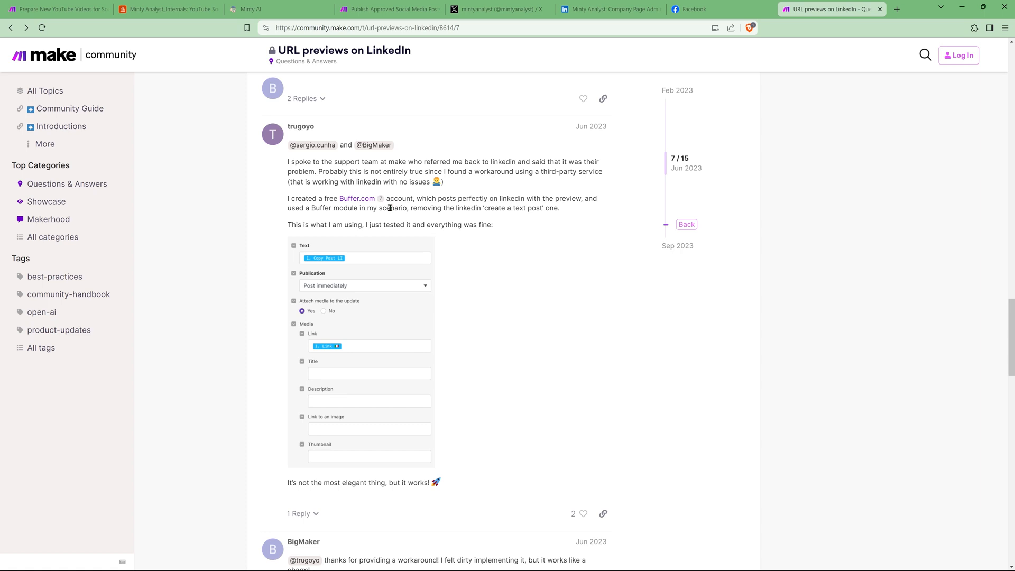
mouse_move(433, 221)
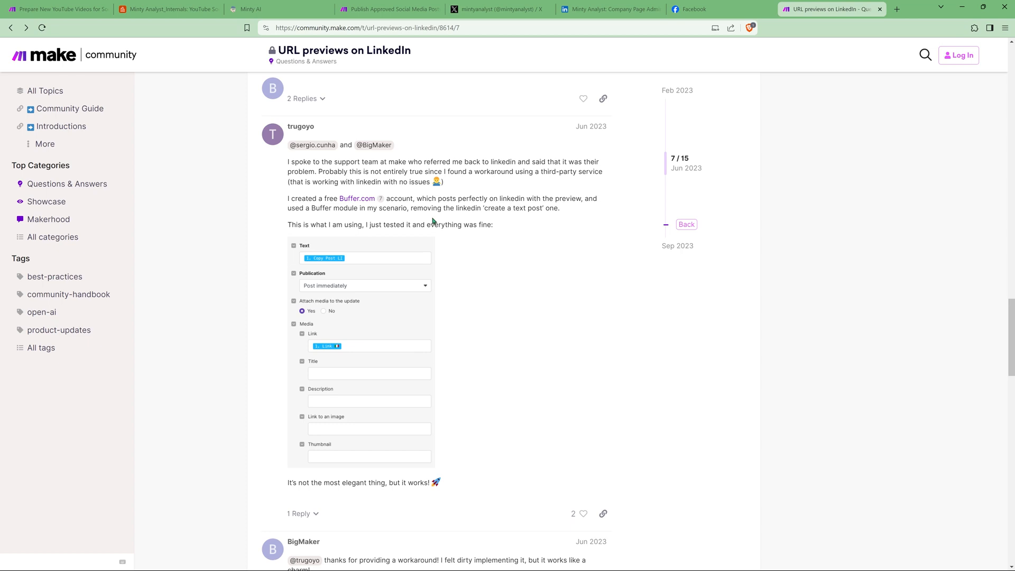
mouse_move(354, 239)
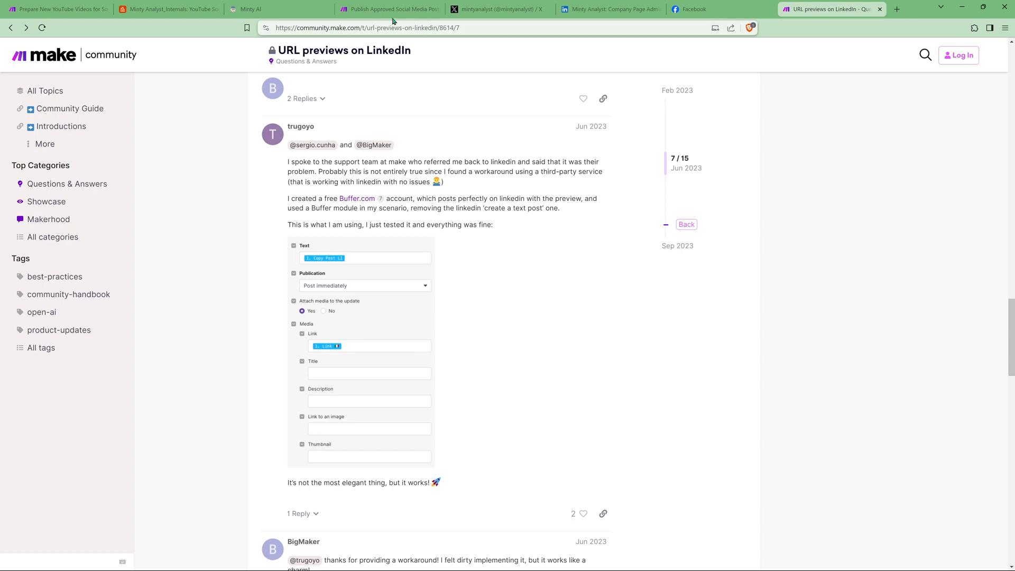
Review the five-step publishing scenario, then return to the approved Excel habits video's post details in Minty AI.
click(388, 9)
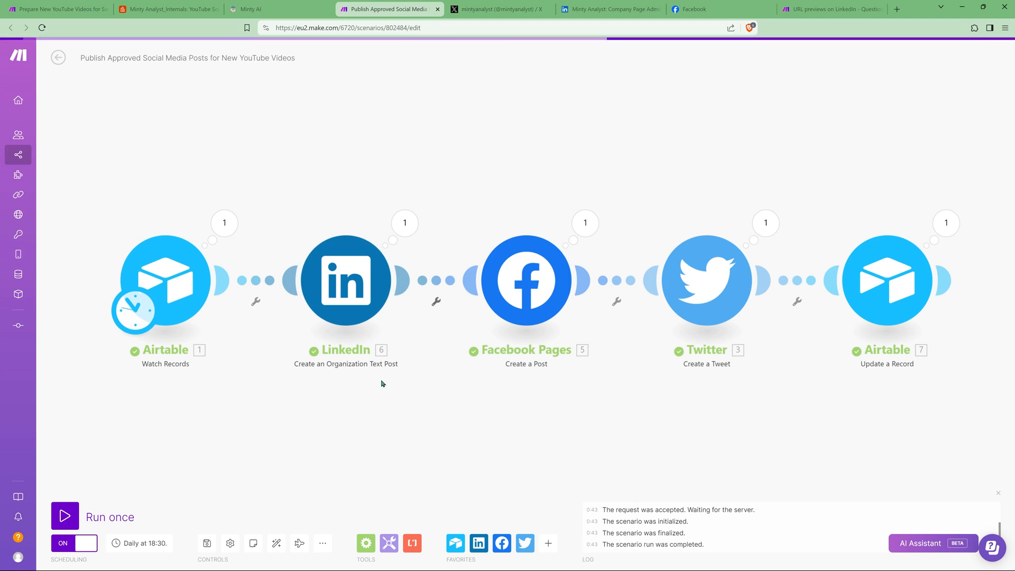
mouse_move(396, 411)
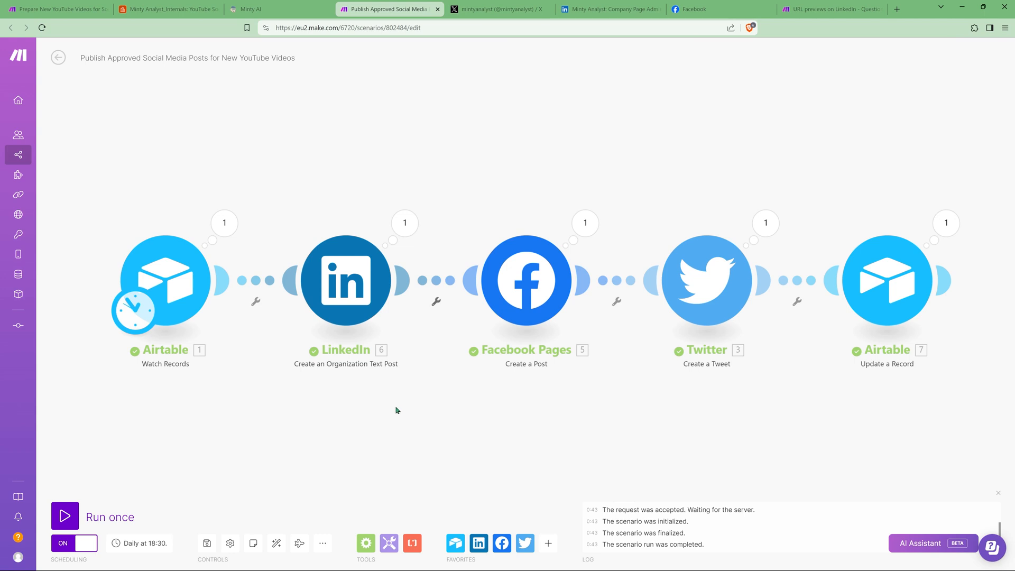
mouse_move(415, 324)
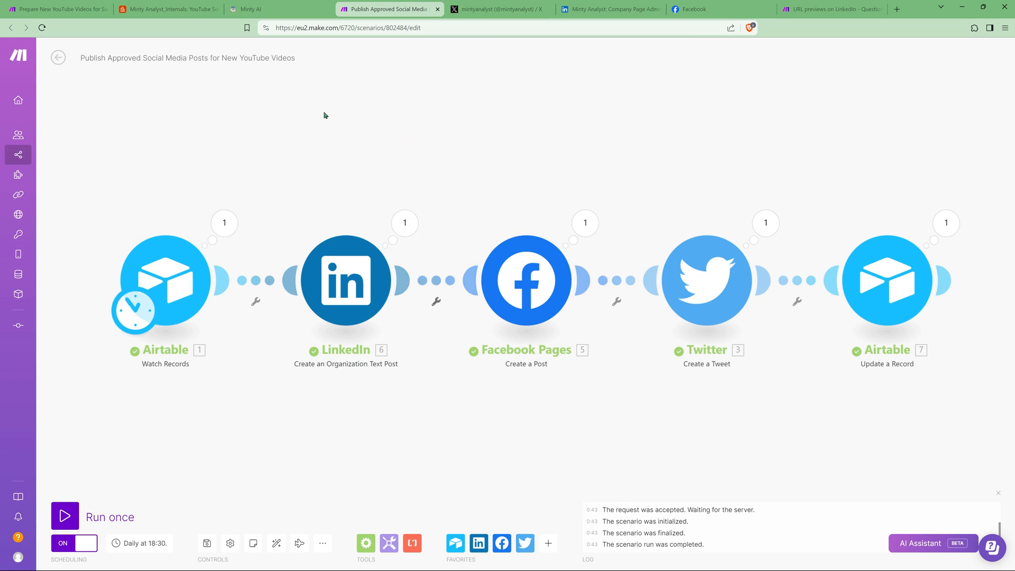
click(246, 9)
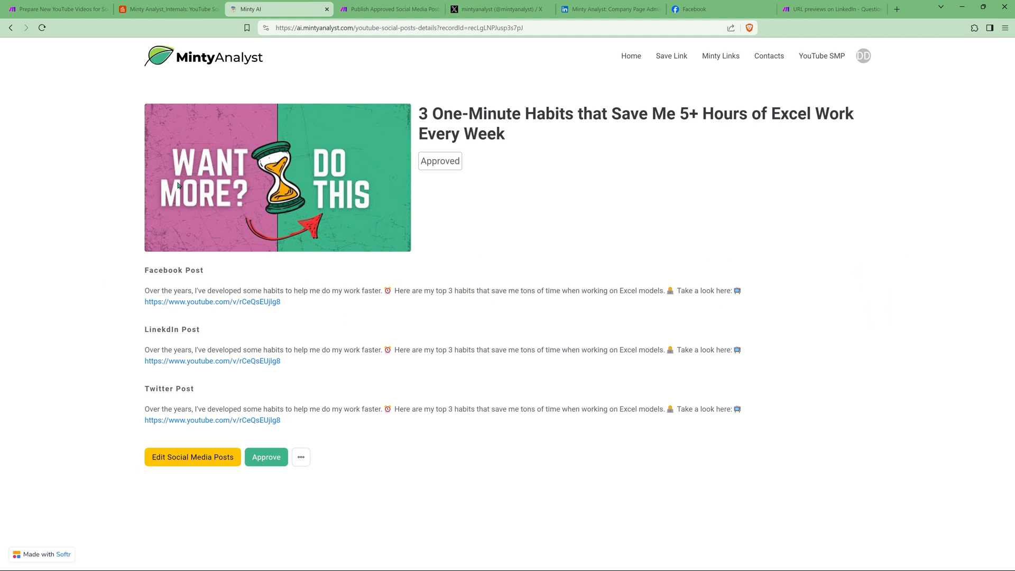